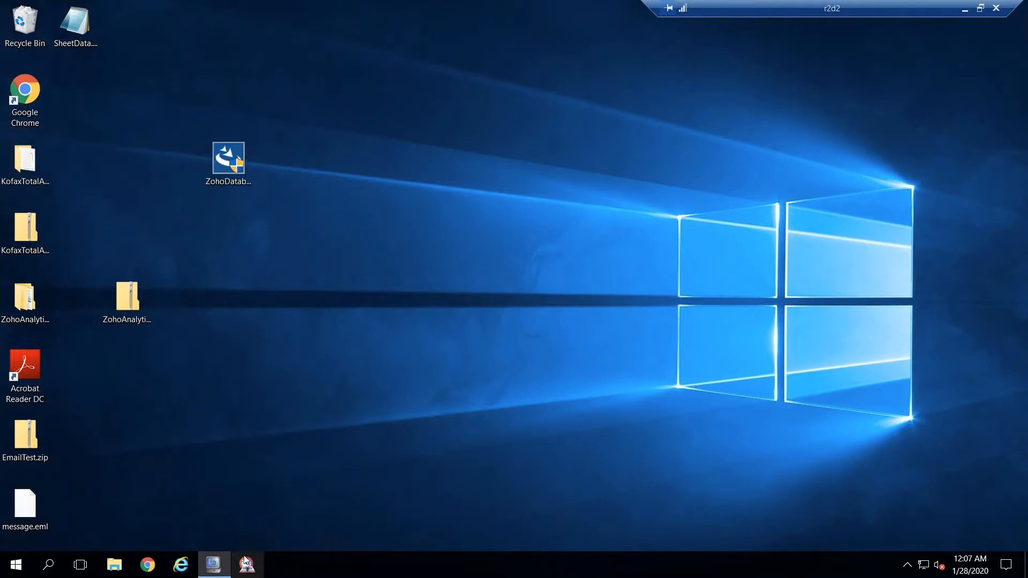
Launch Kofax Capture Administration from its taskbar icon.
left_click(246, 565)
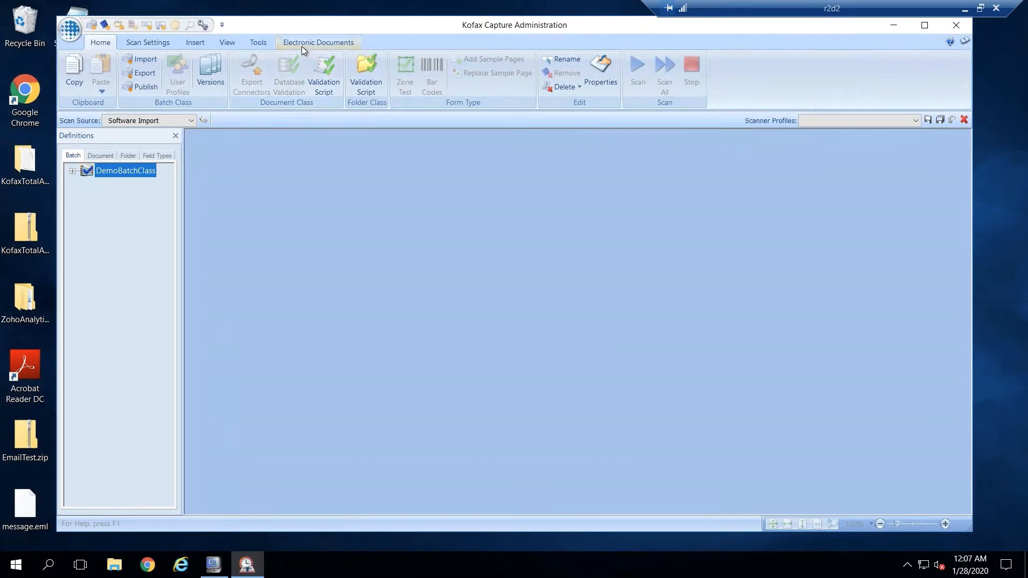
mouse_move(327, 47)
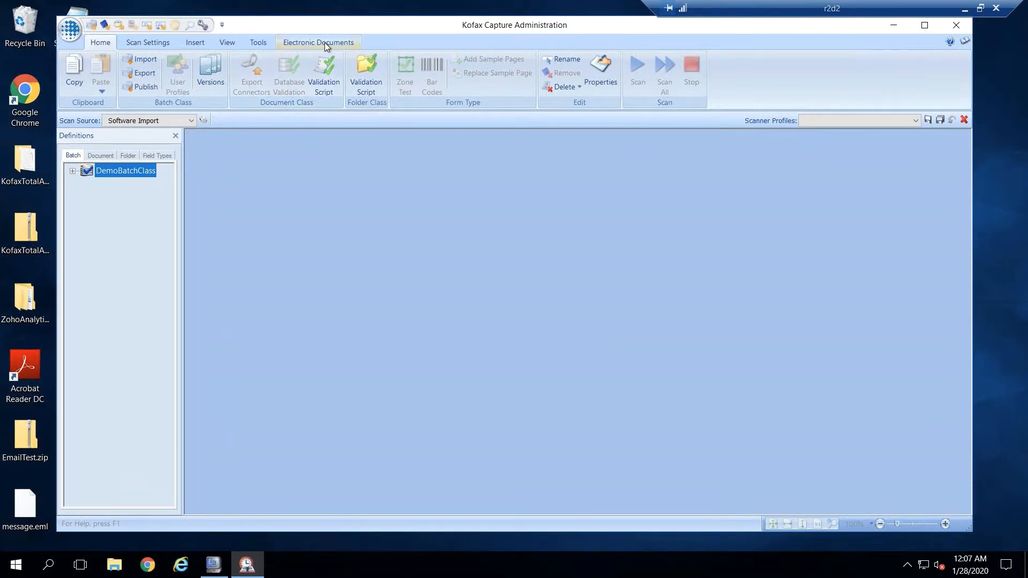
Show the Electronic Documents ribbon options.
left_click(318, 42)
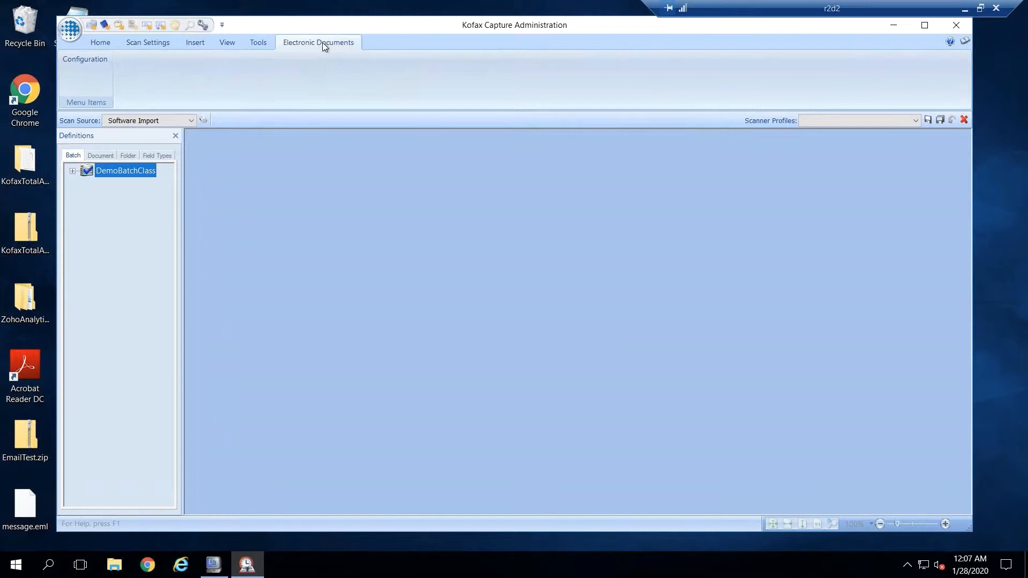
mouse_move(438, 292)
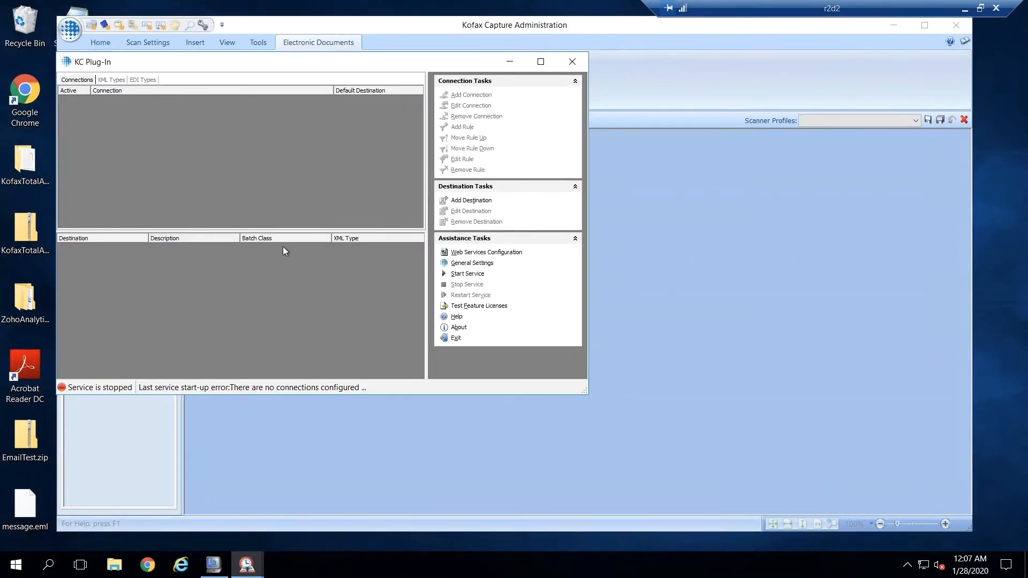
mouse_move(354, 237)
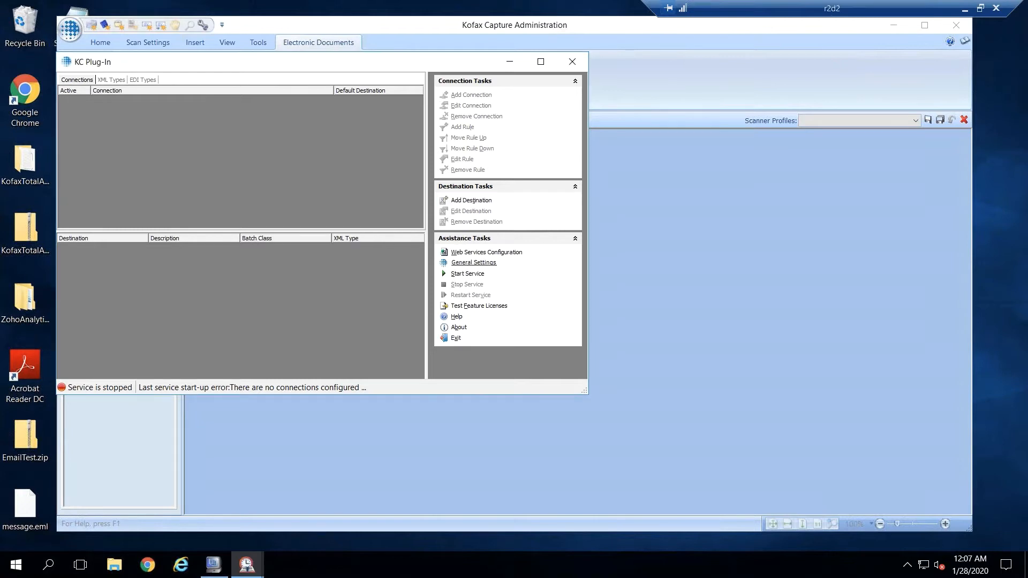
Add destination DemoDestination with import content set to Attachments.
left_click(471, 200)
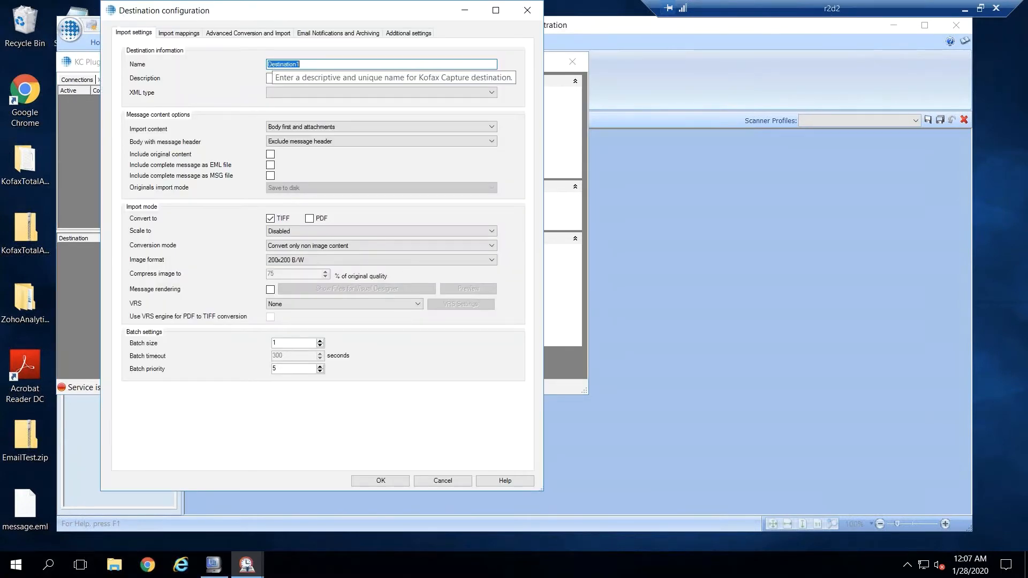
type("DemoDes")
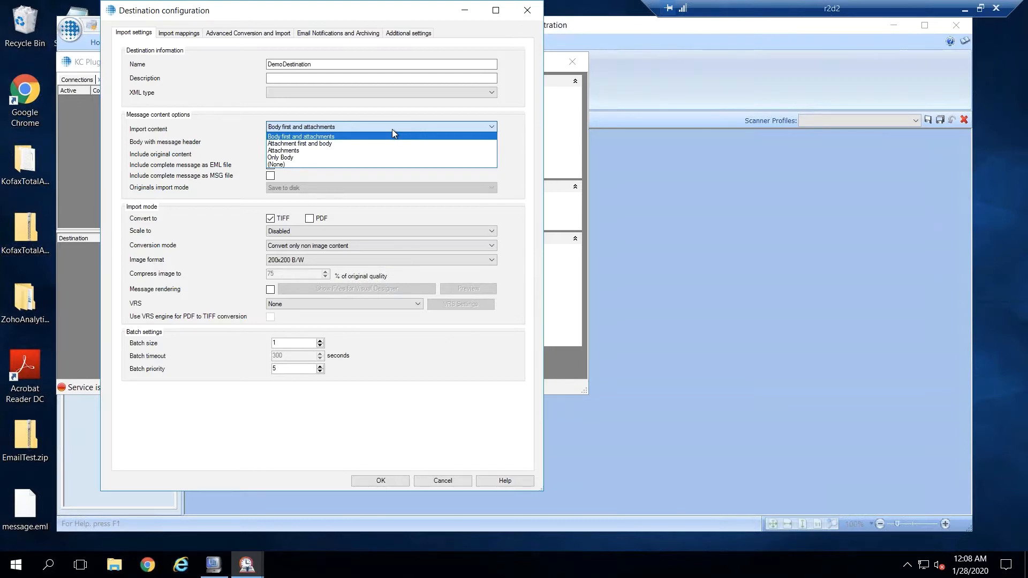
mouse_move(298, 150)
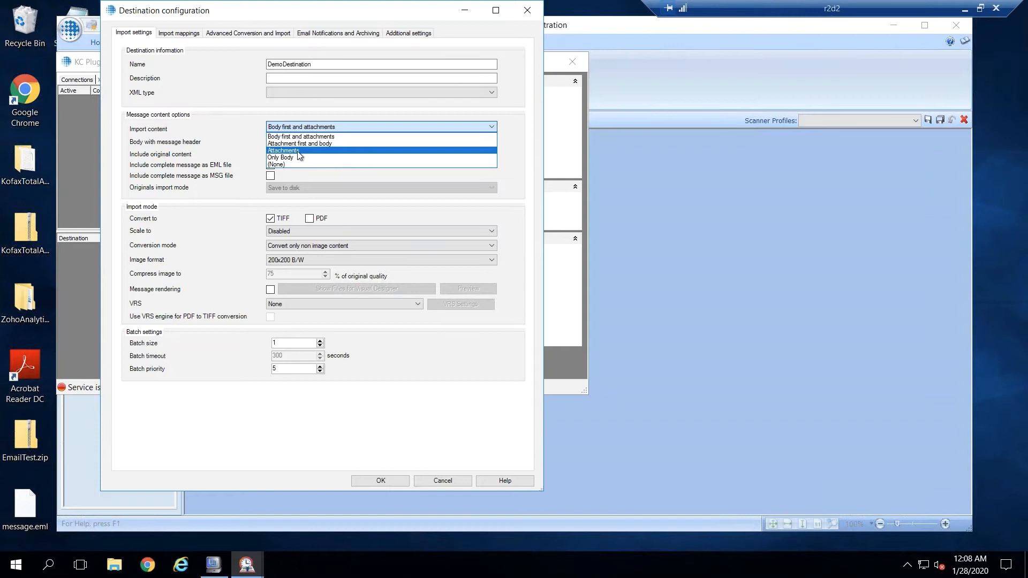
left_click(299, 150)
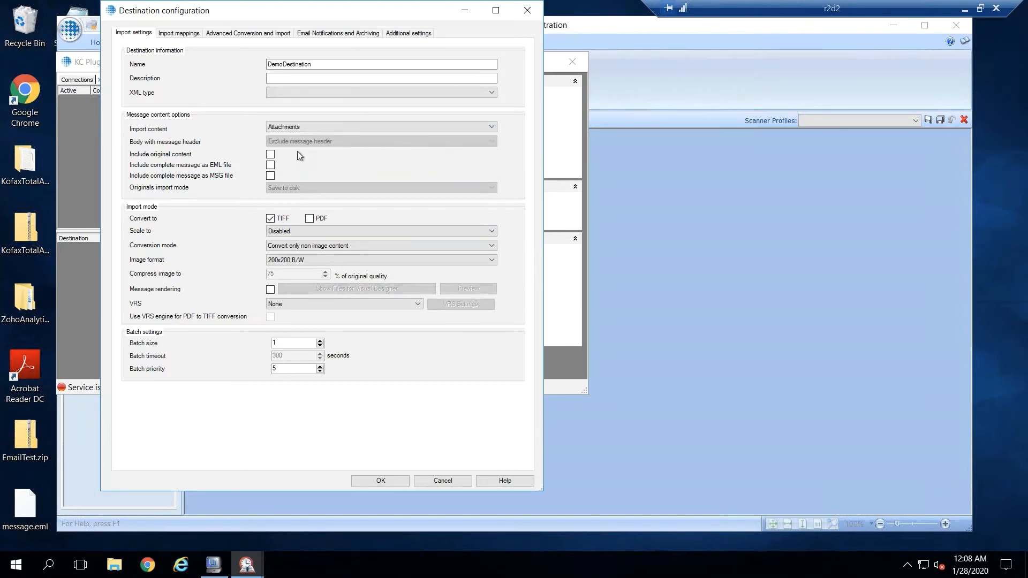
mouse_move(301, 162)
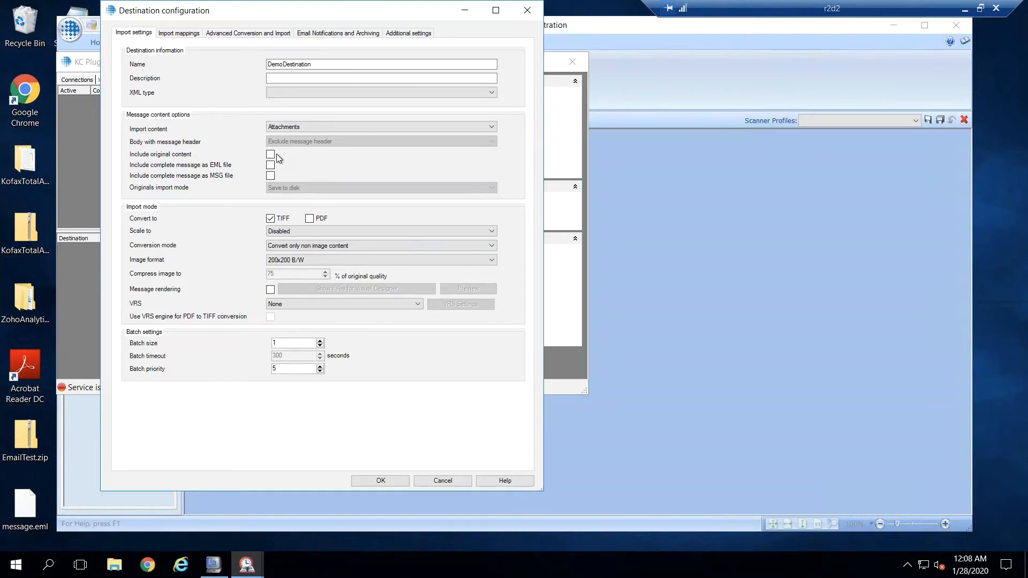
mouse_move(271, 164)
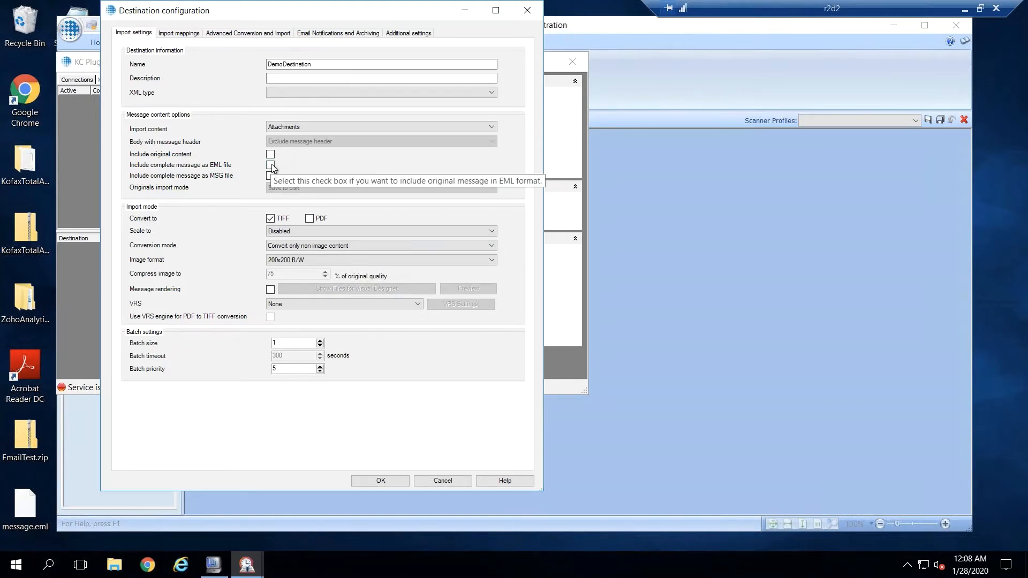
mouse_move(198, 161)
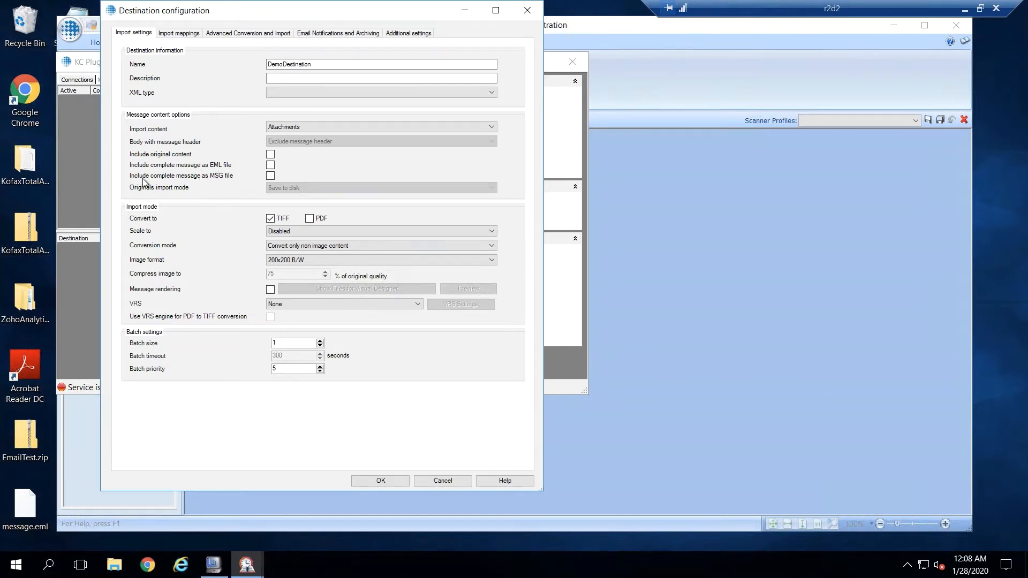
mouse_move(248, 184)
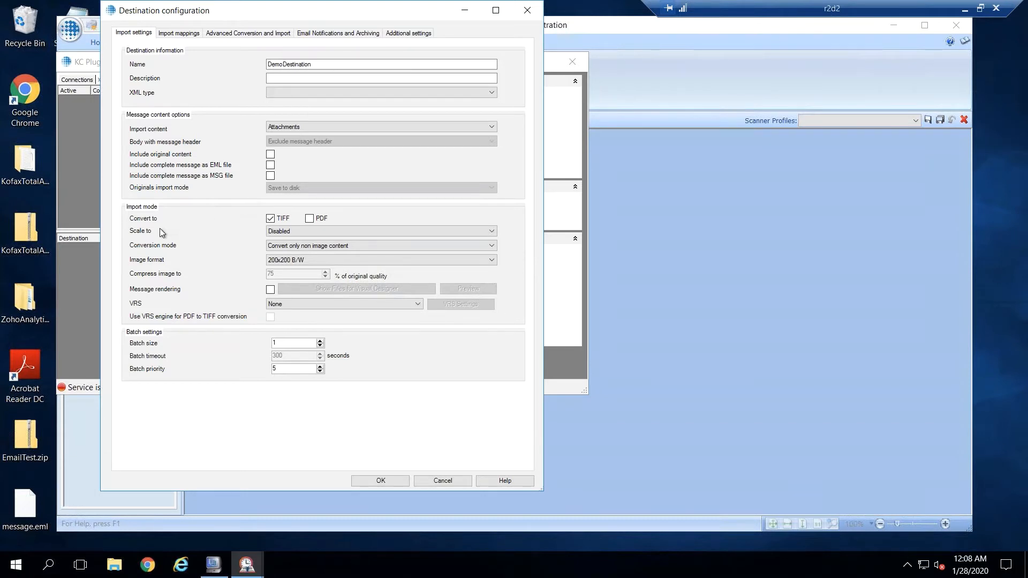
mouse_move(165, 225)
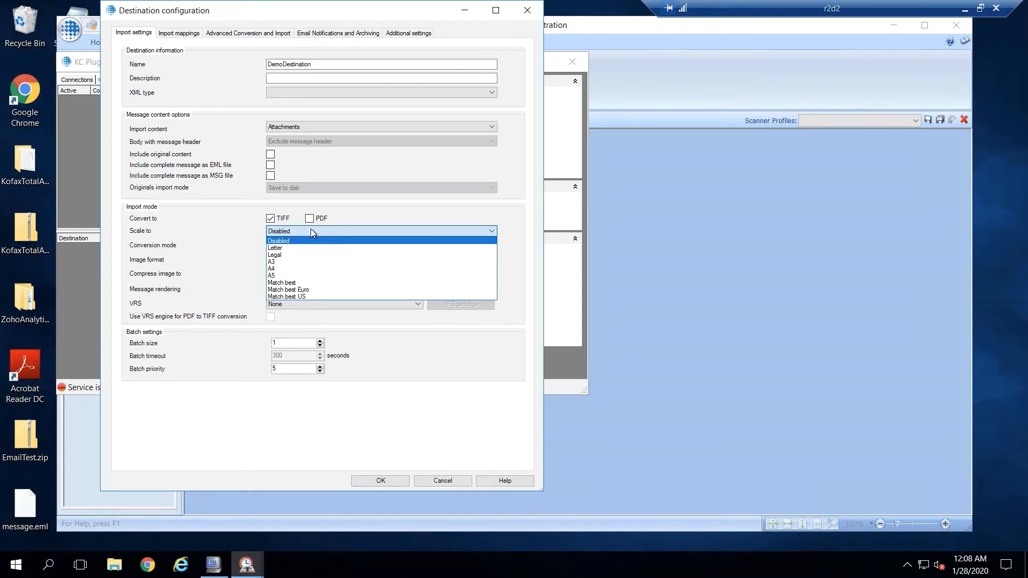
mouse_move(280, 246)
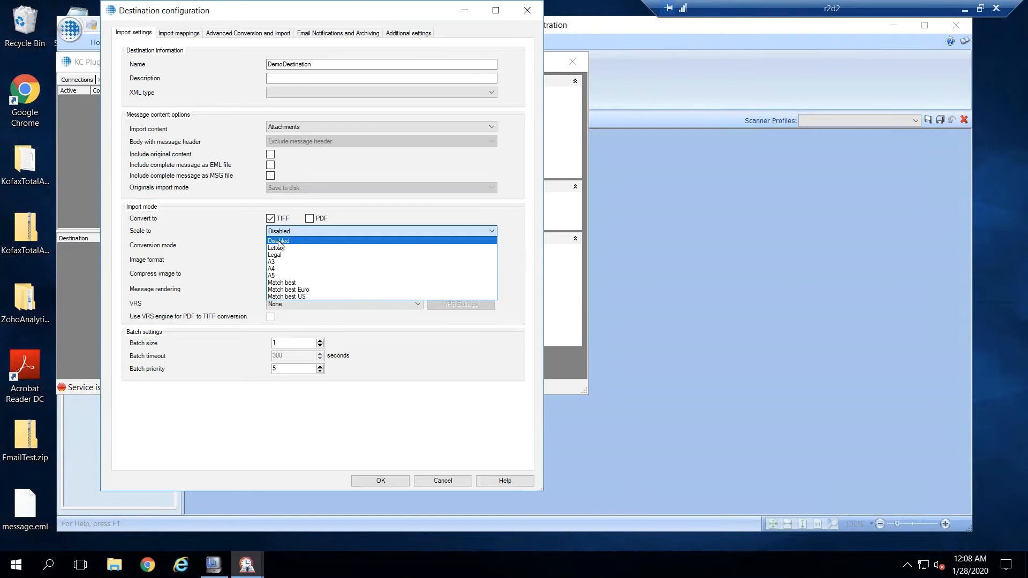
Keep scaling disabled and non-image-only conversion, and choose 300x300 B/W image format.
left_click(278, 241)
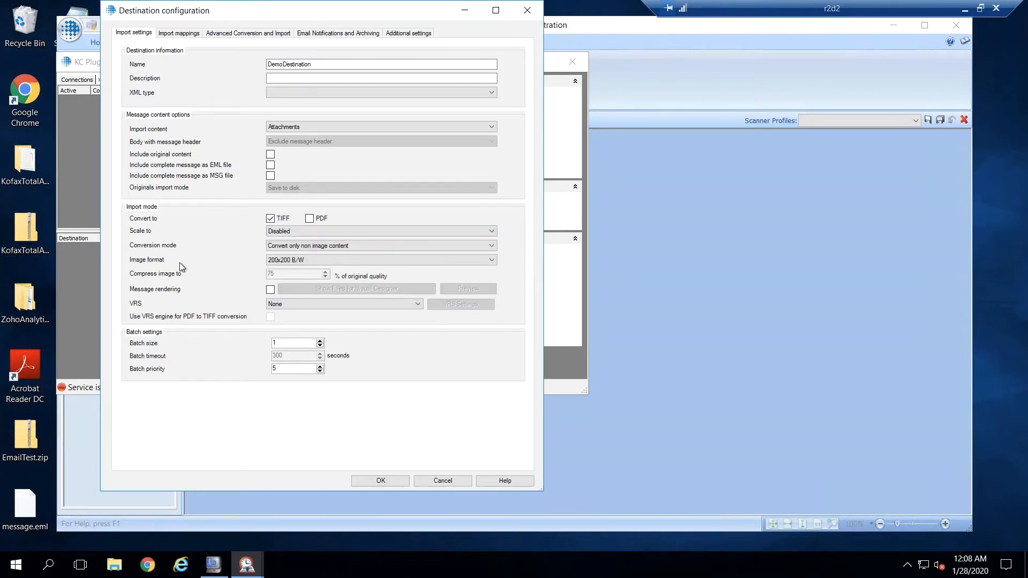
mouse_move(305, 249)
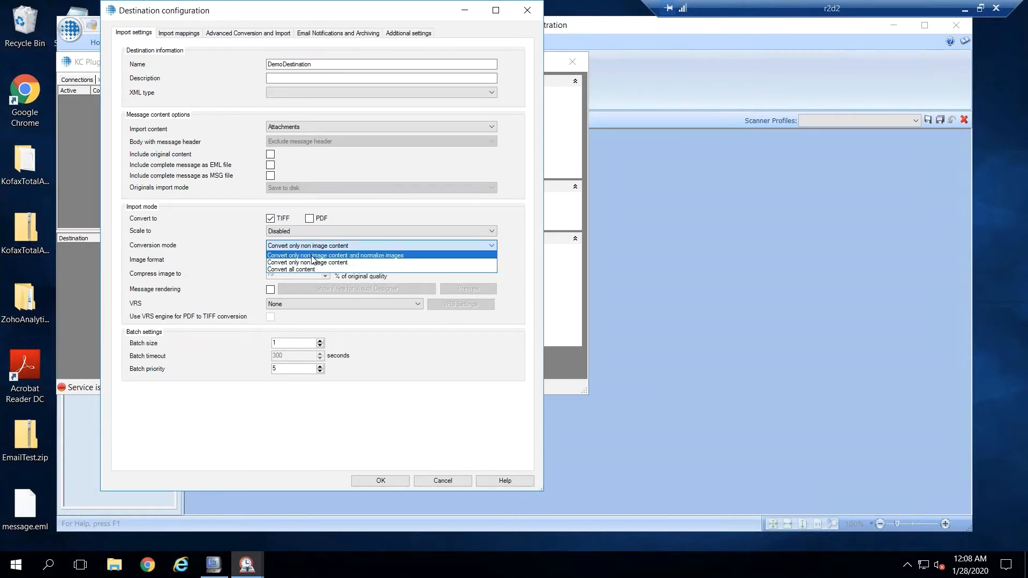
mouse_move(336, 261)
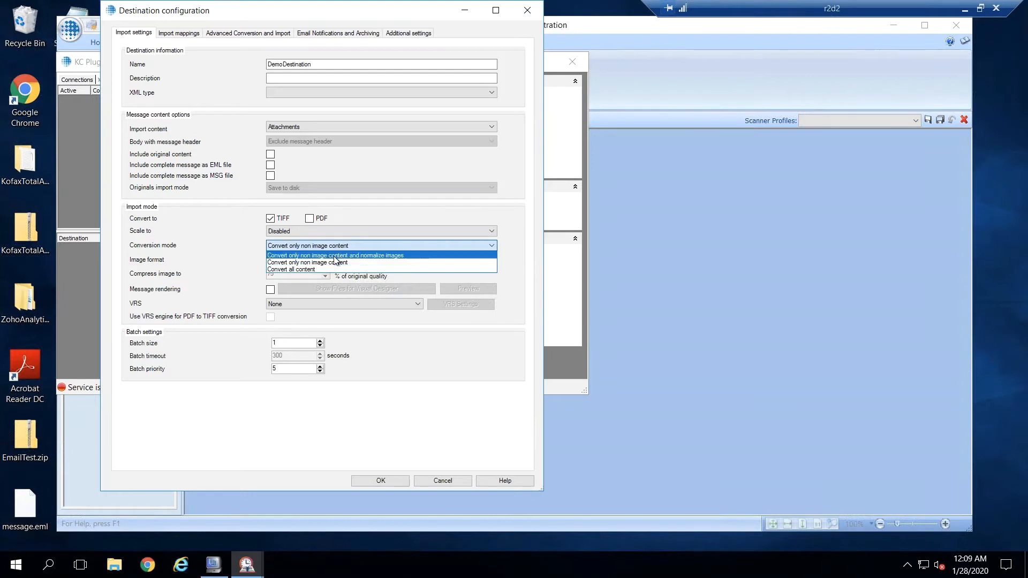
mouse_move(333, 259)
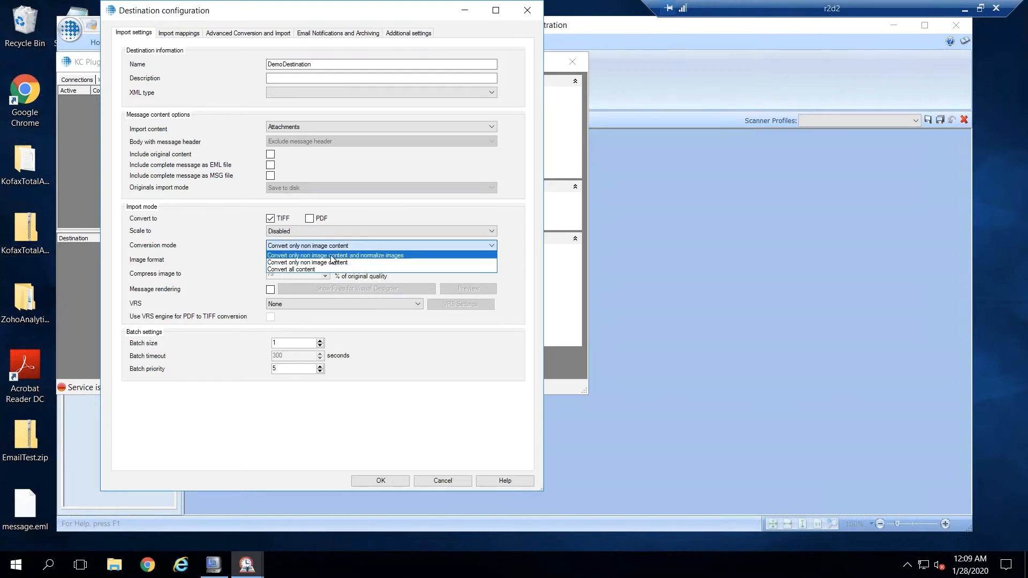
mouse_move(312, 270)
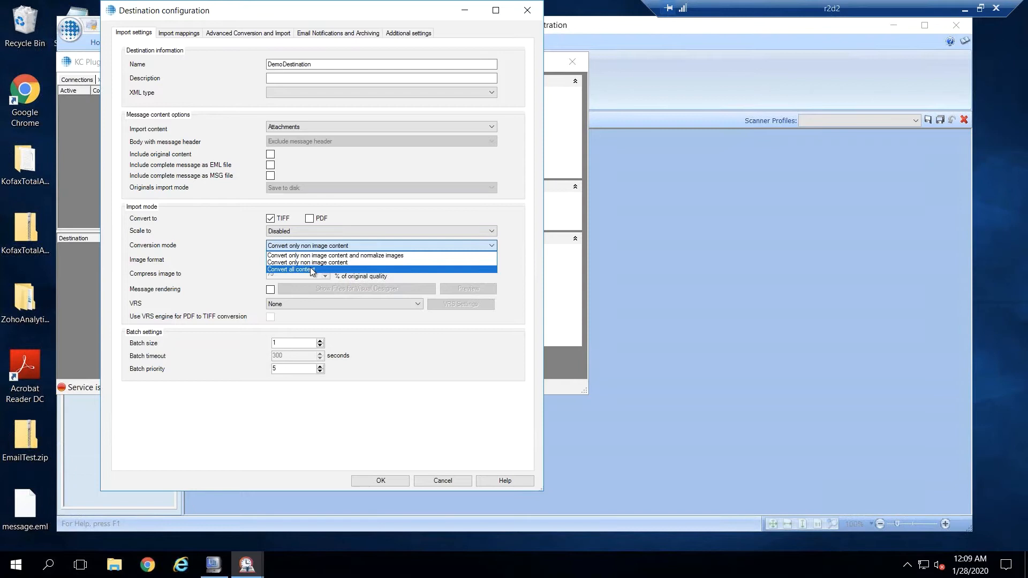
mouse_move(344, 255)
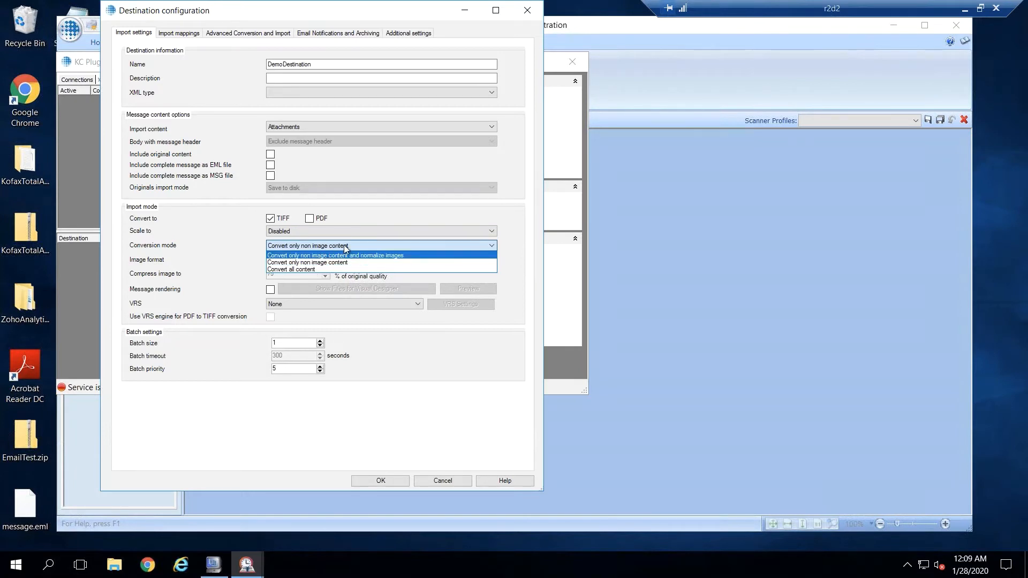
left_click(310, 262)
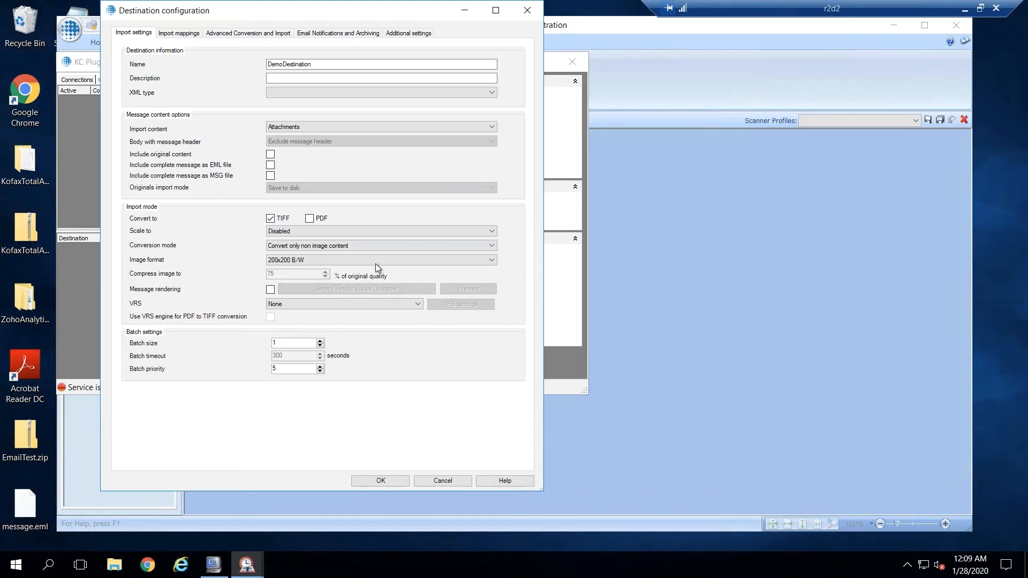
left_click(489, 260)
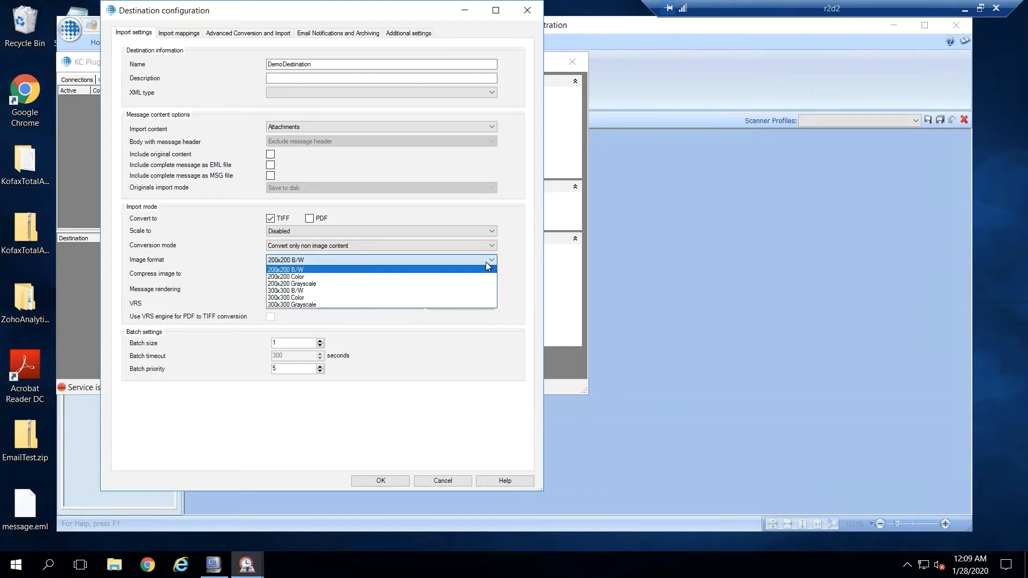
mouse_move(313, 276)
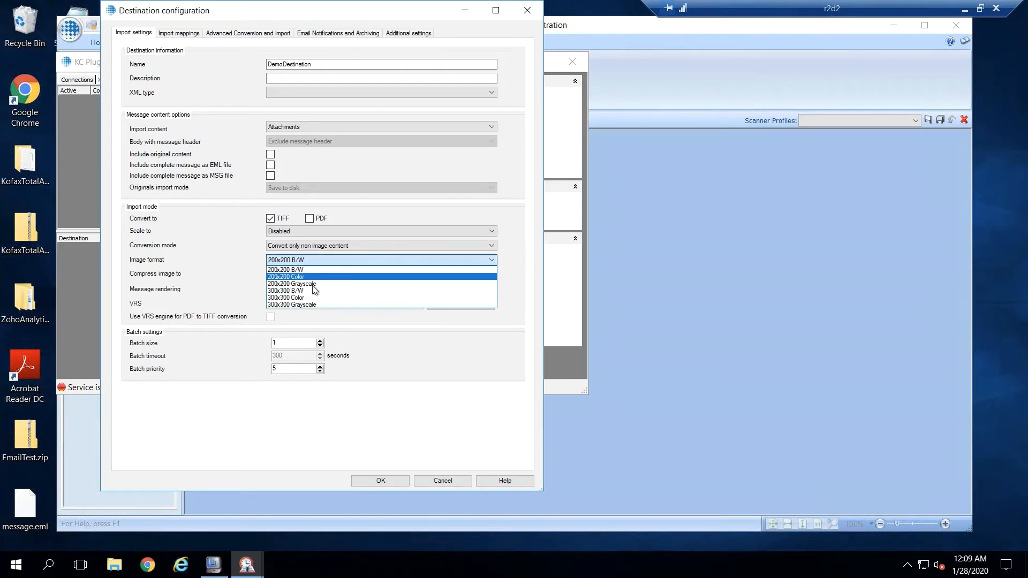
left_click(286, 290)
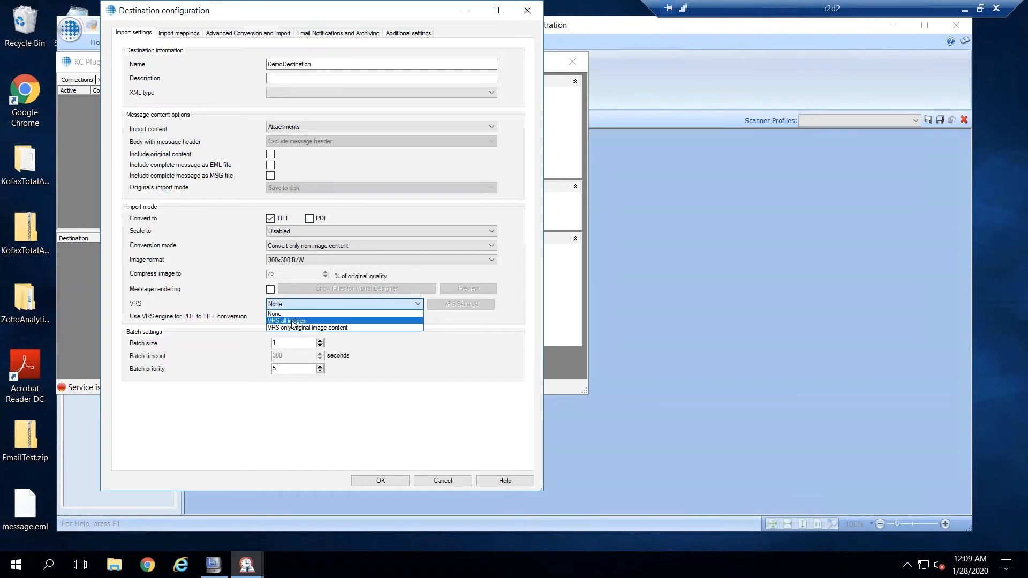
Set Advanced Clarity to On in VRS Settings and close the window.
left_click(287, 321)
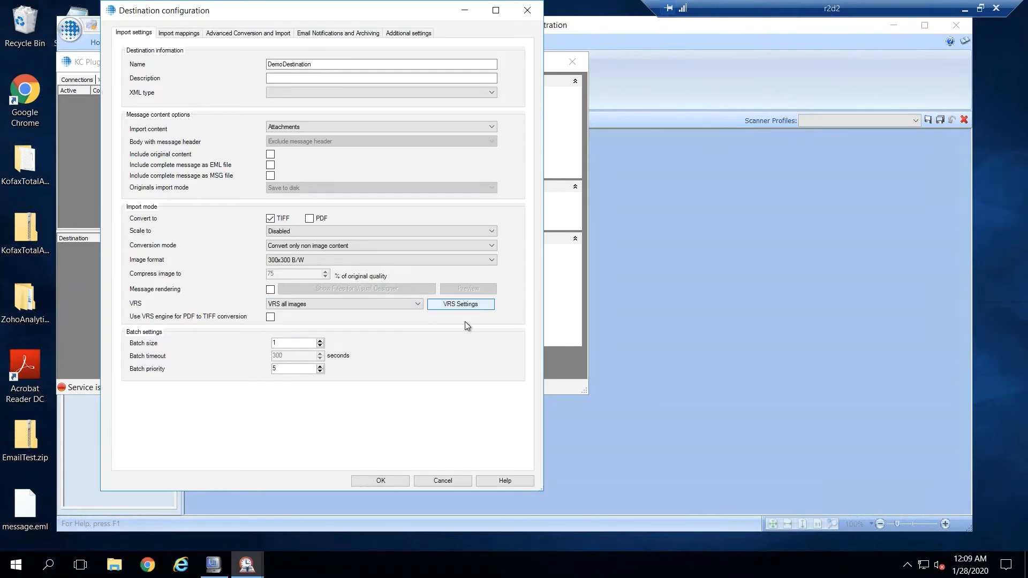
left_click(461, 304)
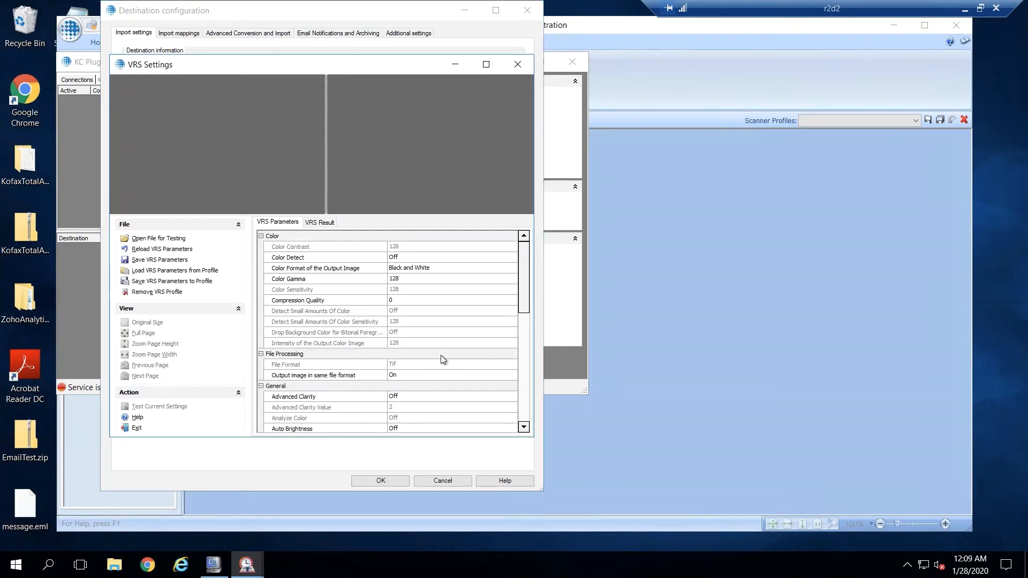
mouse_move(491, 298)
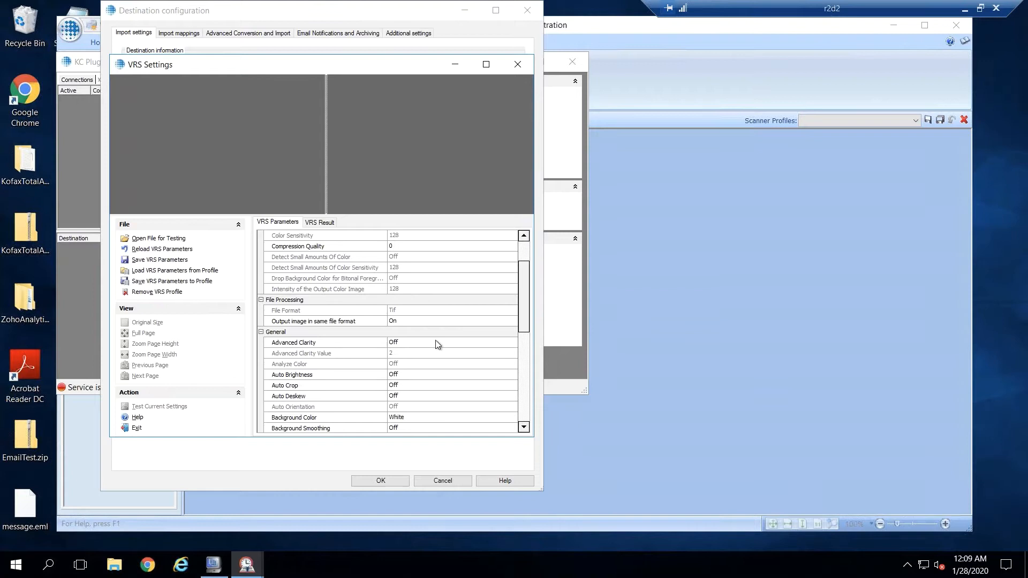
left_click(513, 343)
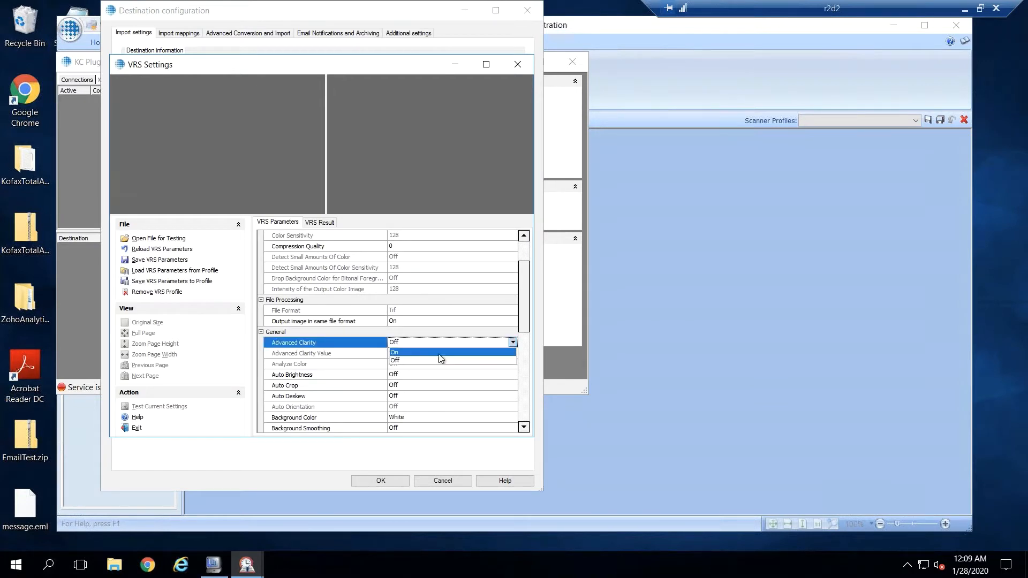
left_click(395, 352)
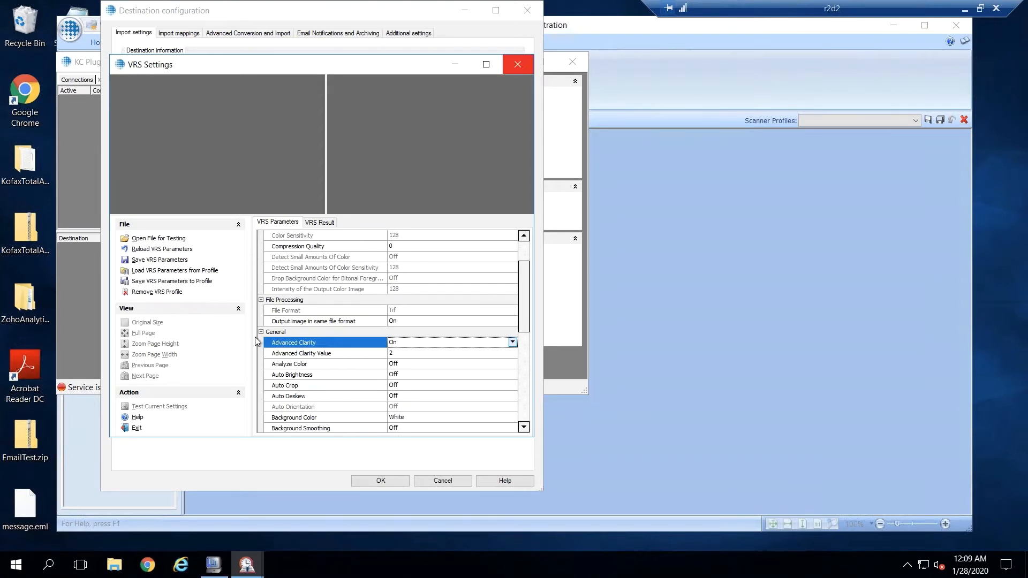
left_click(518, 65)
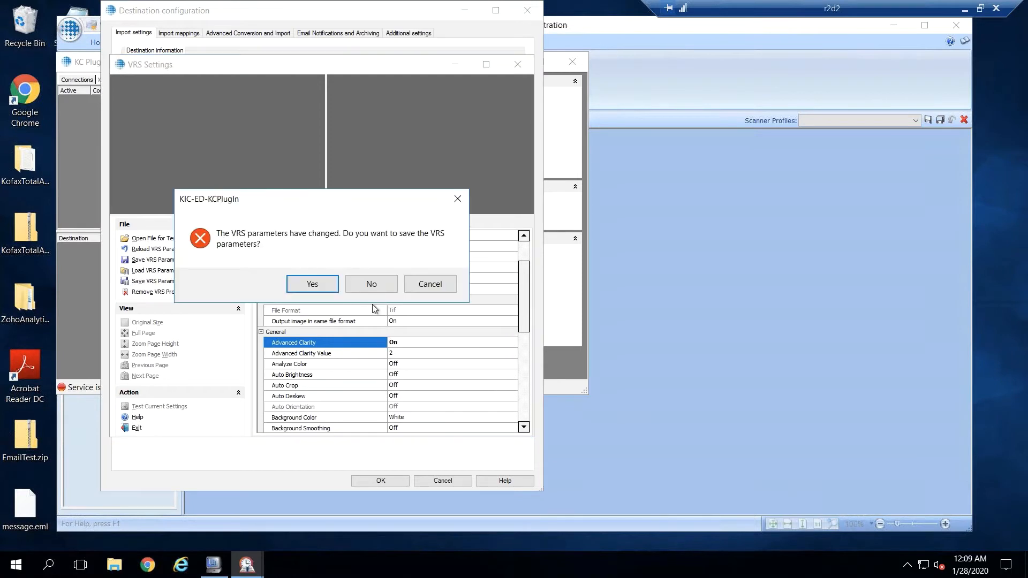
Save the VRS parameters and set DemoDestination's batch priority to 2.
left_click(311, 284)
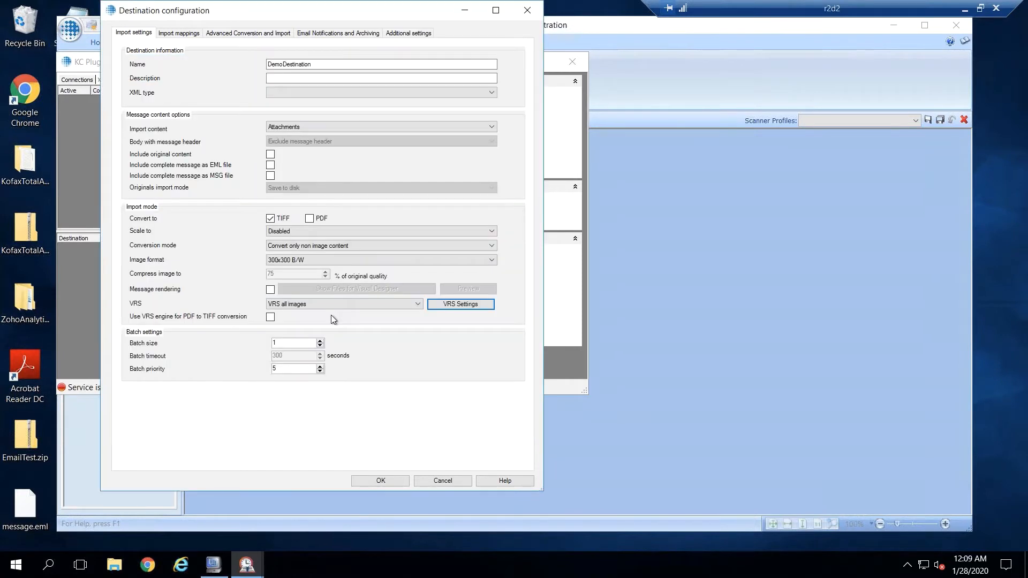
mouse_move(243, 334)
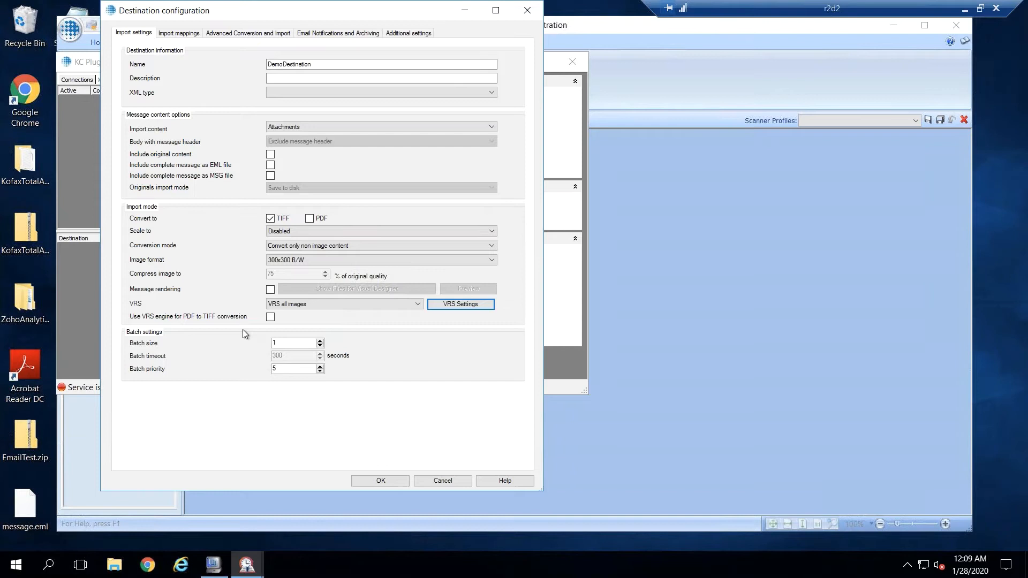
mouse_move(291, 351)
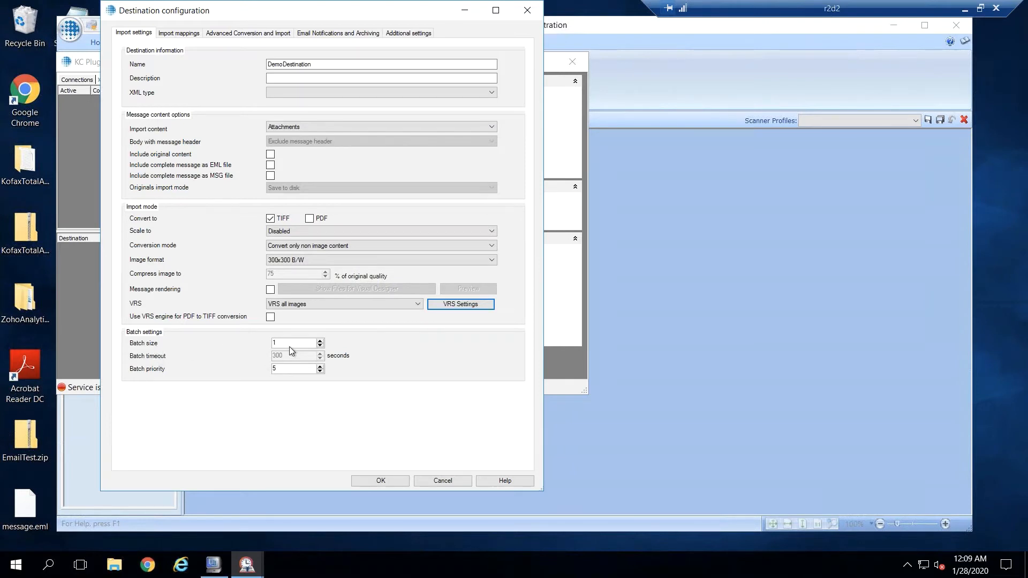
mouse_move(292, 343)
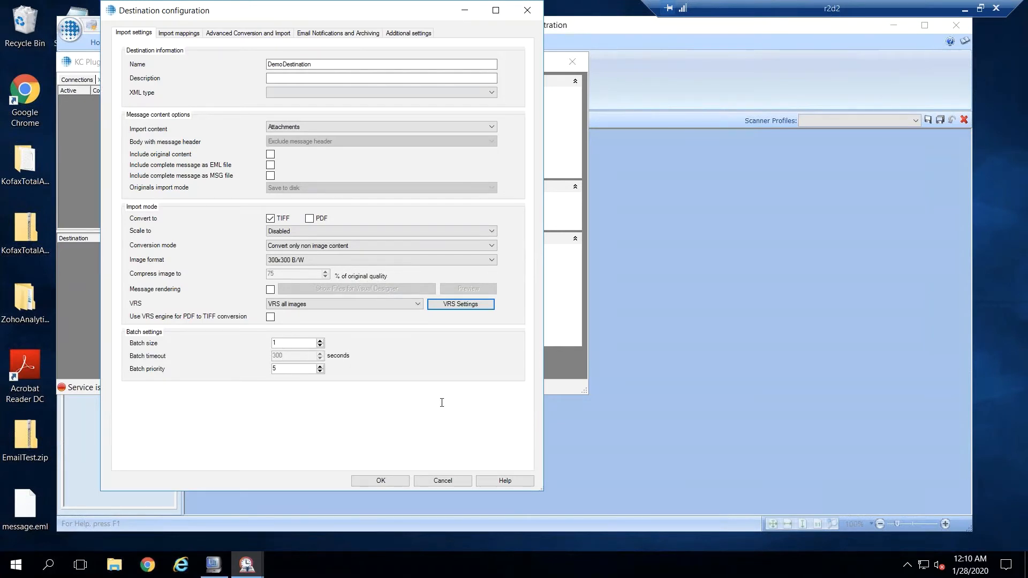
mouse_move(249, 385)
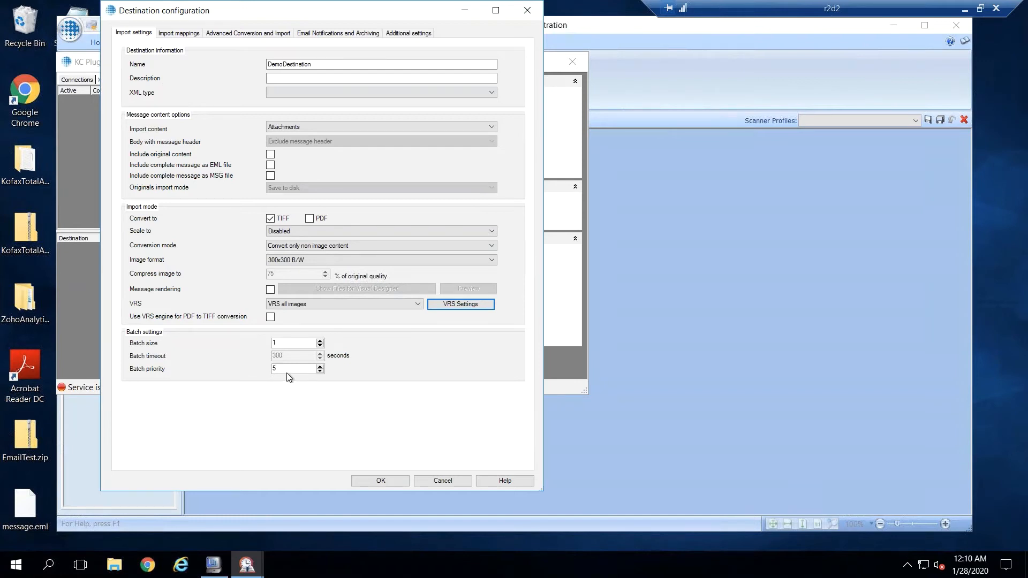
mouse_move(295, 368)
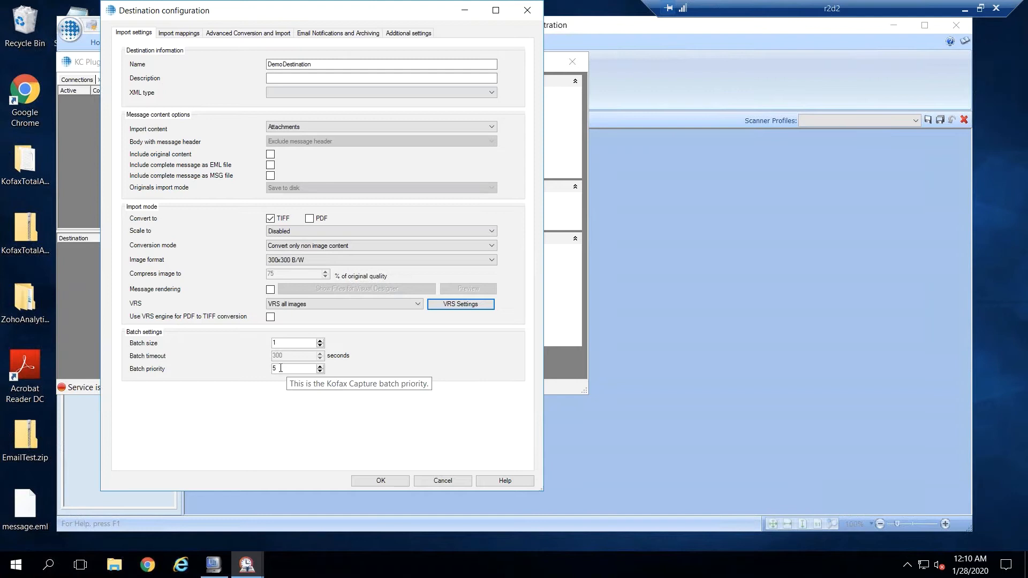
mouse_move(296, 358)
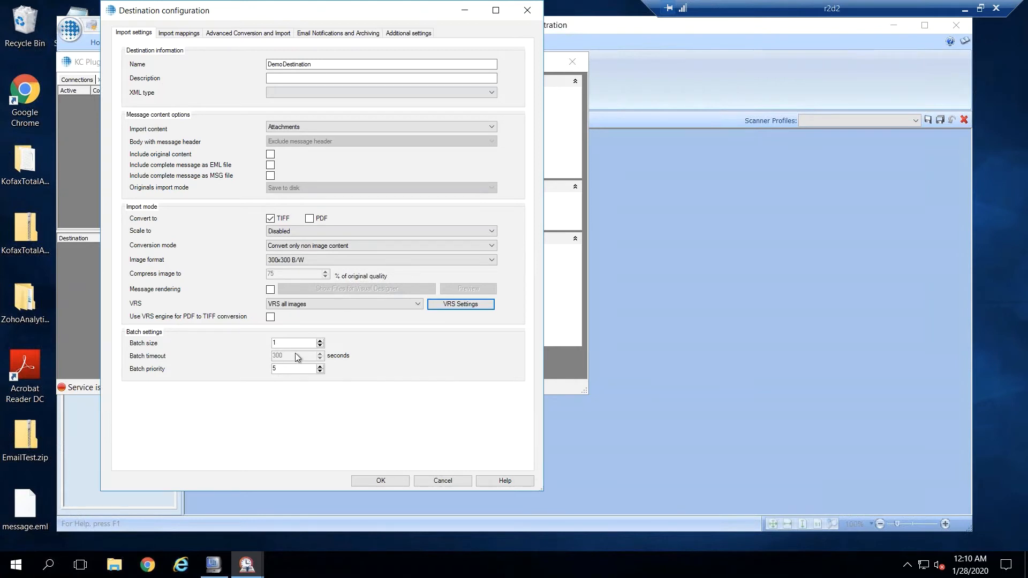
left_click(293, 368)
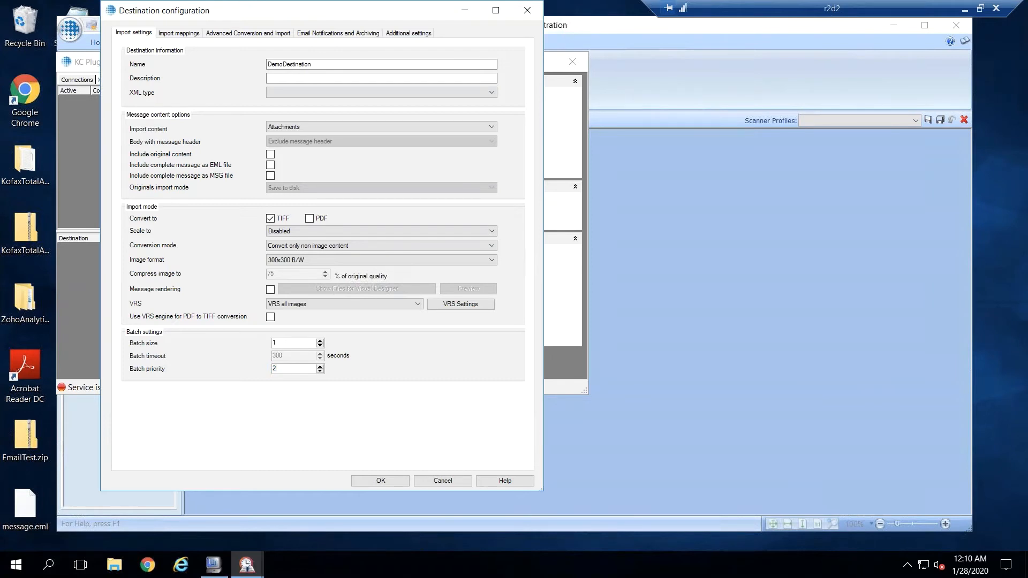
mouse_move(363, 403)
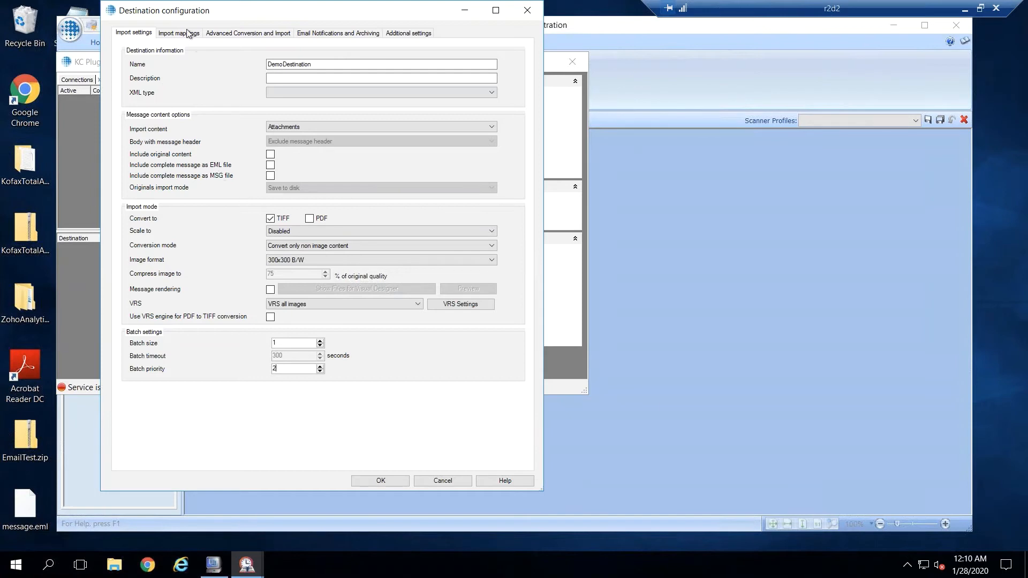
Map imports to batch class DemoBatchClass with document class Loose Pages.
left_click(178, 33)
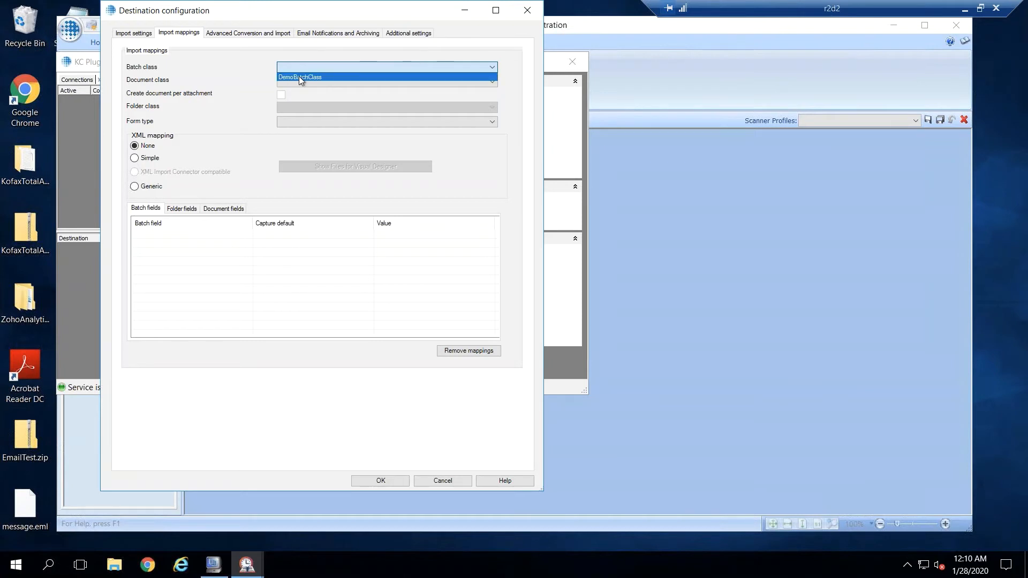
left_click(299, 76)
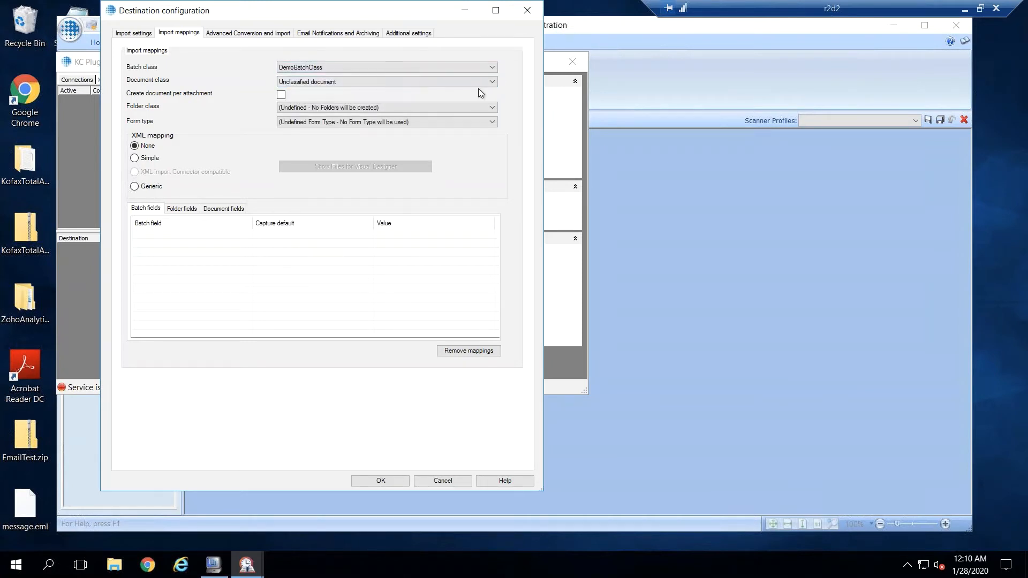
left_click(386, 82)
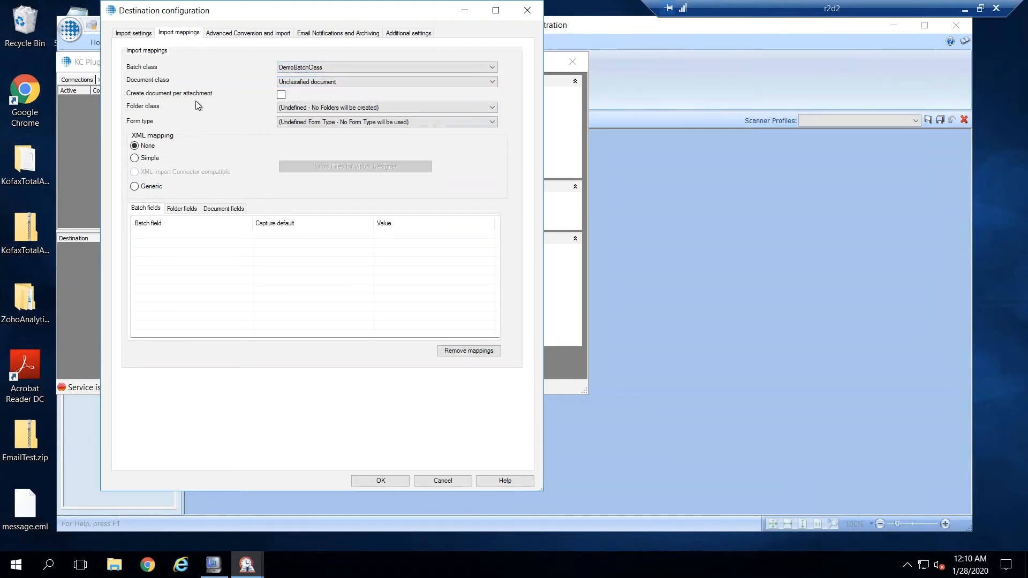
left_click(492, 82)
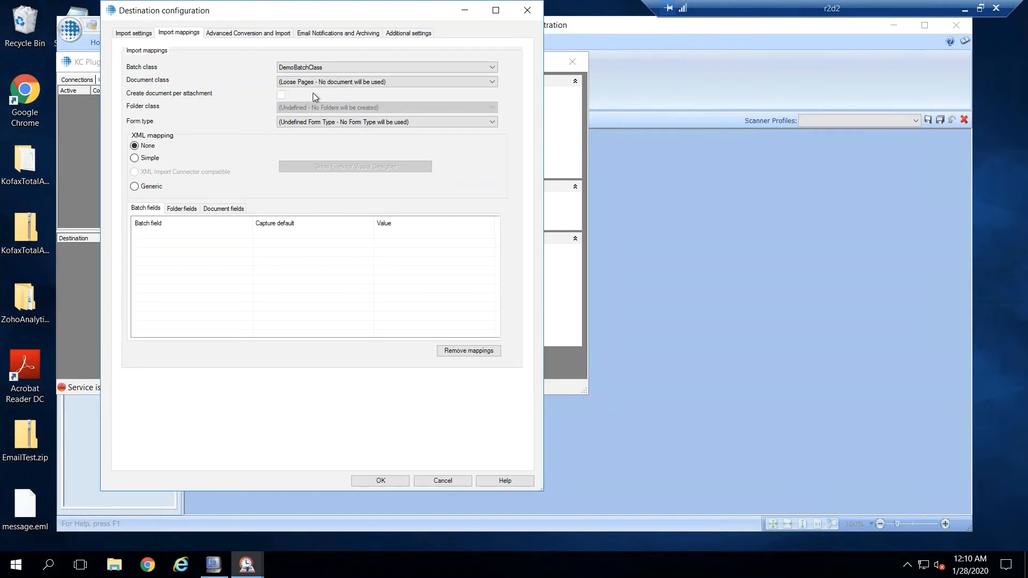
mouse_move(175, 257)
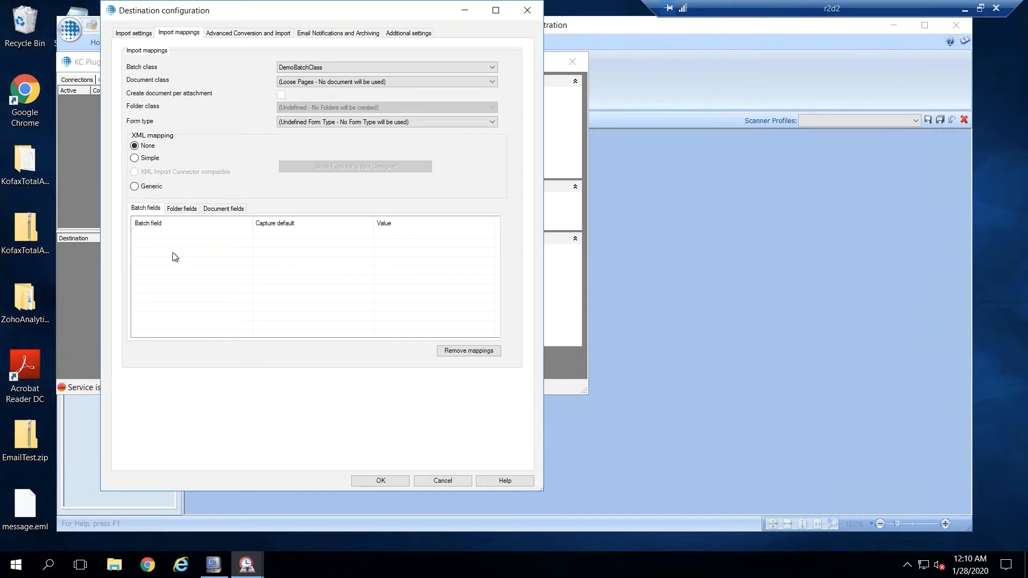
mouse_move(157, 247)
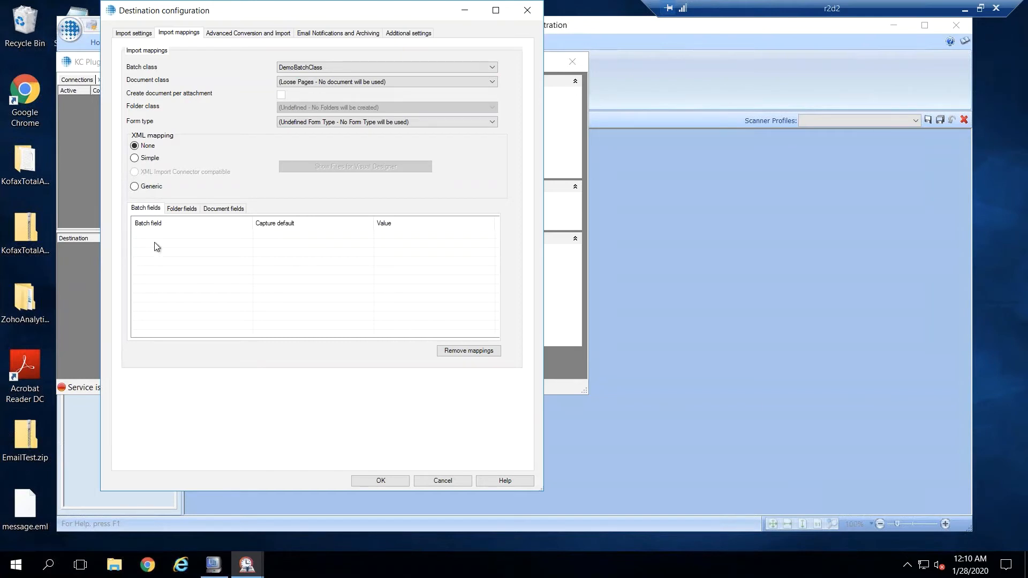
mouse_move(207, 249)
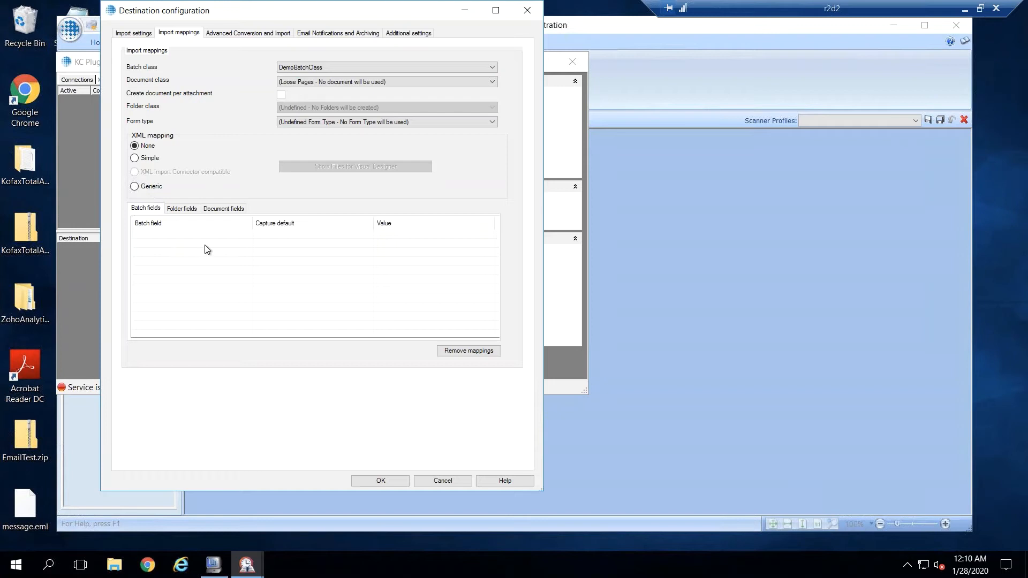
mouse_move(256, 33)
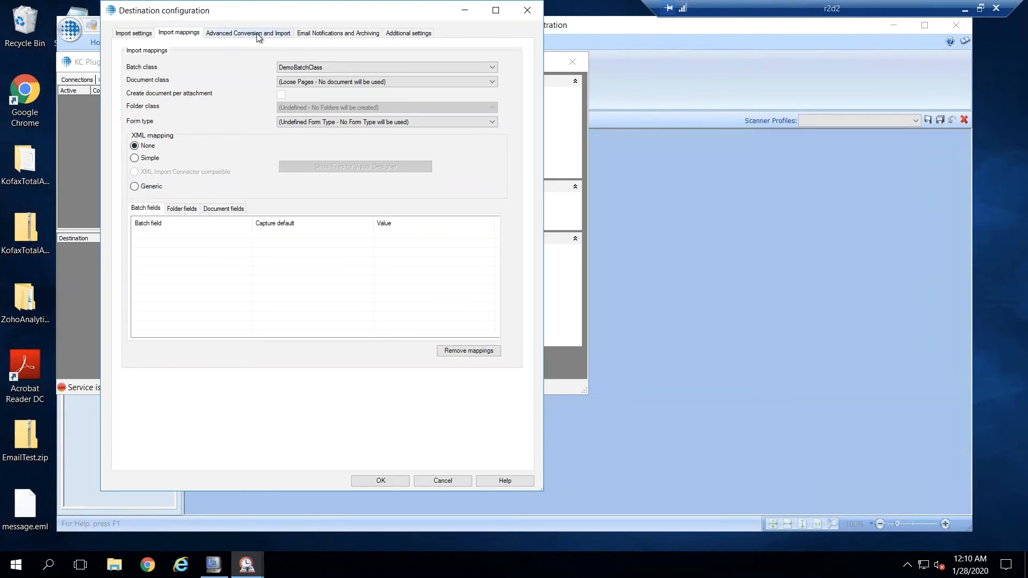
left_click(248, 33)
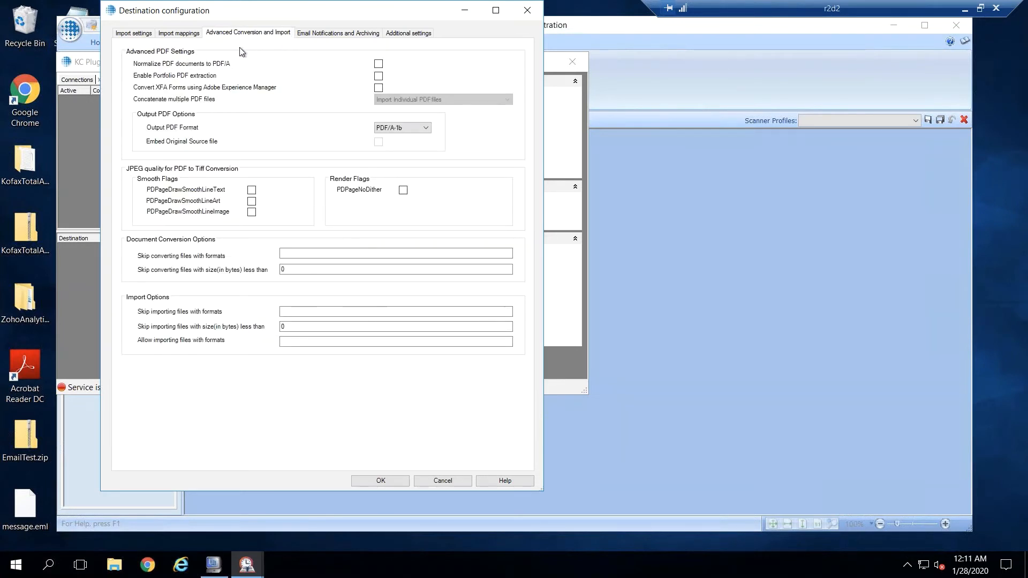
mouse_move(187, 72)
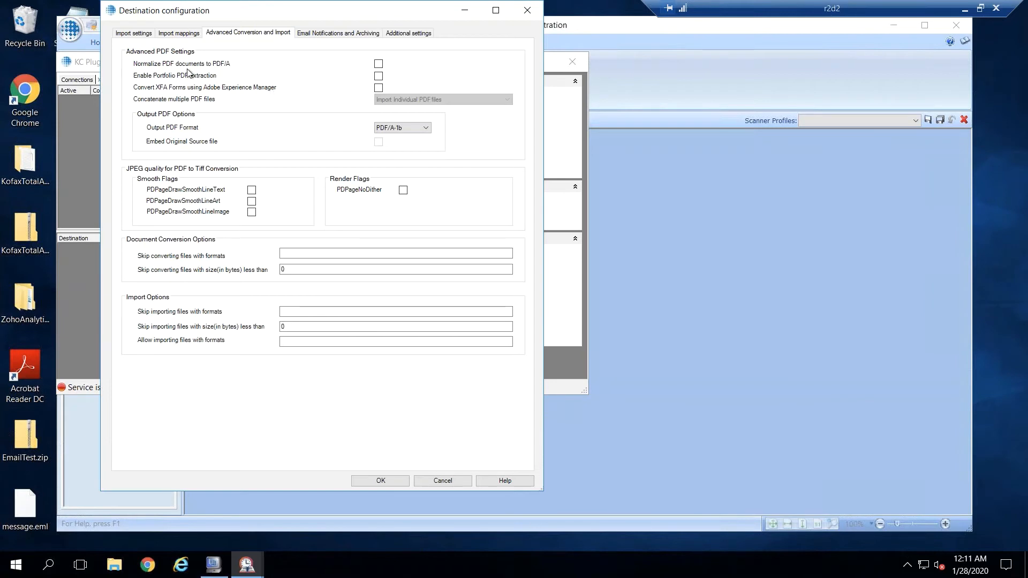
mouse_move(153, 73)
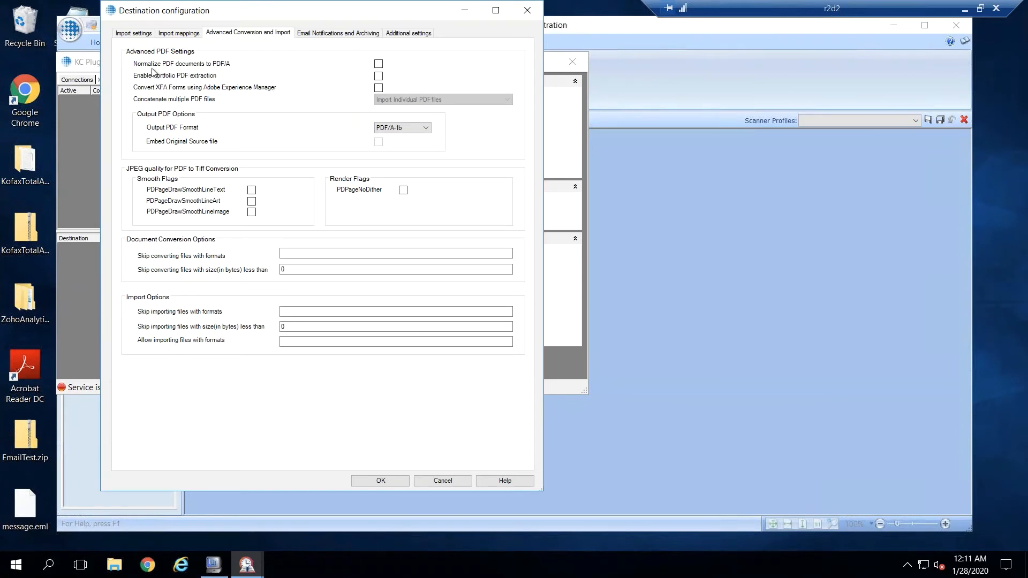
mouse_move(220, 76)
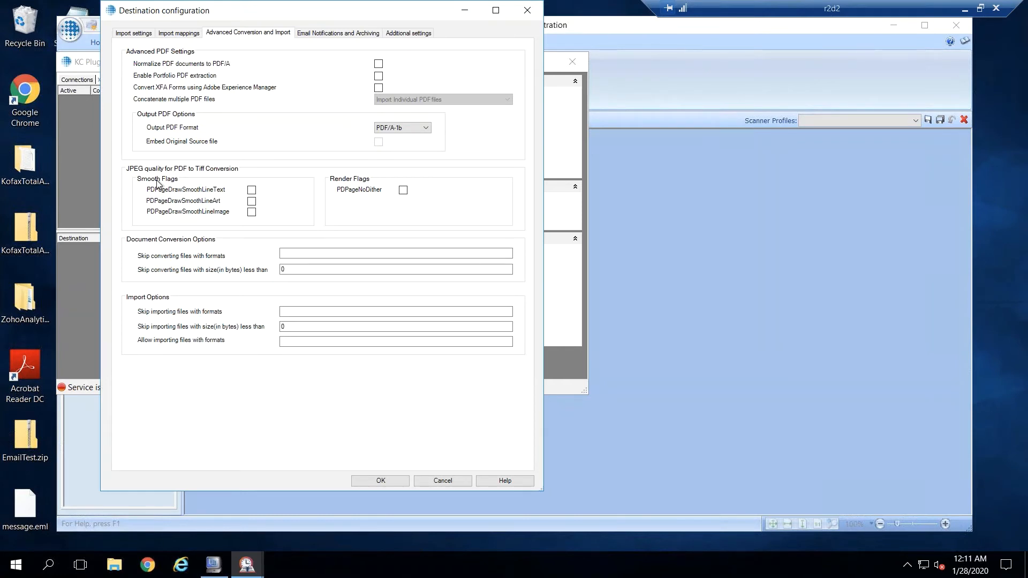
mouse_move(170, 226)
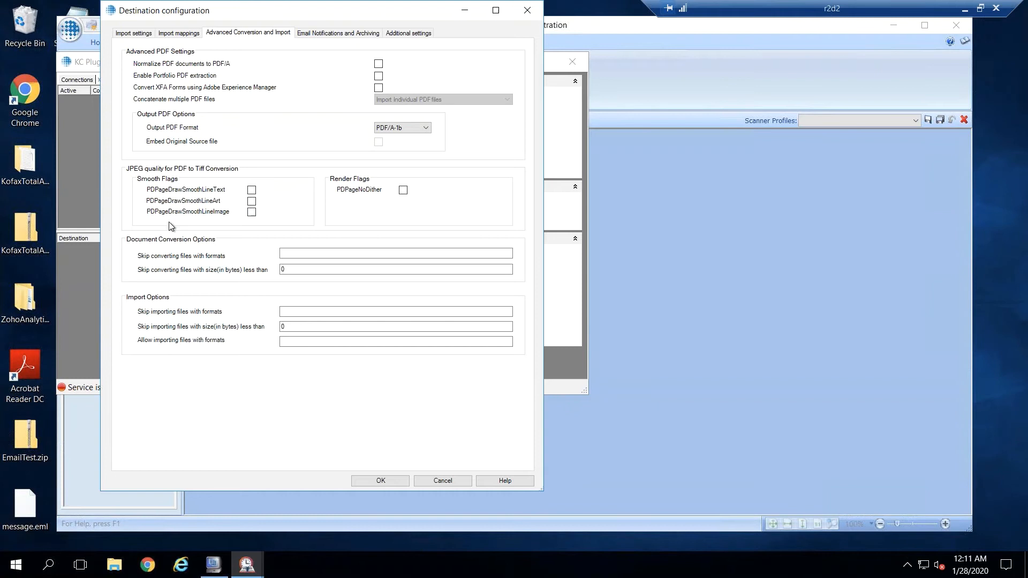
mouse_move(188, 219)
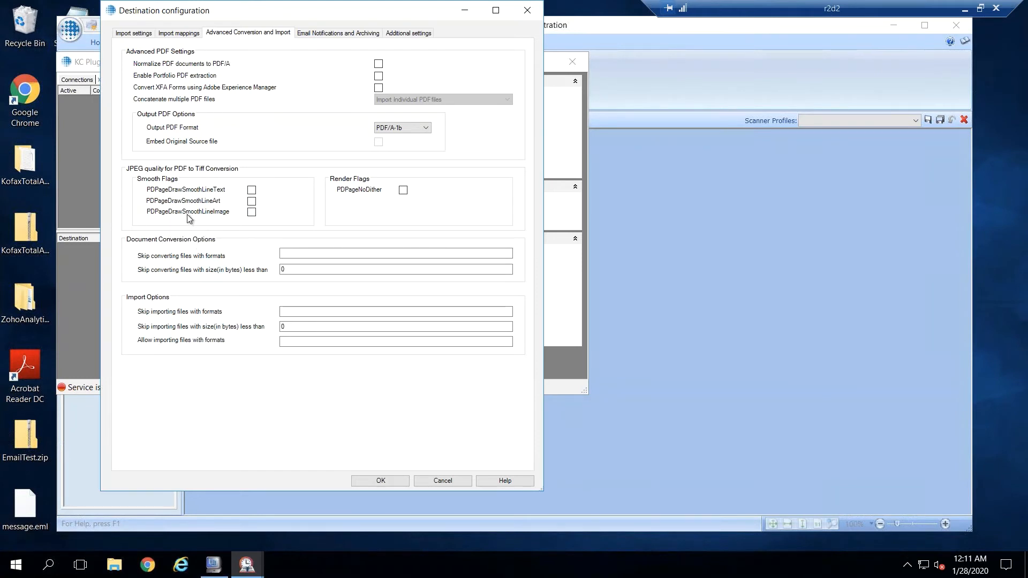
mouse_move(189, 255)
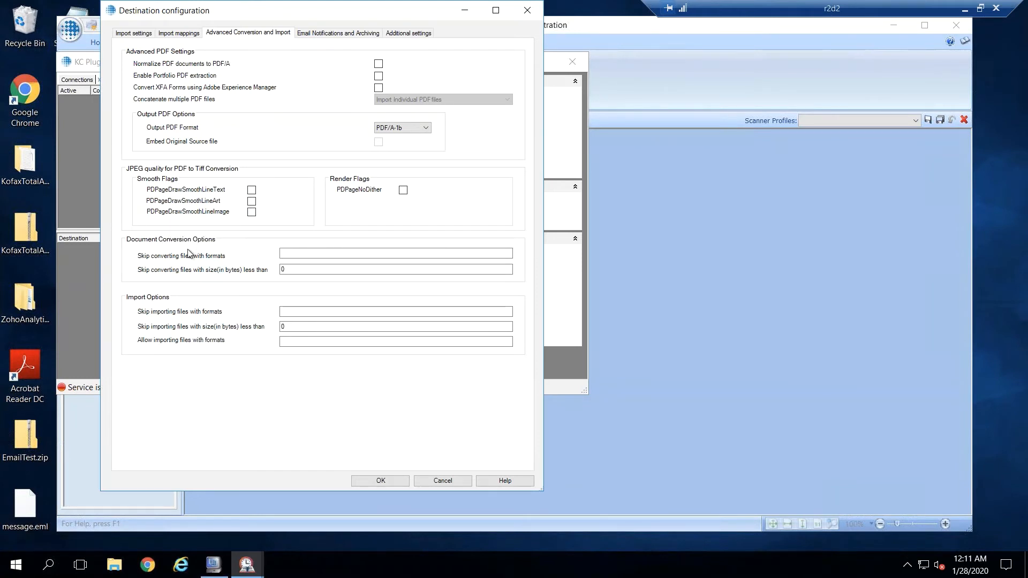
mouse_move(166, 302)
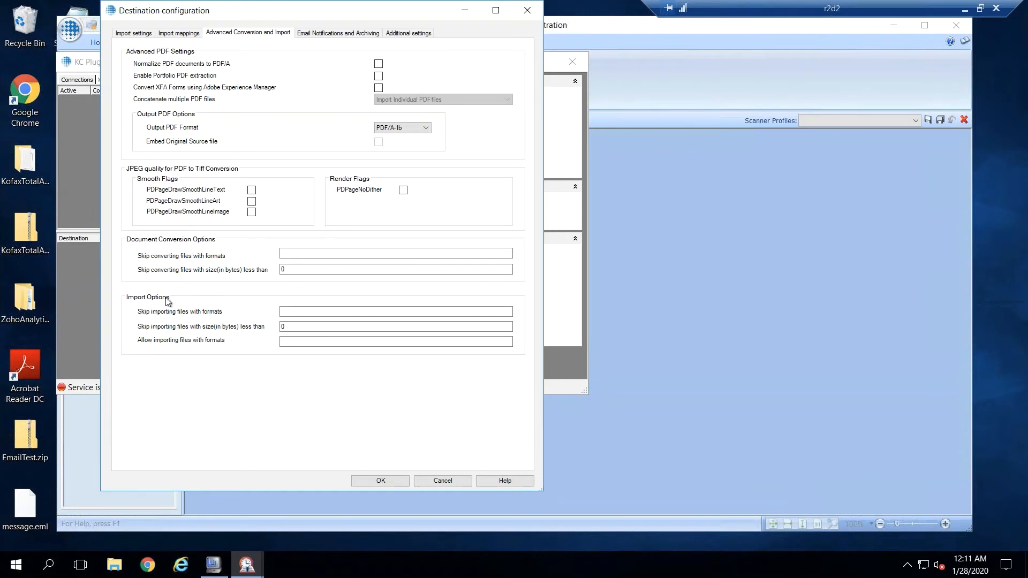
mouse_move(293, 92)
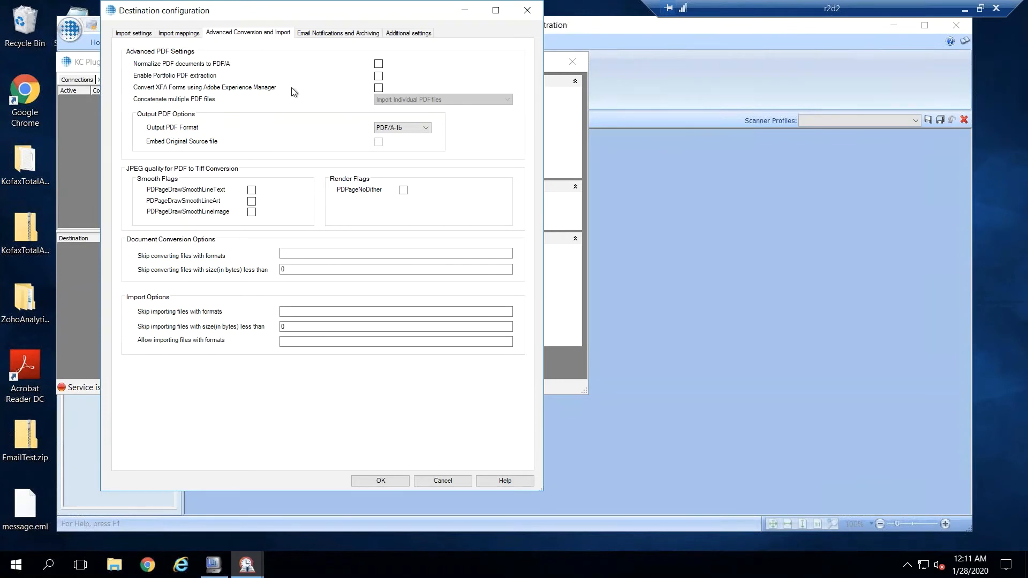
left_click(338, 33)
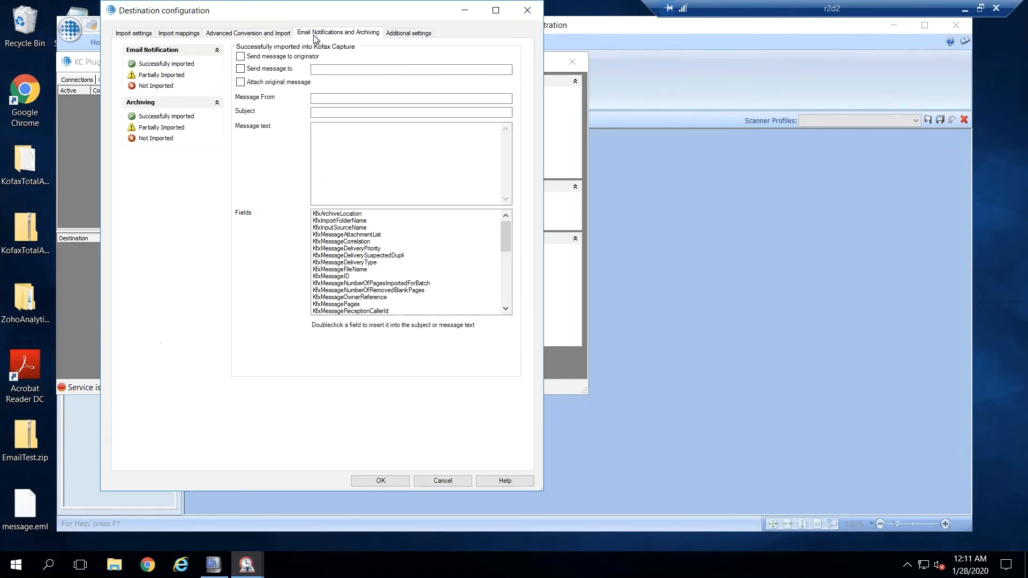
mouse_move(367, 125)
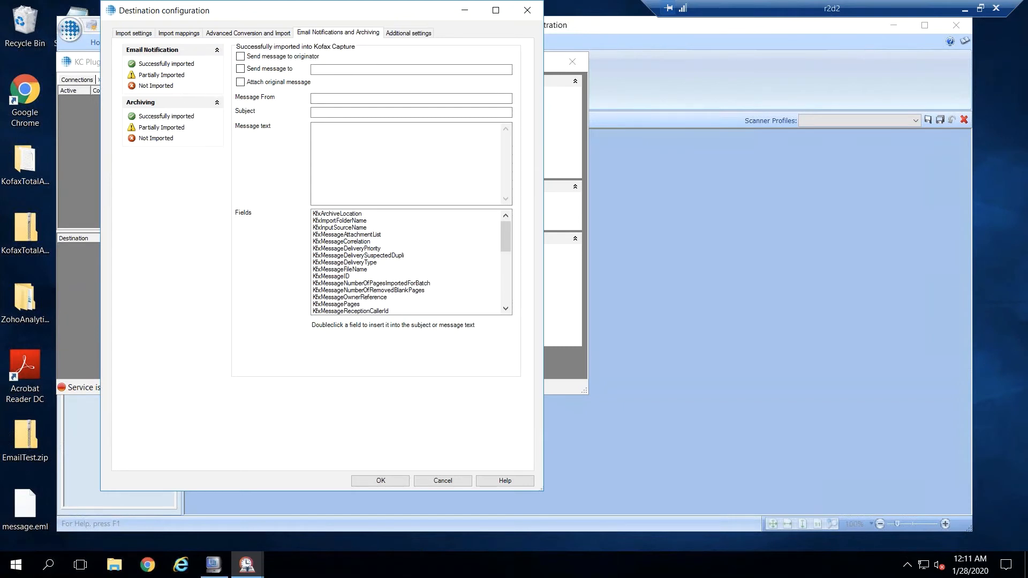
left_click(156, 85)
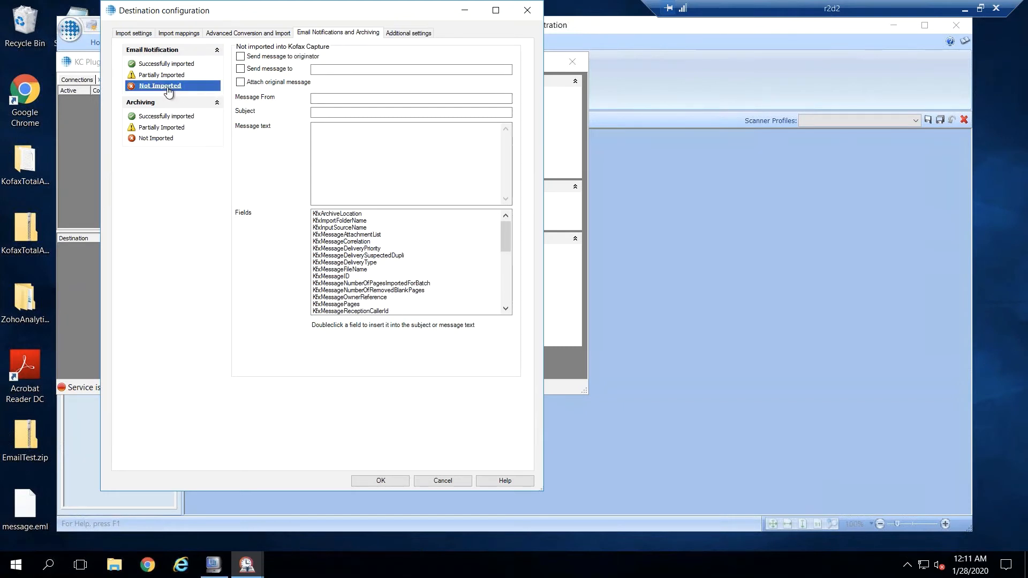
left_click(240, 68)
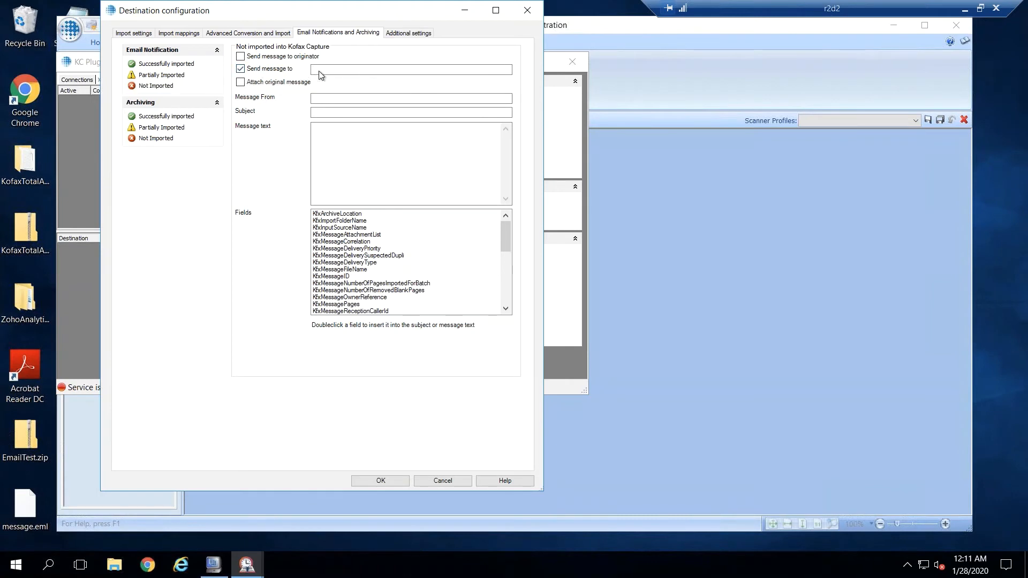
left_click(410, 69)
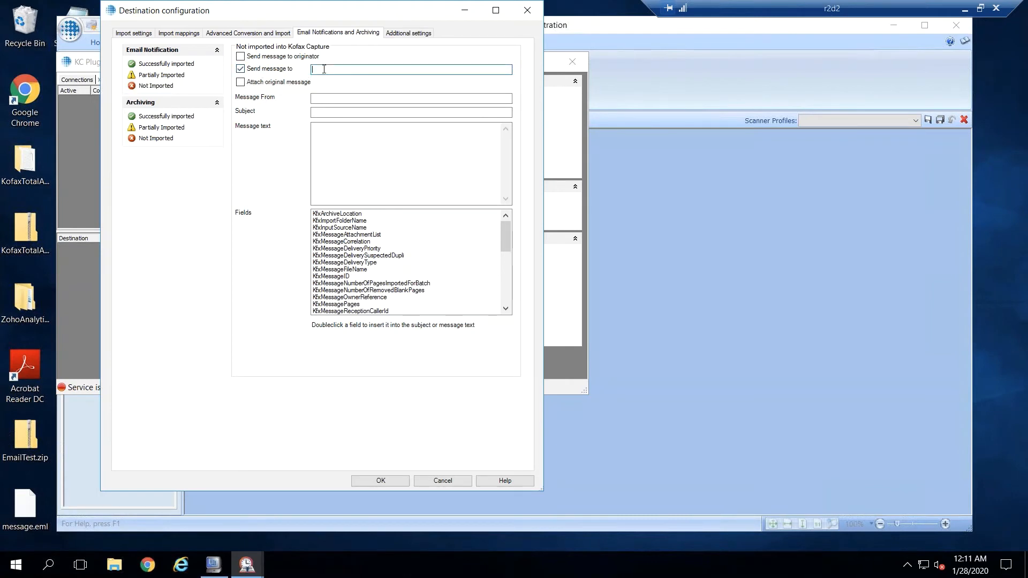
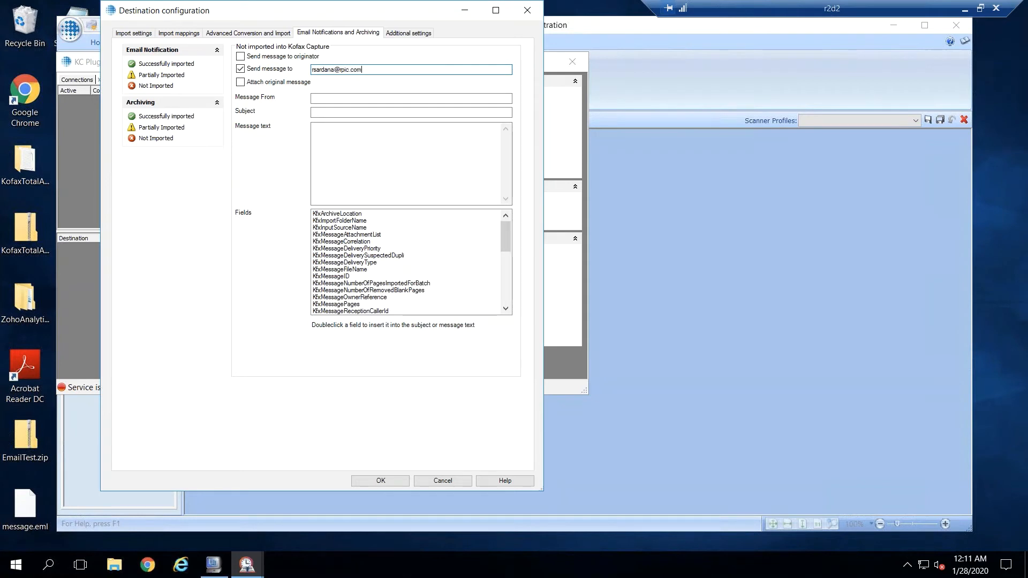
mouse_move(187, 150)
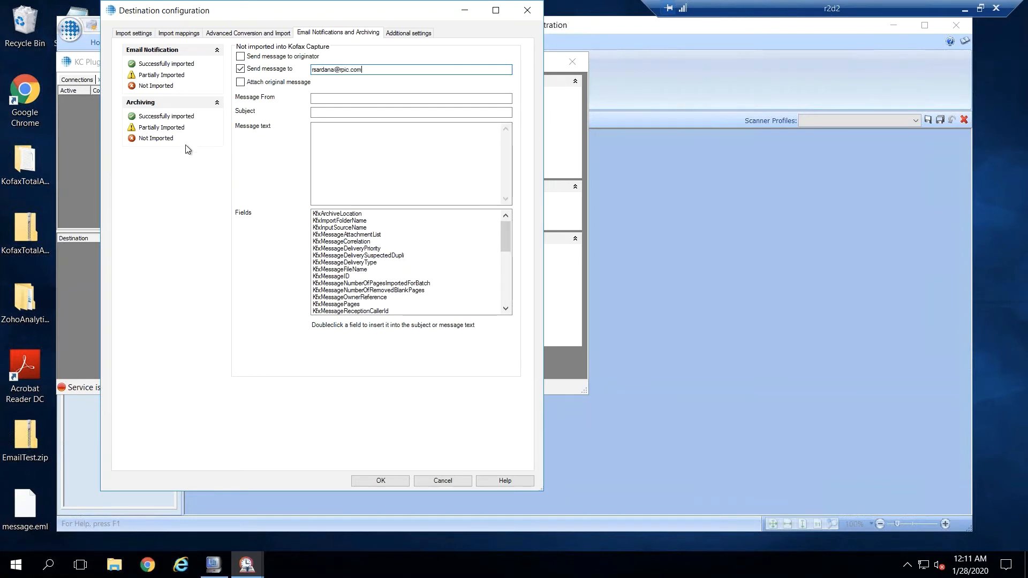
Review the Not Imported archiving options, leaving them unset, then show Additional settings.
left_click(156, 138)
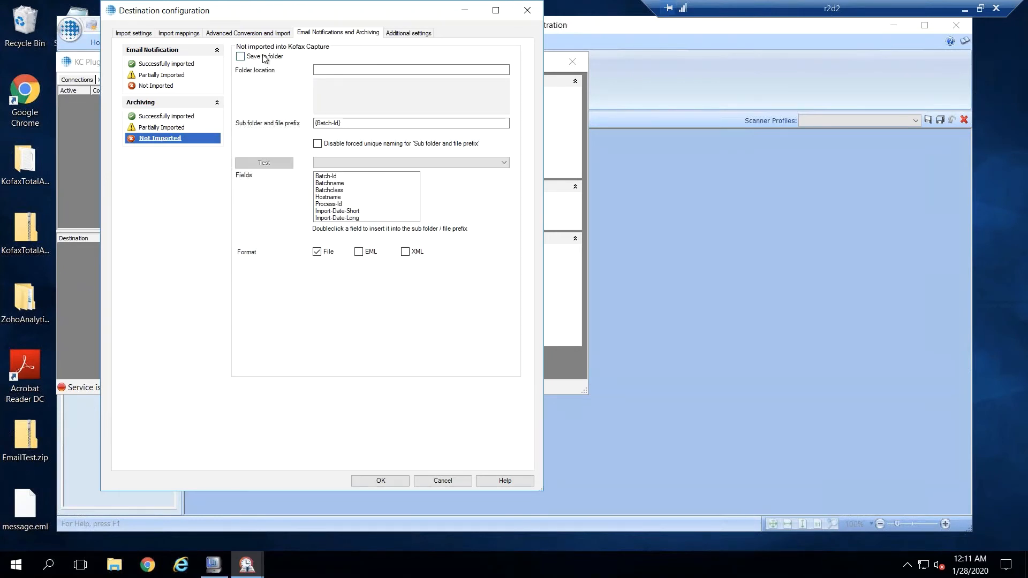
mouse_move(241, 56)
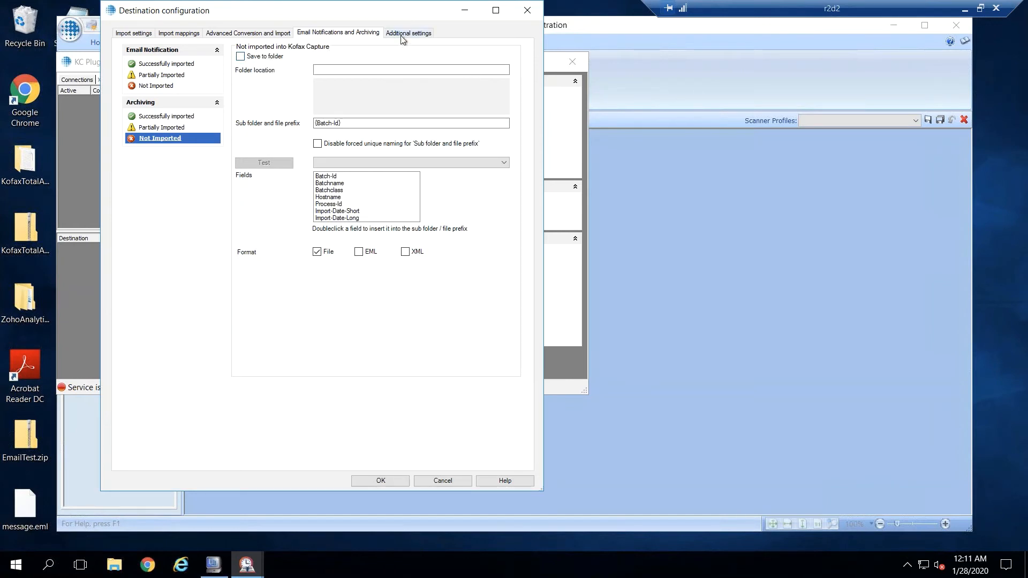
left_click(408, 33)
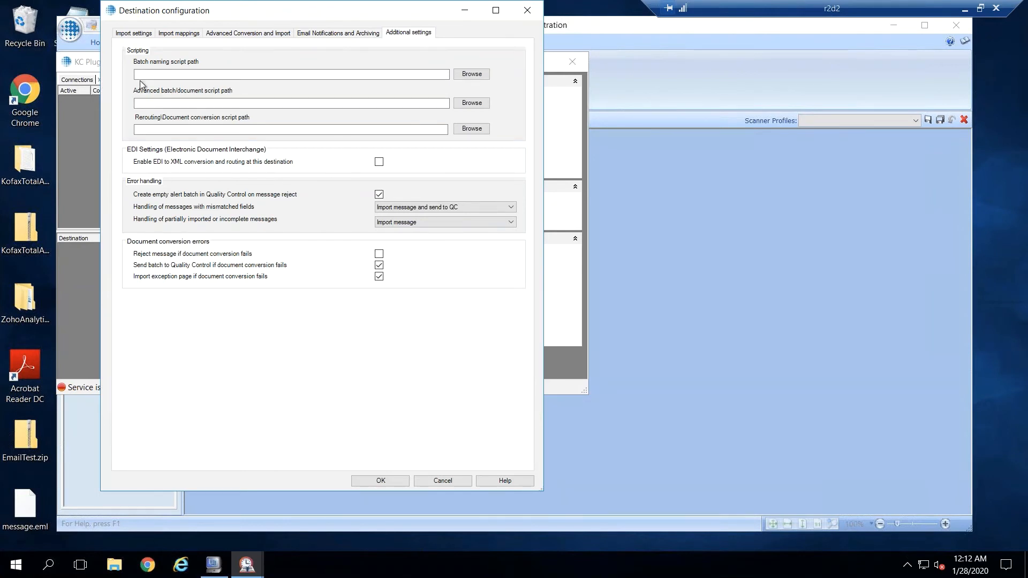
Review mismatched-field error handling choices and save DemoDestination with OK.
left_click(291, 74)
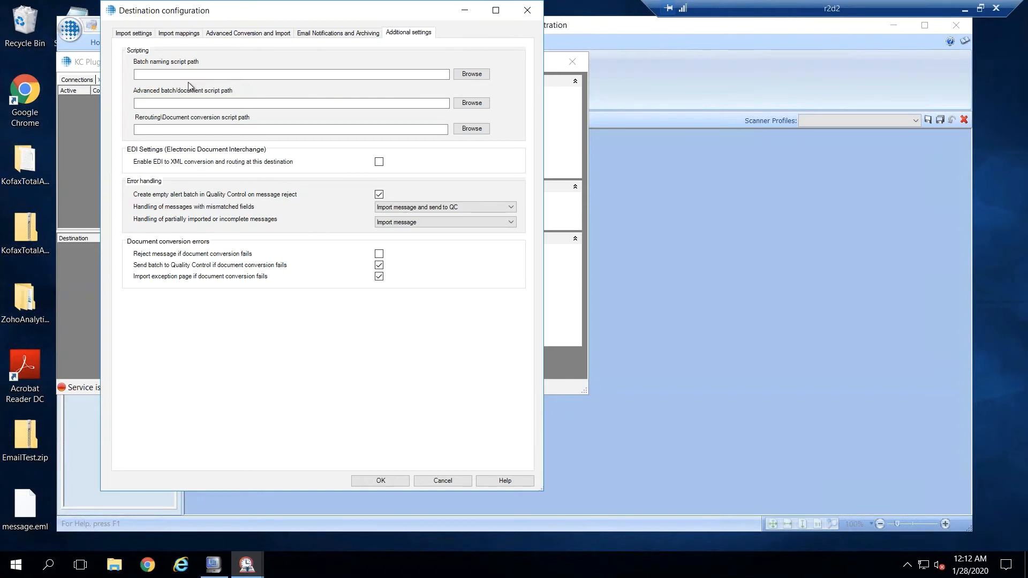
mouse_move(291, 74)
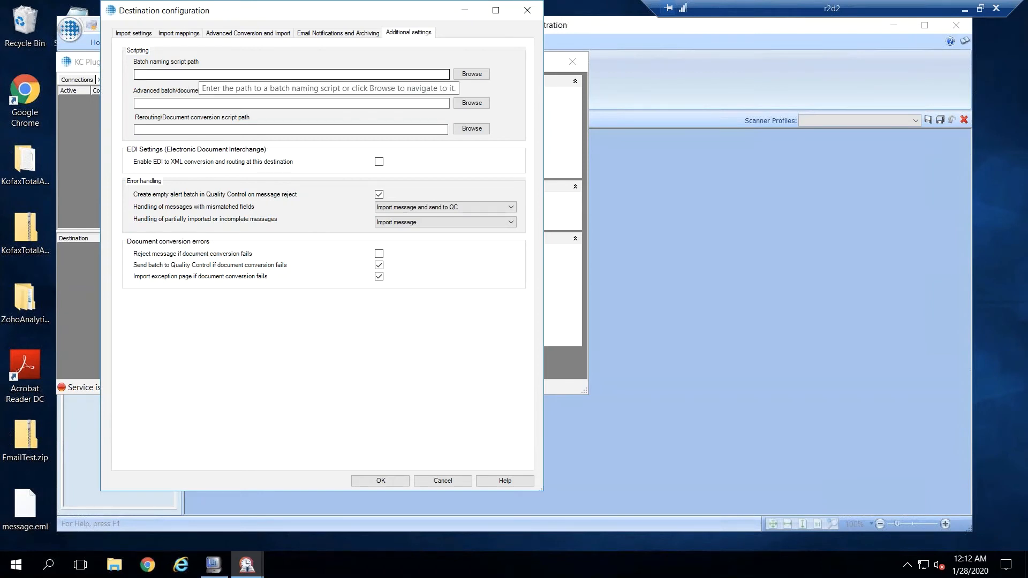
mouse_move(154, 191)
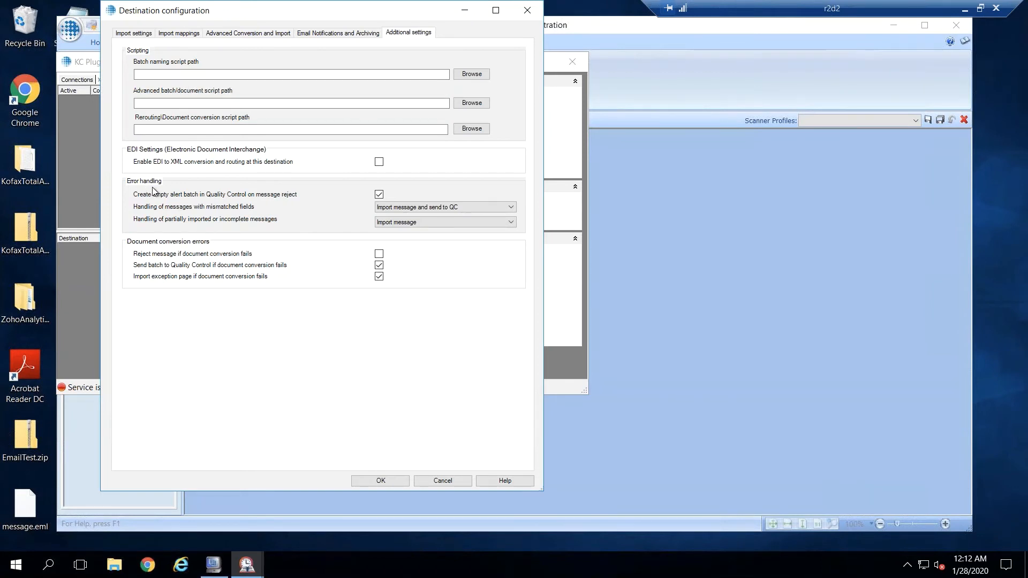
mouse_move(246, 223)
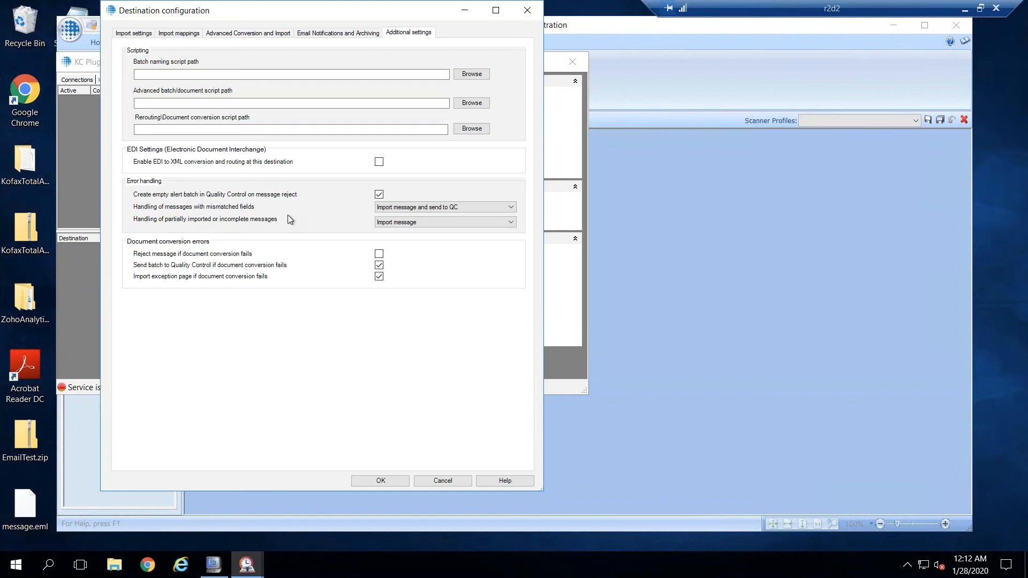
left_click(444, 207)
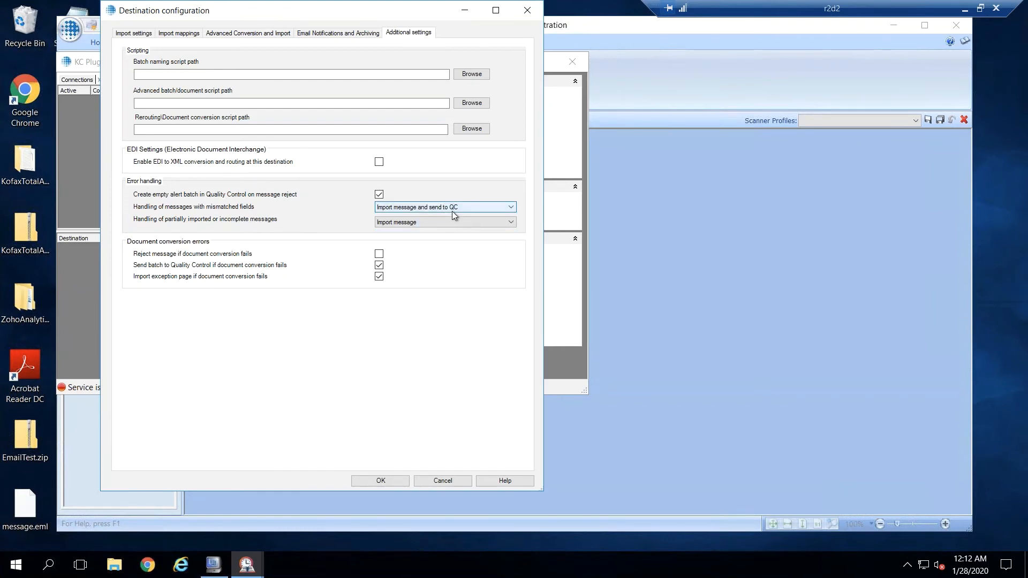
mouse_move(453, 211)
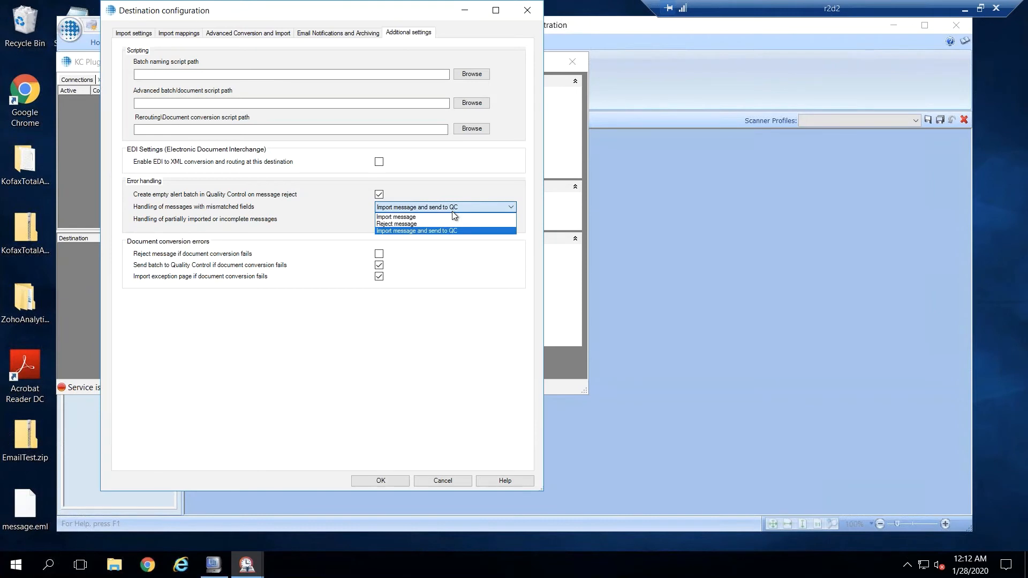
mouse_move(418, 223)
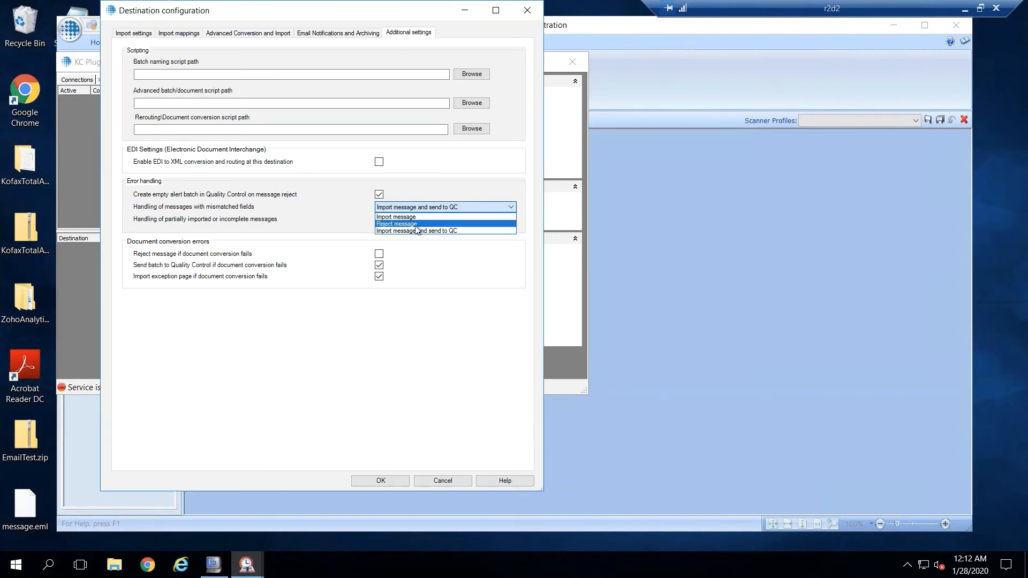
left_click(397, 217)
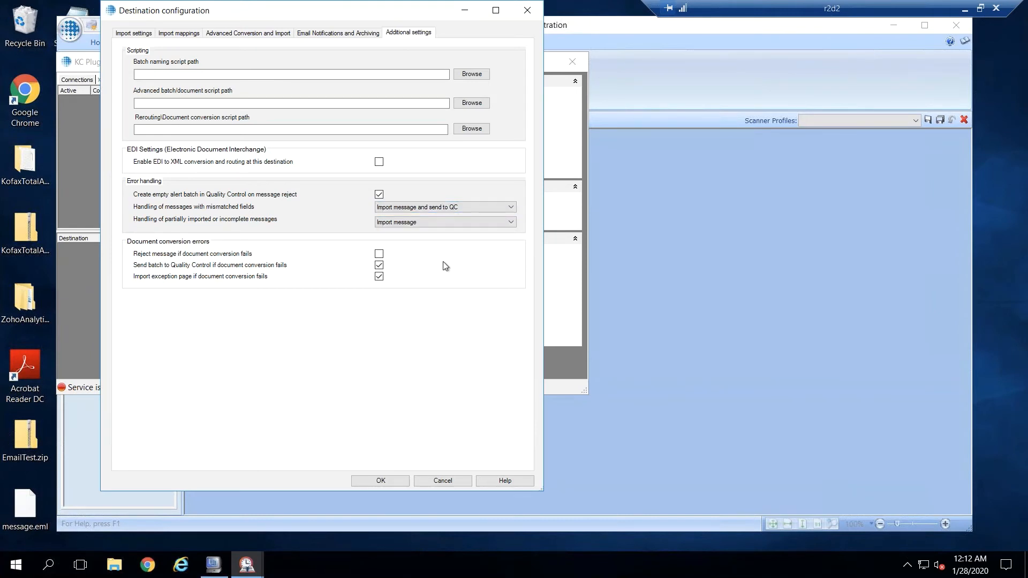
mouse_move(139, 258)
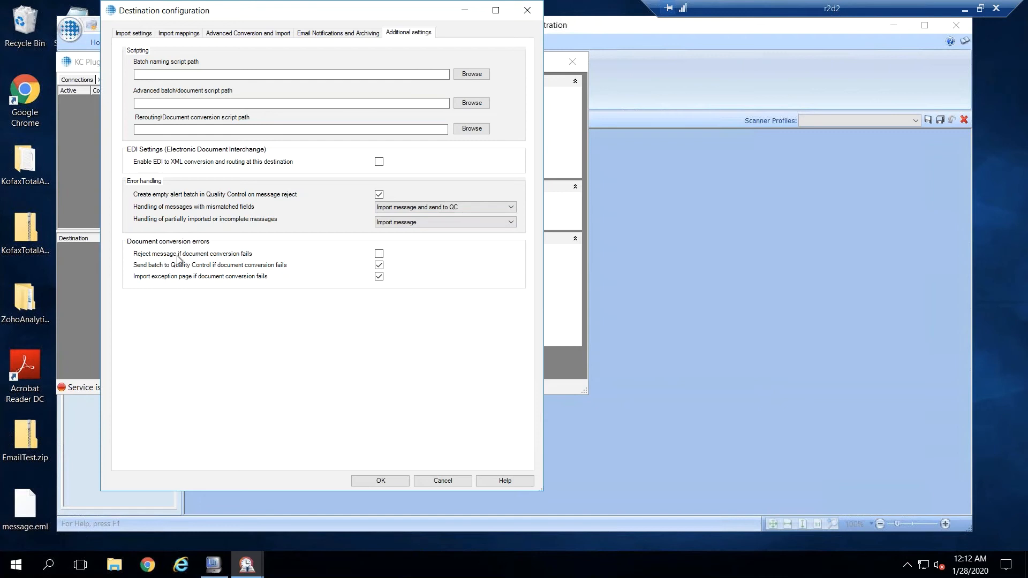
mouse_move(244, 258)
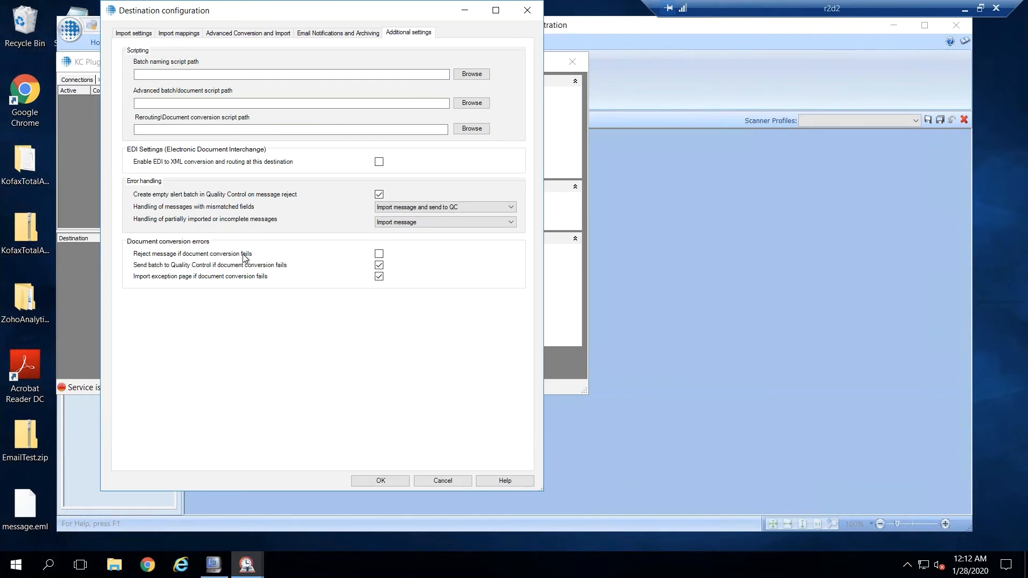
mouse_move(169, 277)
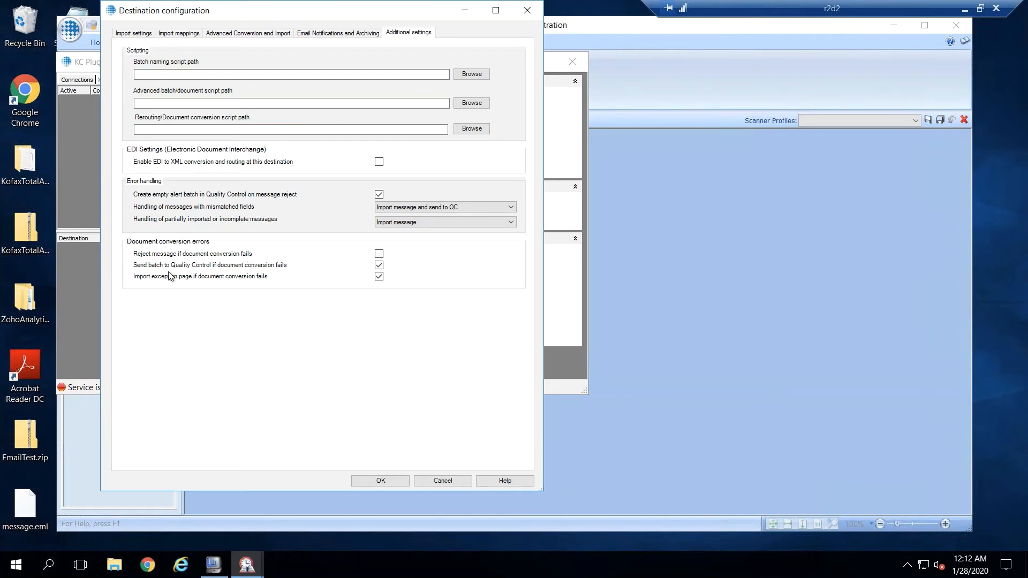
mouse_move(268, 274)
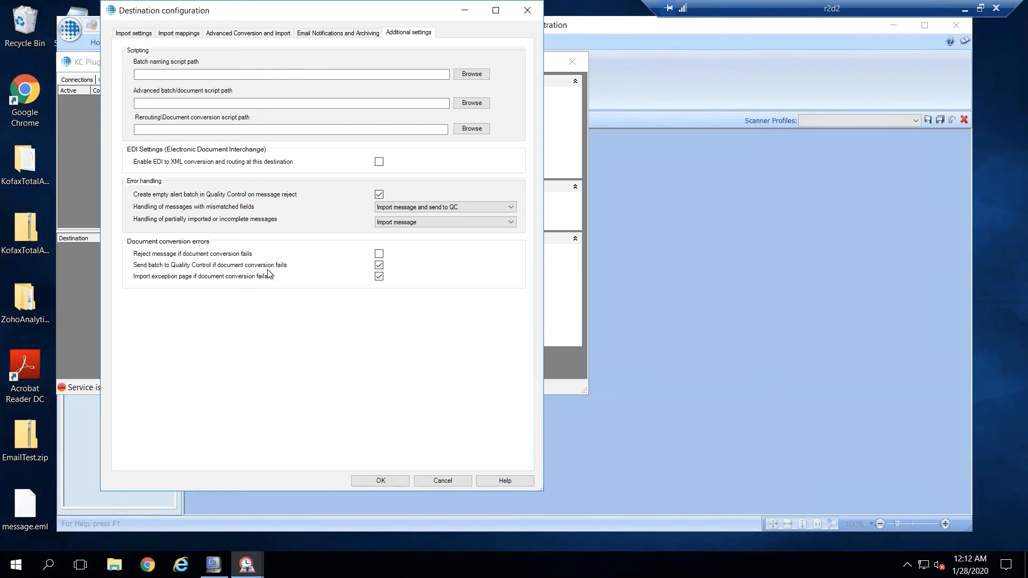
mouse_move(155, 290)
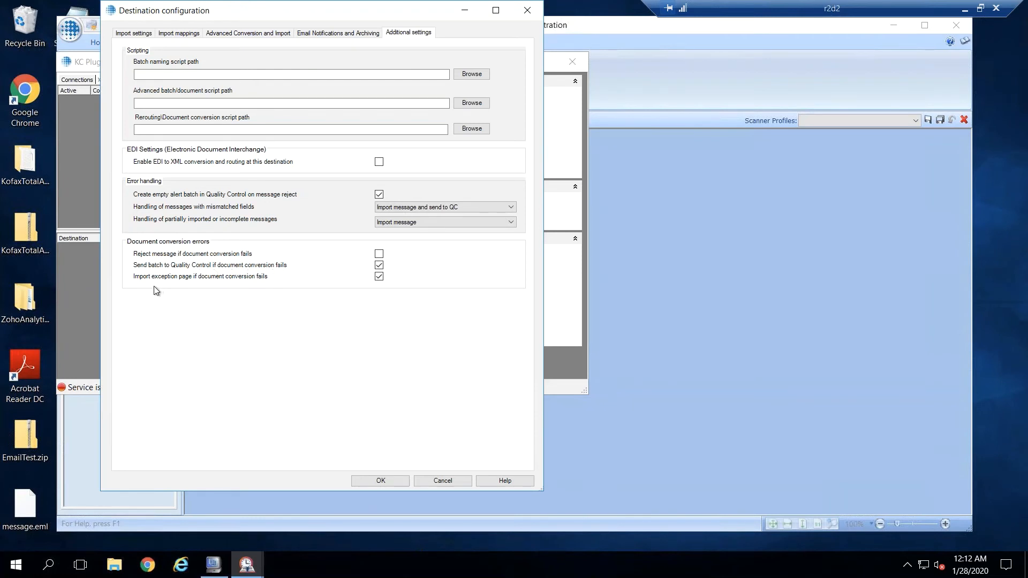
mouse_move(159, 287)
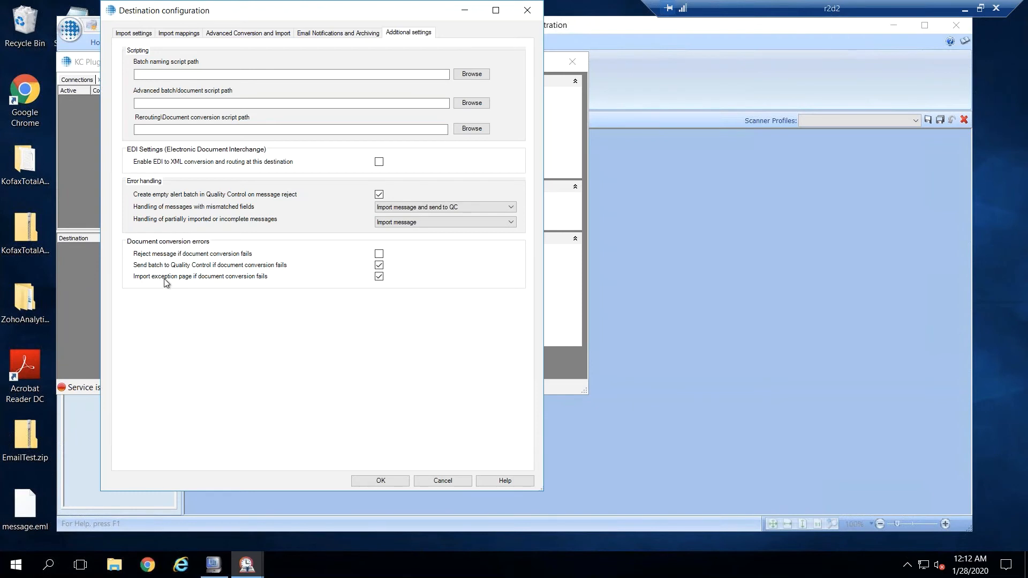
mouse_move(194, 289)
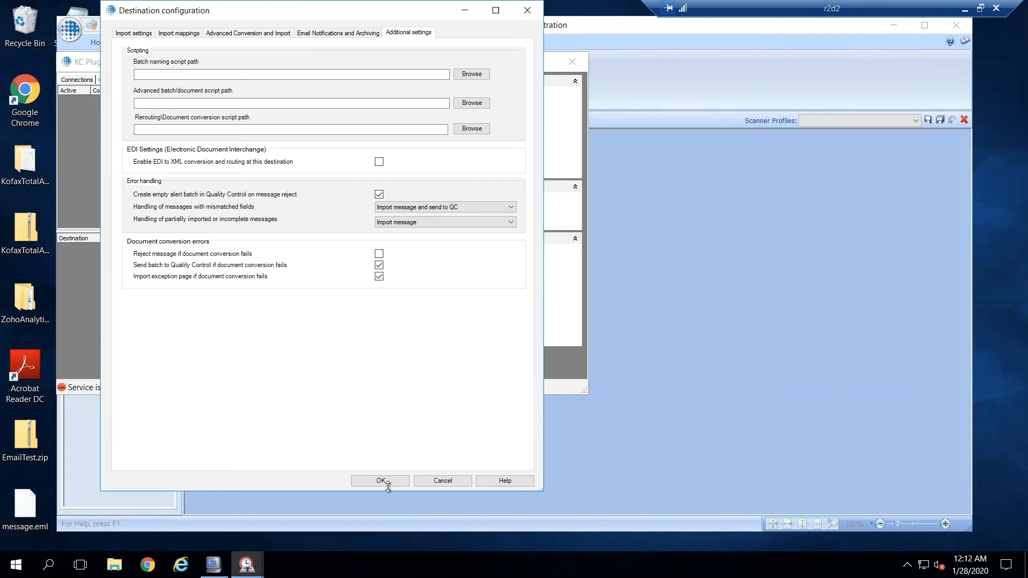
left_click(380, 481)
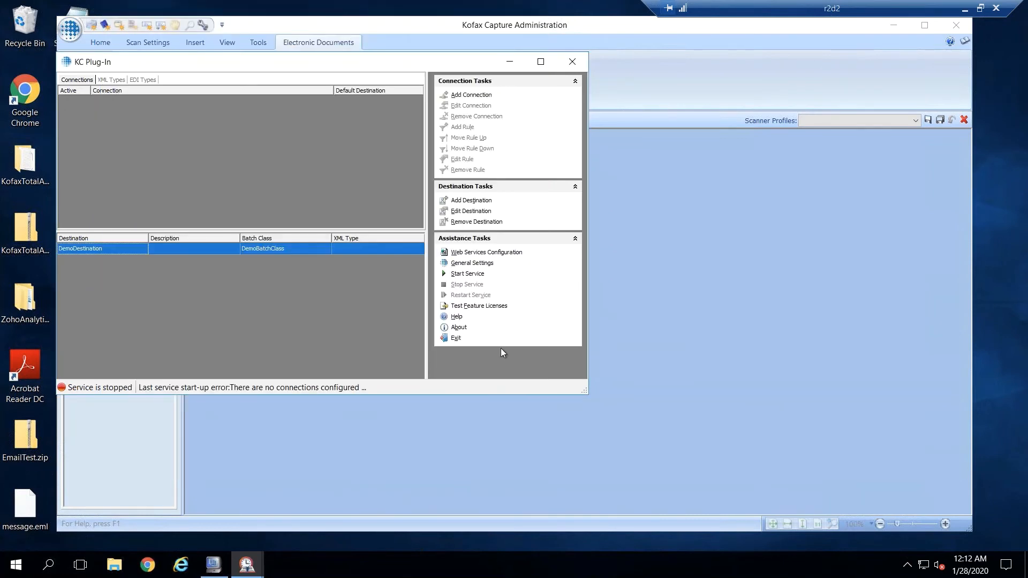
mouse_move(256, 285)
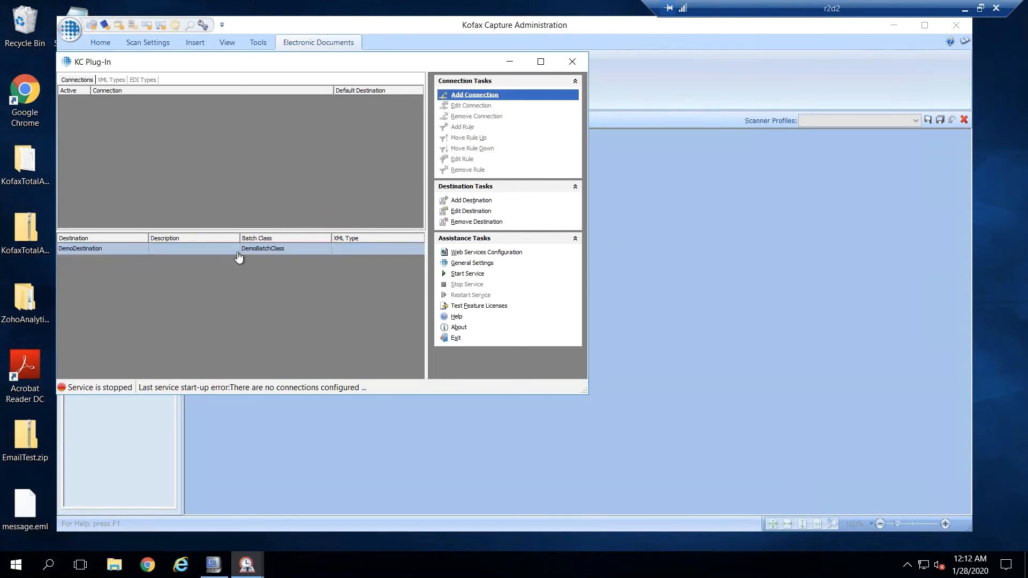
Add a connection named DemoConnection and confirm its localhost:25086 connection test succeeds.
left_click(474, 94)
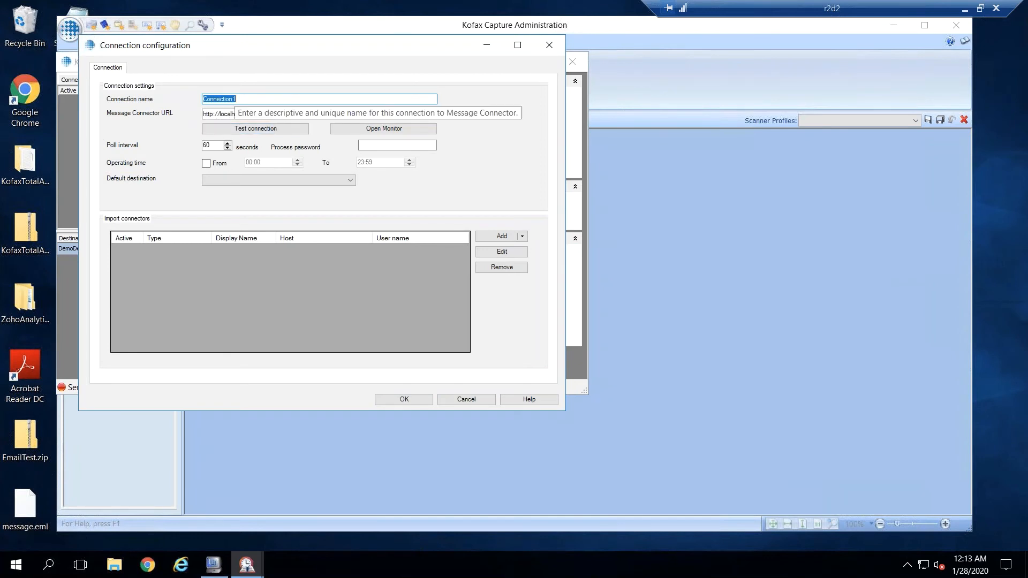
type("DemoC")
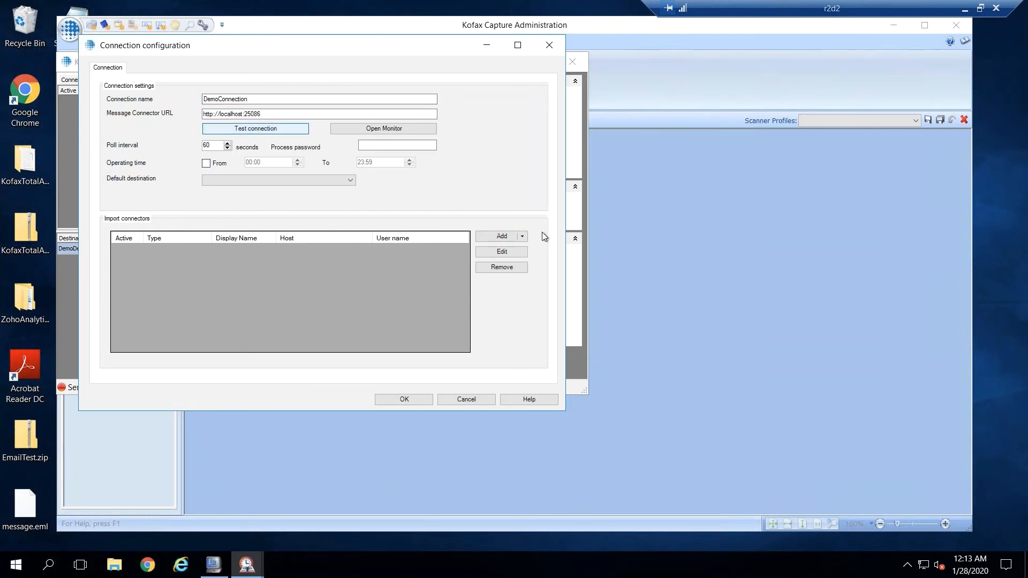
left_click(255, 128)
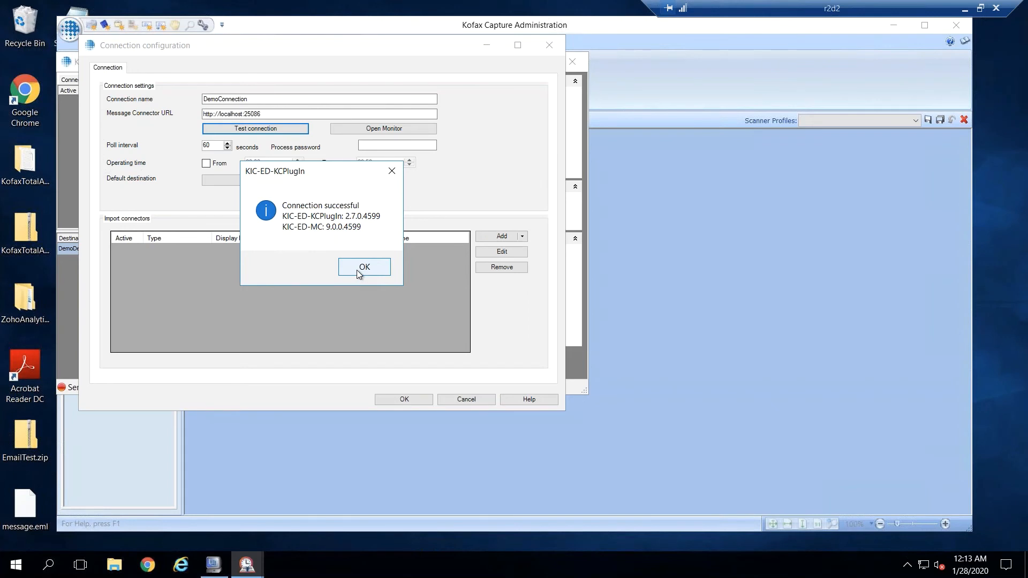
left_click(364, 267)
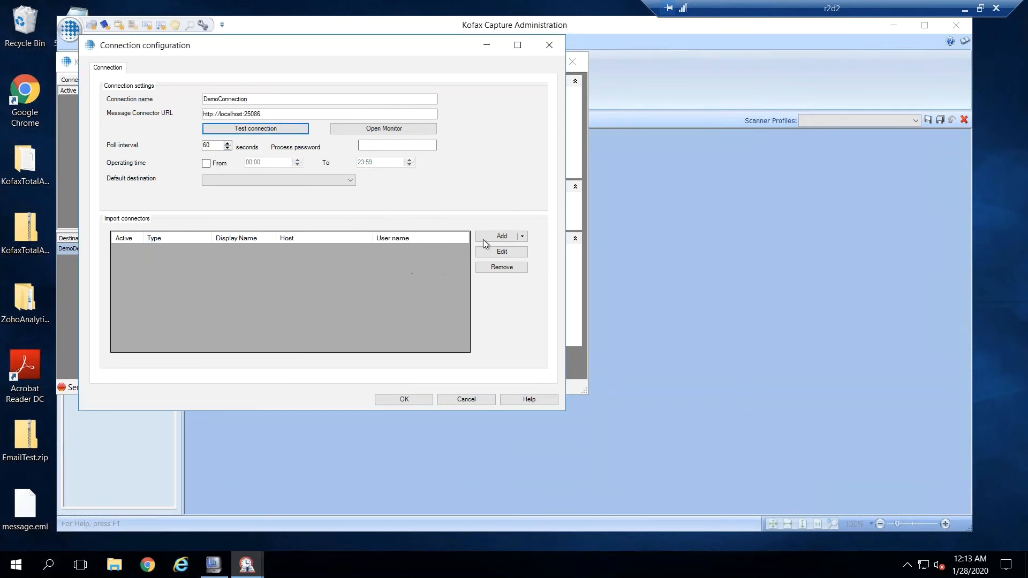
Add a Mailbox Import with display name EmailImport and host pop.gmail.com.
left_click(523, 236)
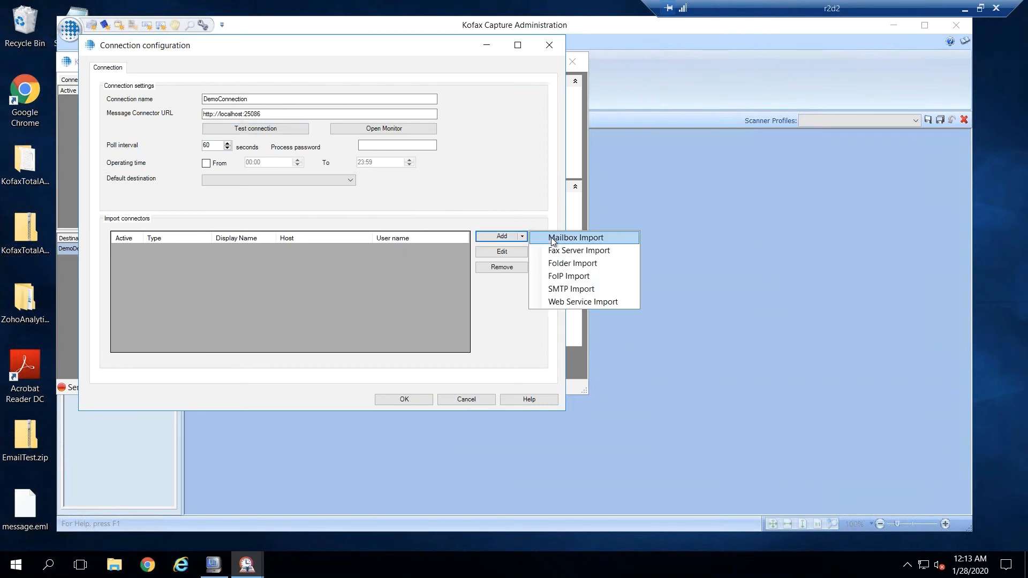
left_click(576, 237)
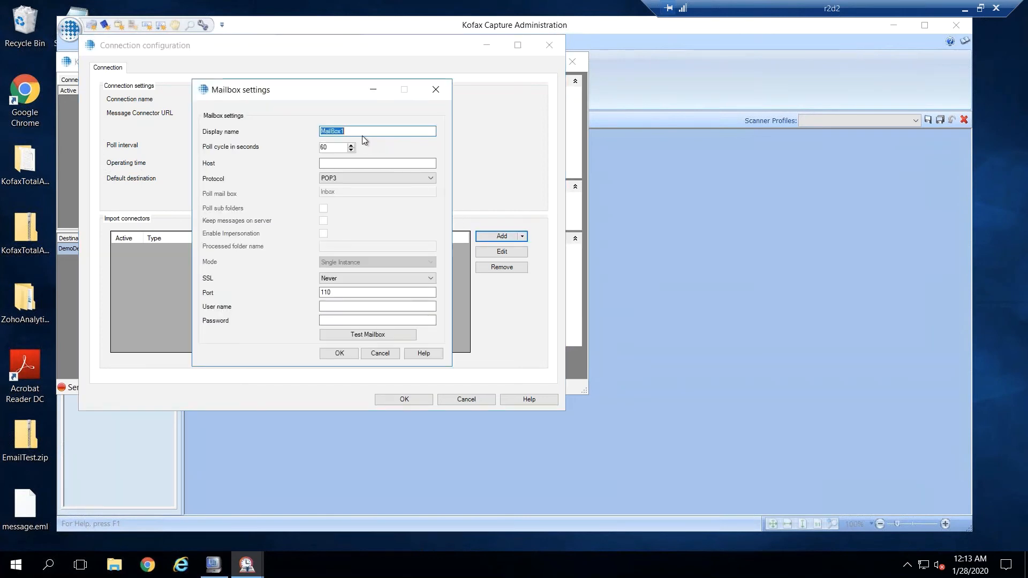
type("EmailImp")
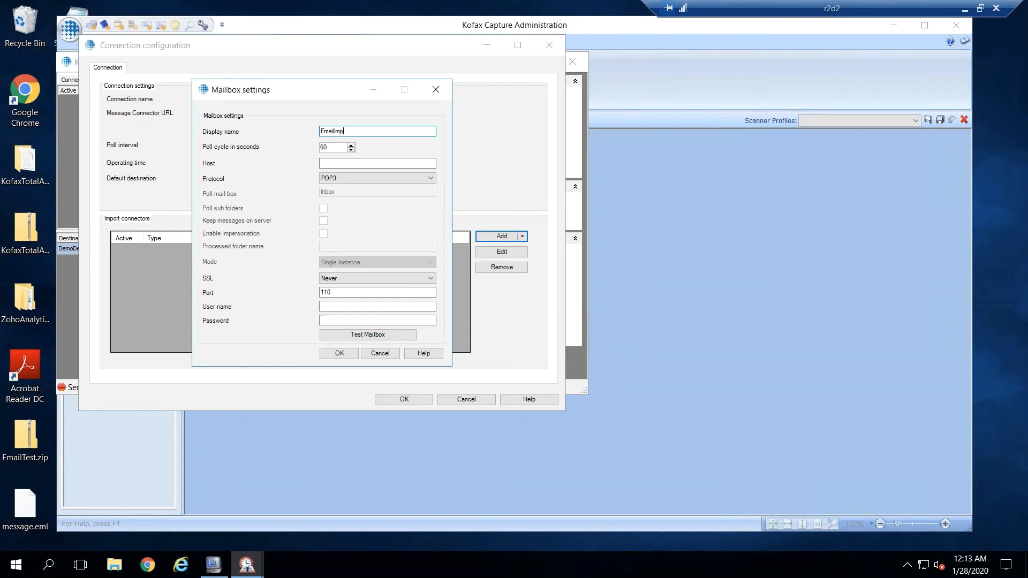
type("ort")
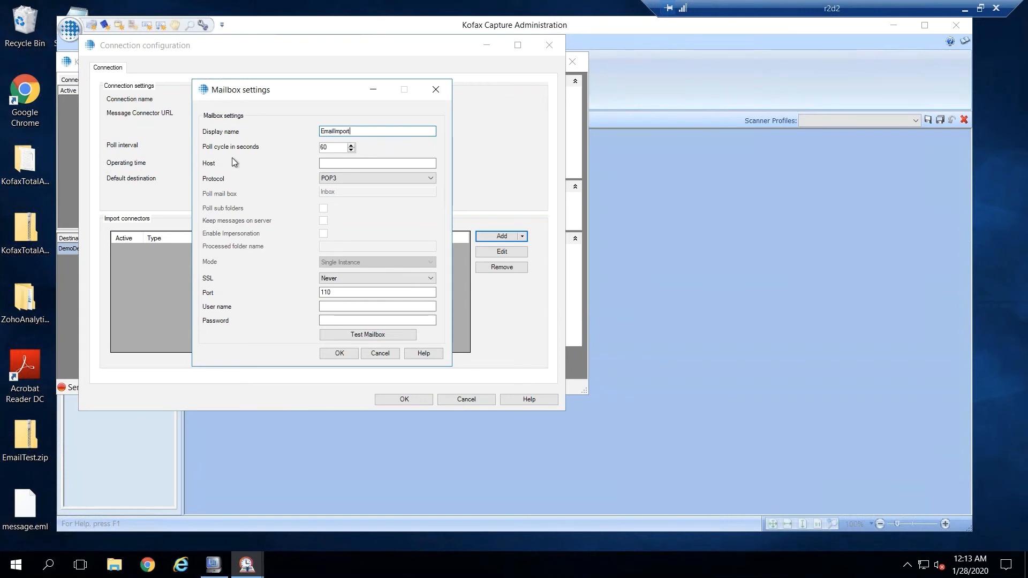
mouse_move(334, 146)
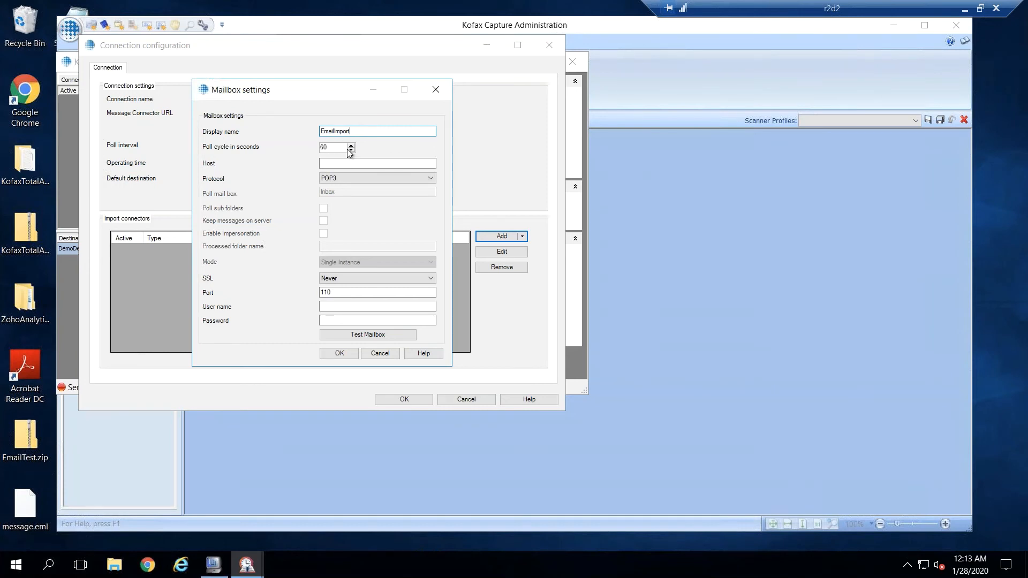
mouse_move(339, 174)
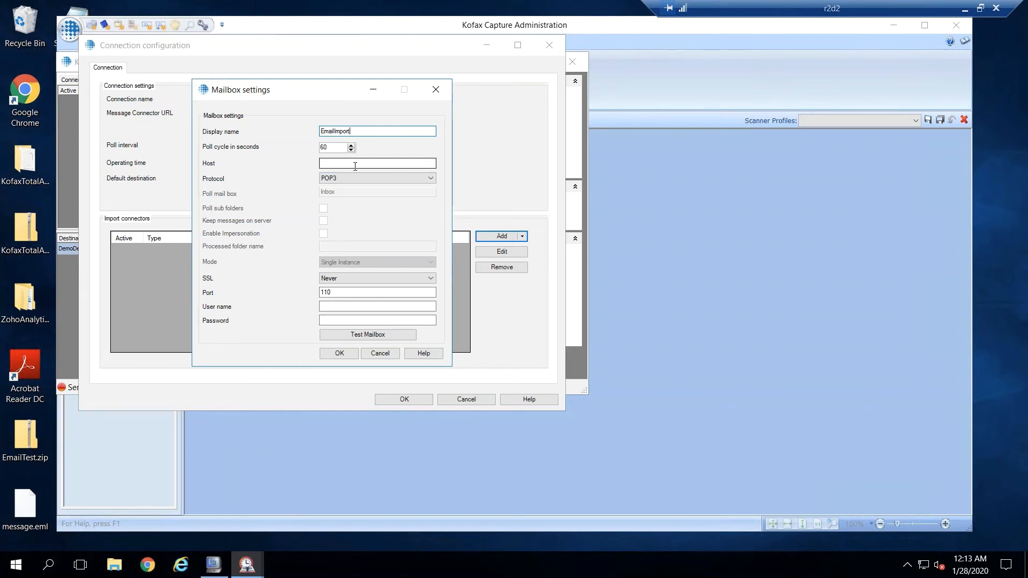
type("pop")
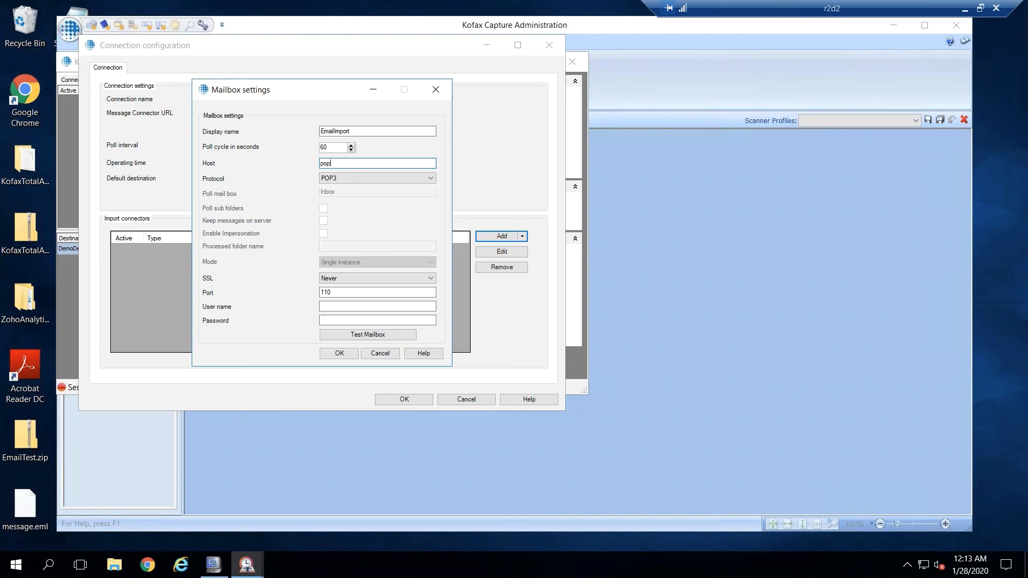
type(".gmail")
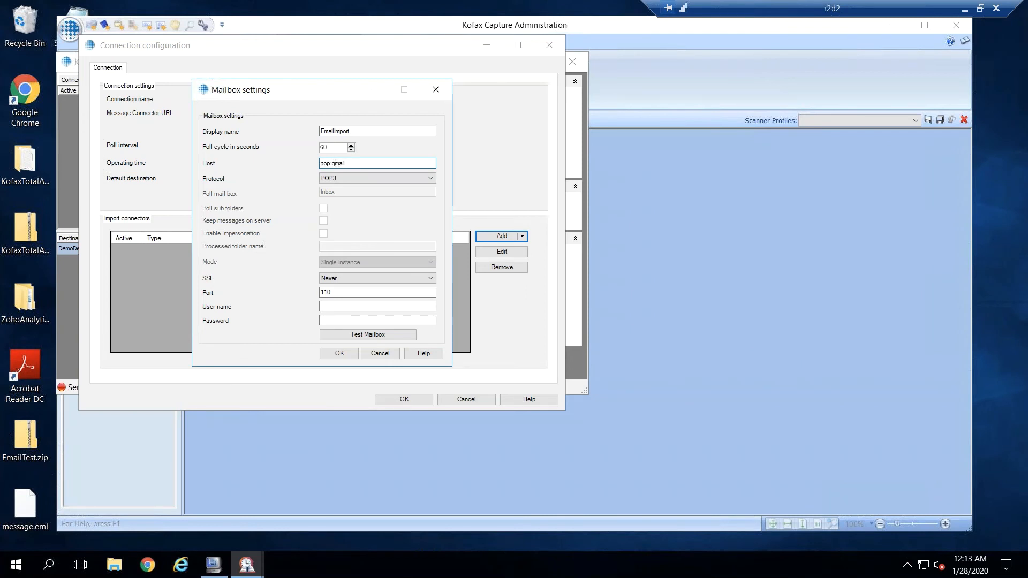
type(".com")
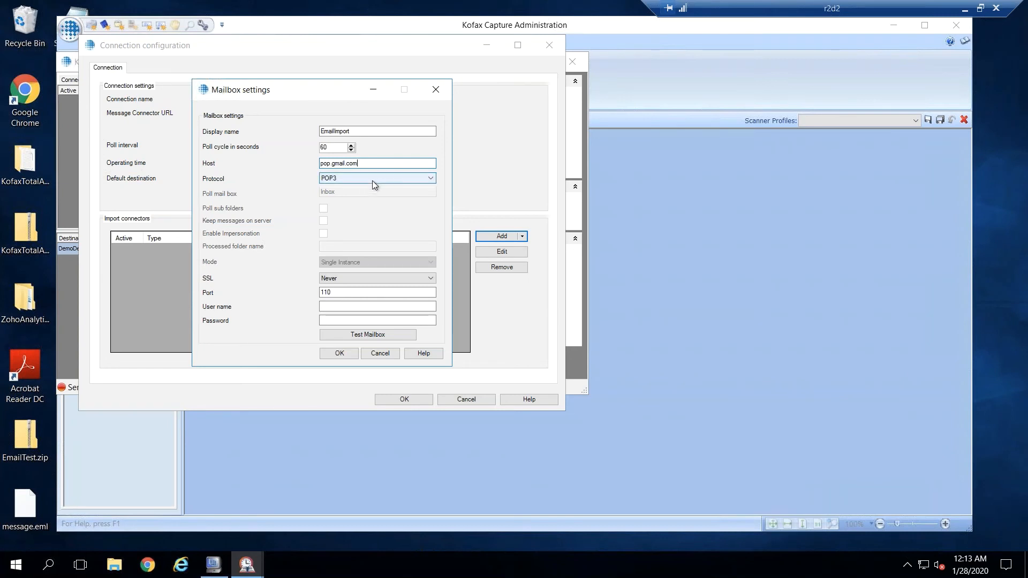
mouse_move(354, 184)
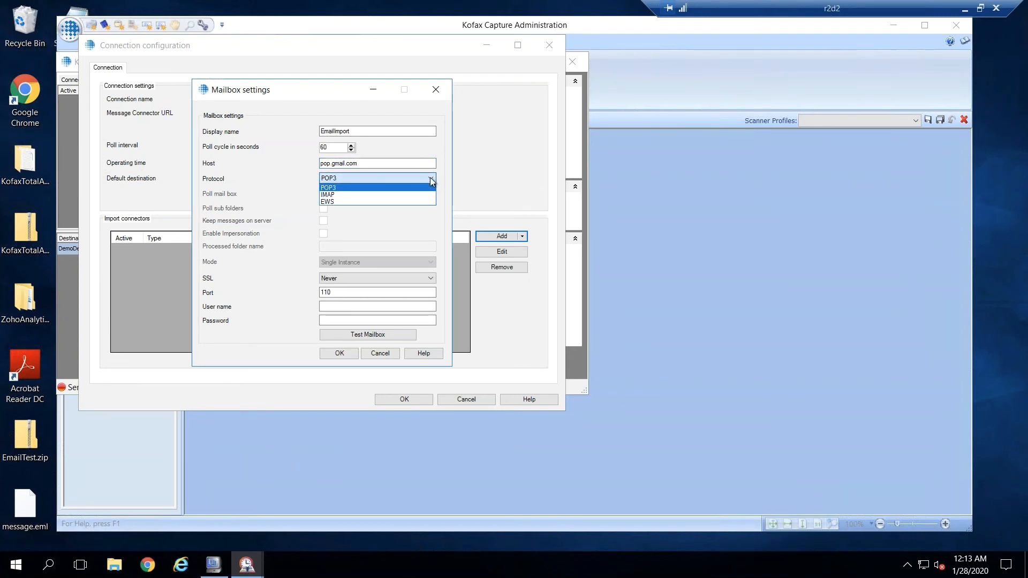
mouse_move(334, 202)
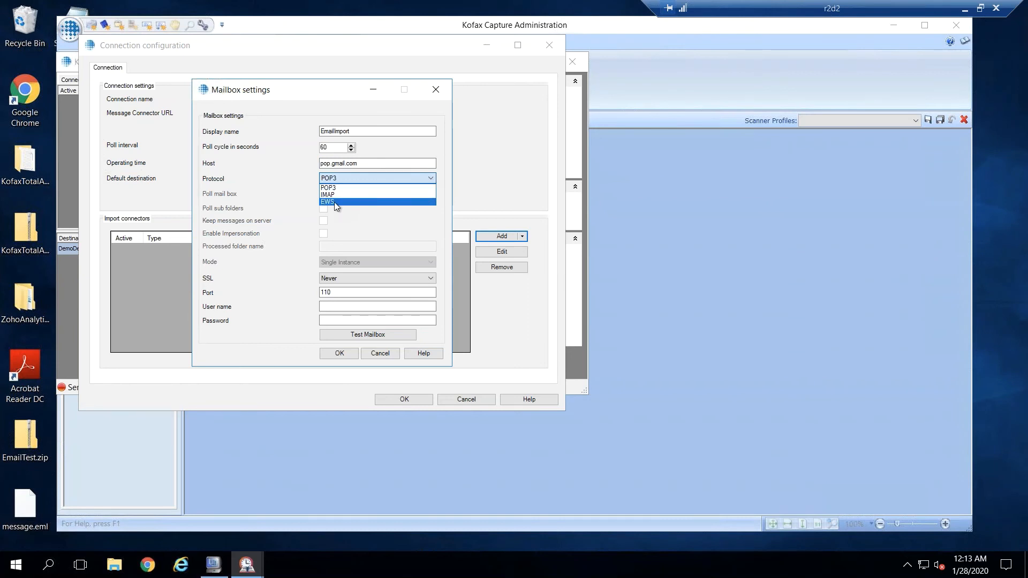
mouse_move(328, 195)
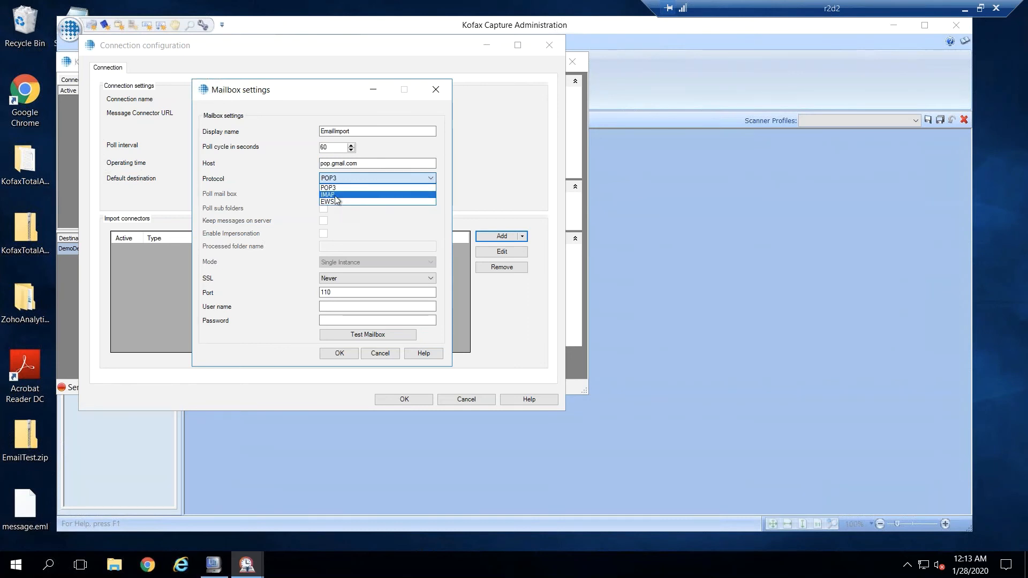
mouse_move(336, 202)
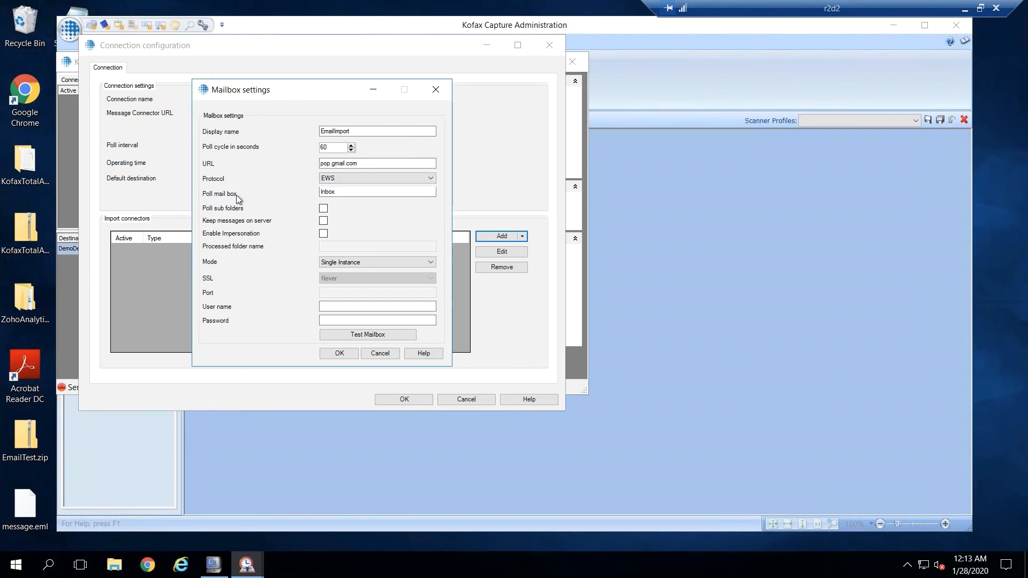
mouse_move(339, 201)
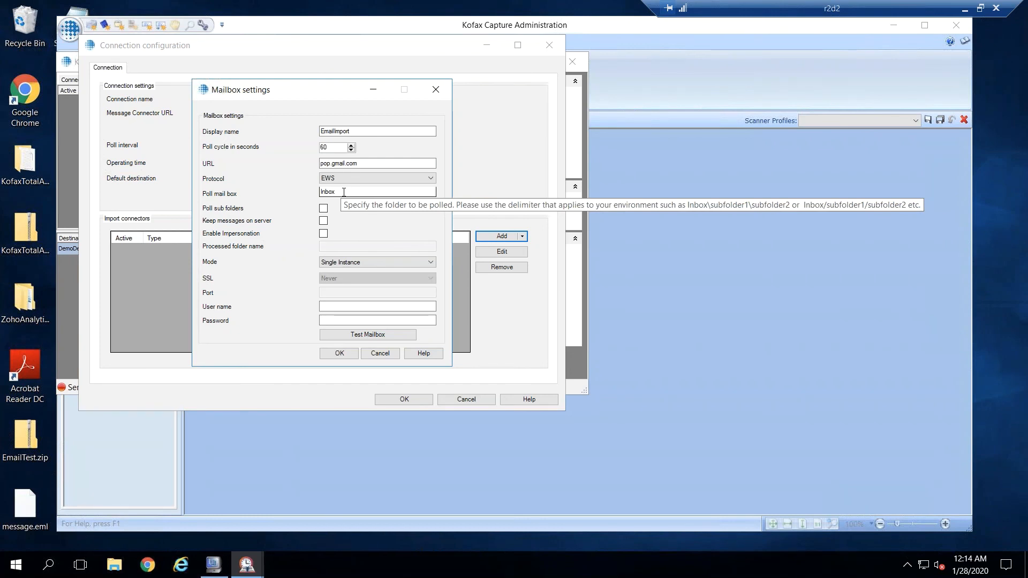
mouse_move(193, 223)
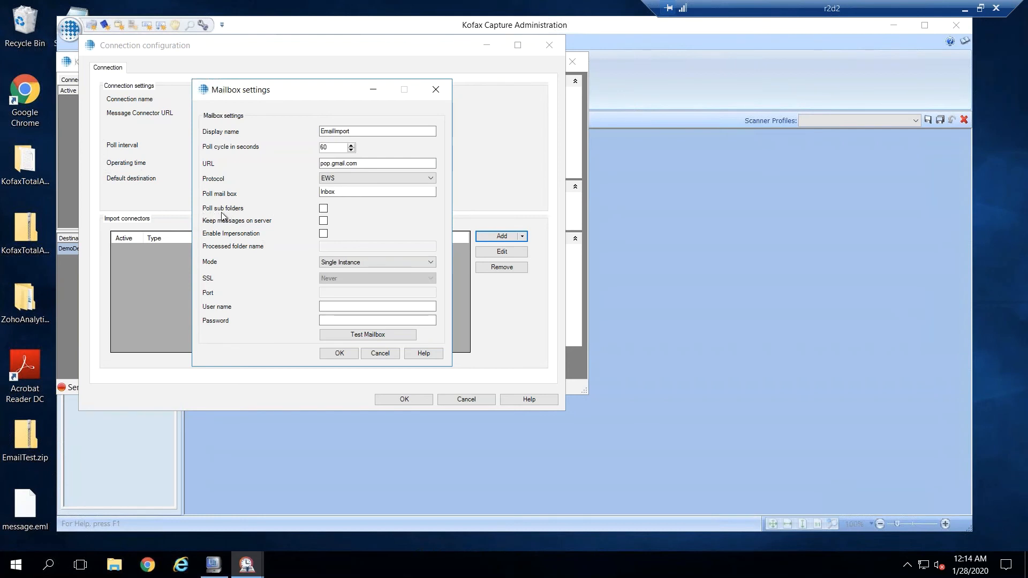
mouse_move(323, 208)
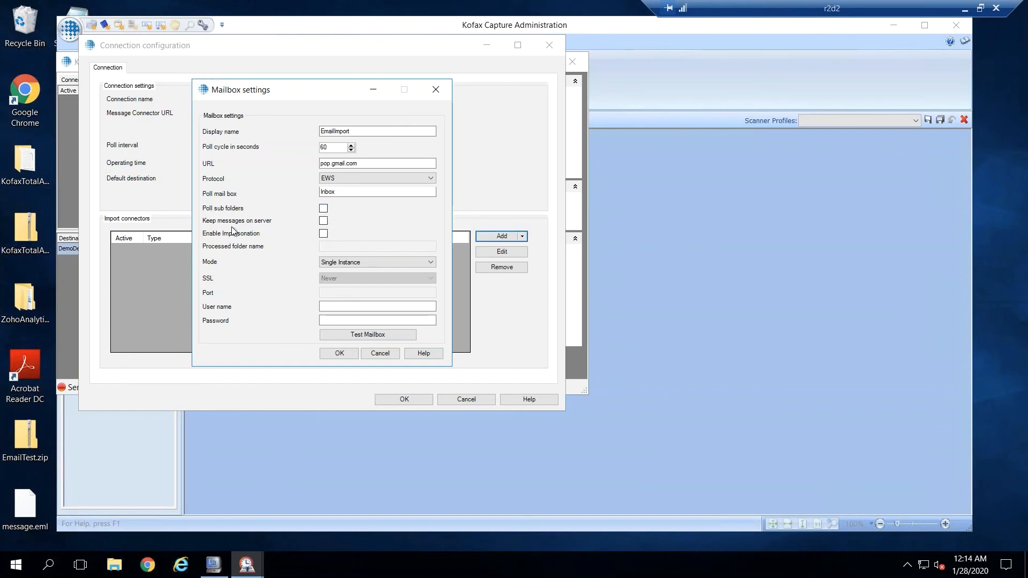
mouse_move(323, 221)
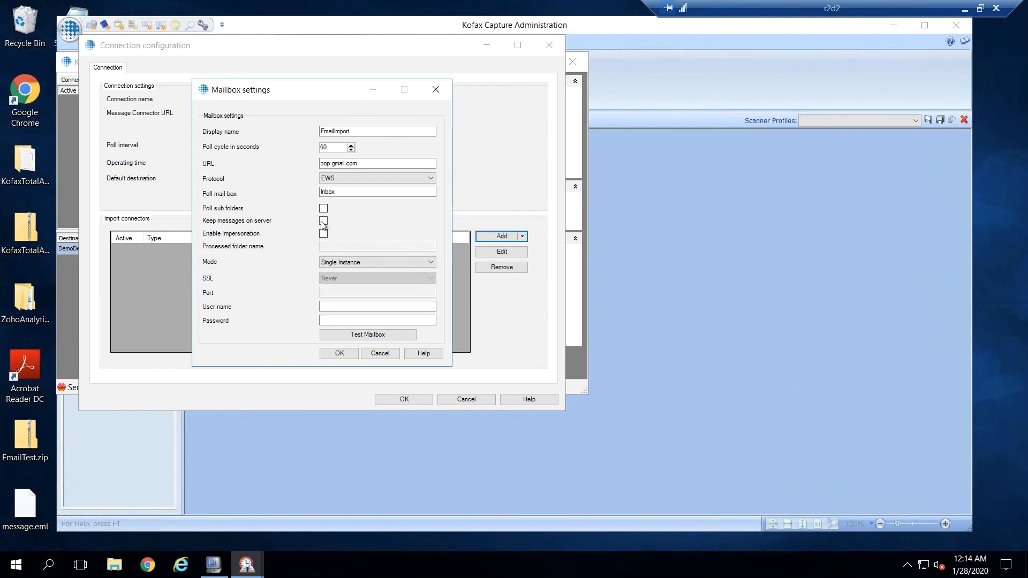
Set the 'Keep messages on server' checkbox and visit the Processed folder name field.
left_click(322, 220)
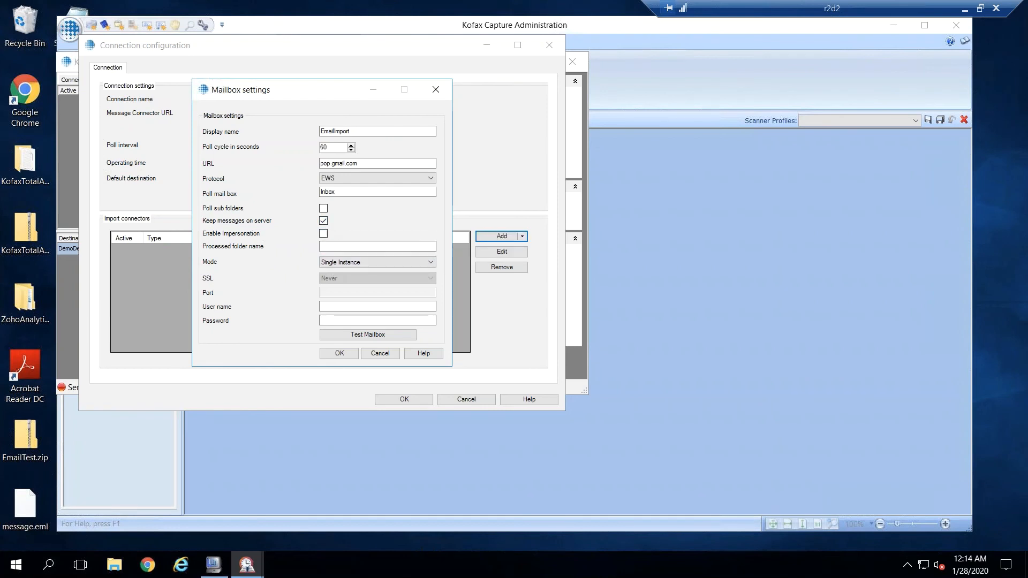
left_click(377, 246)
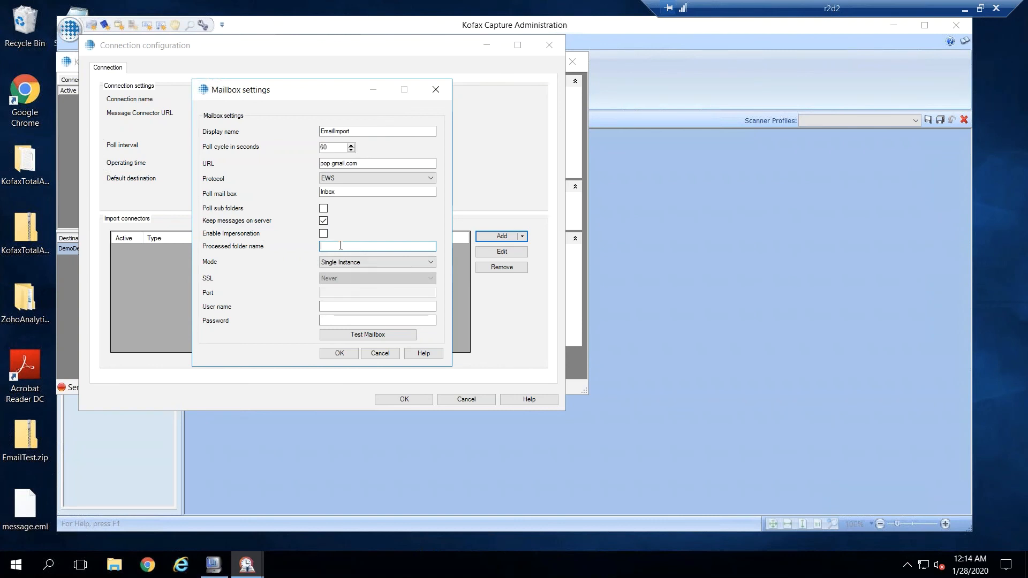
left_click(323, 220)
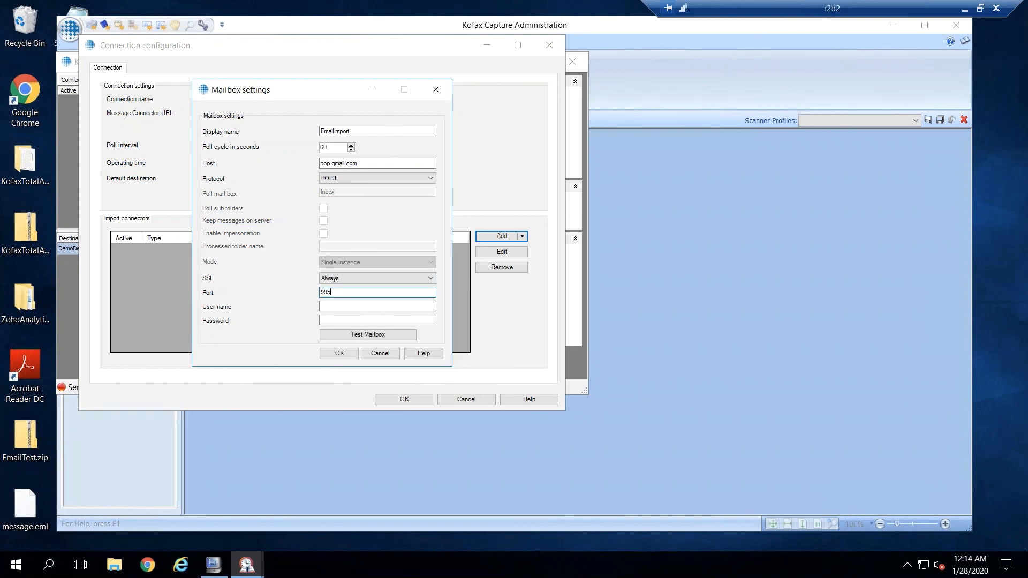
Enter the Gmail user name and password, then confirm the pop.gmail.com mailbox test succeeds.
left_click(377, 306)
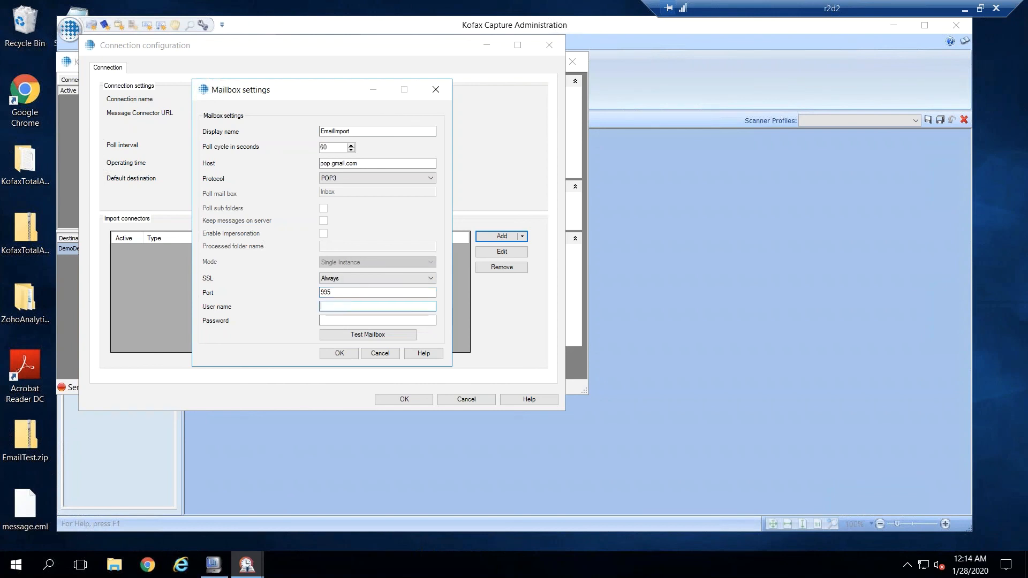
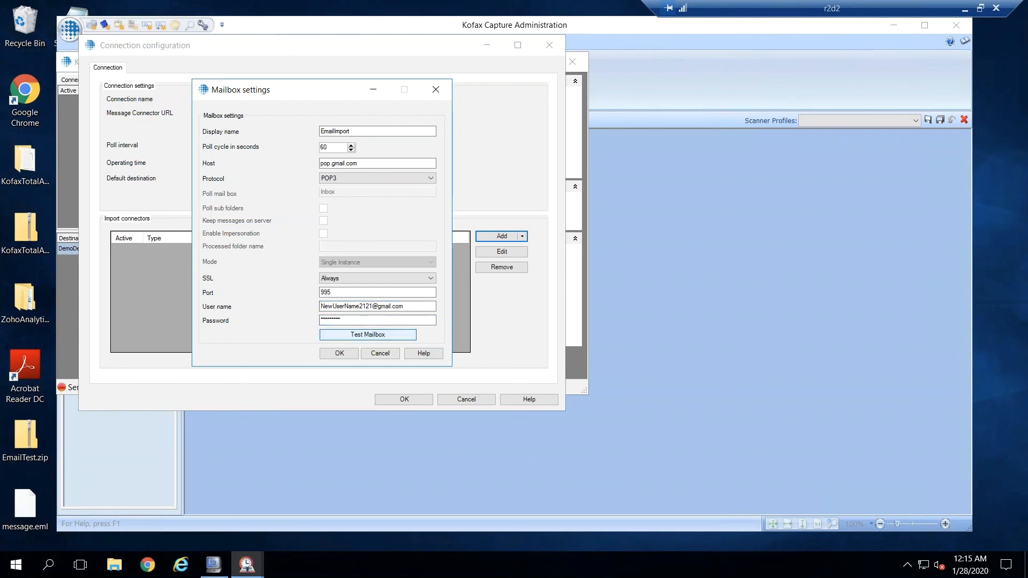
left_click(366, 335)
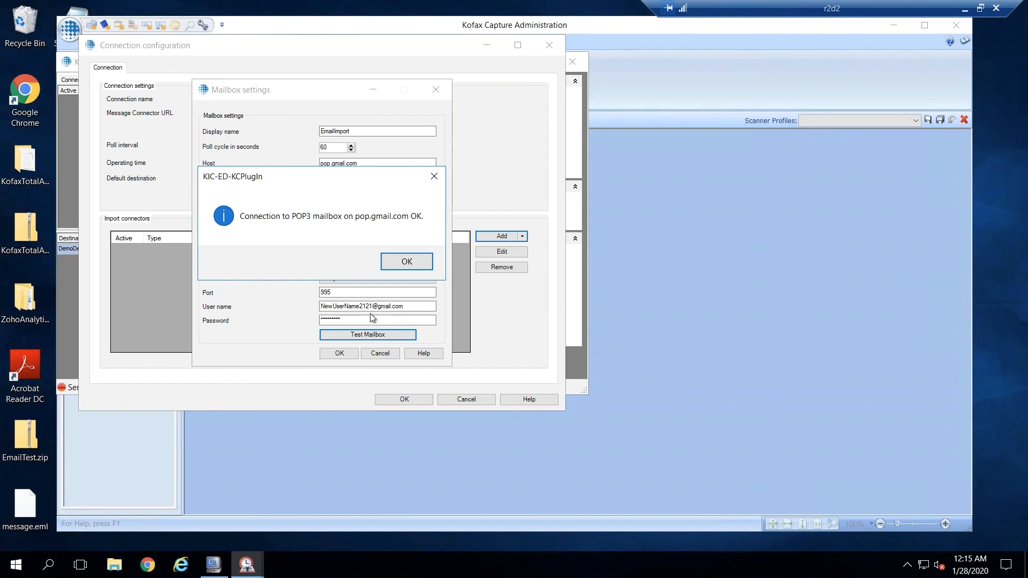
mouse_move(285, 239)
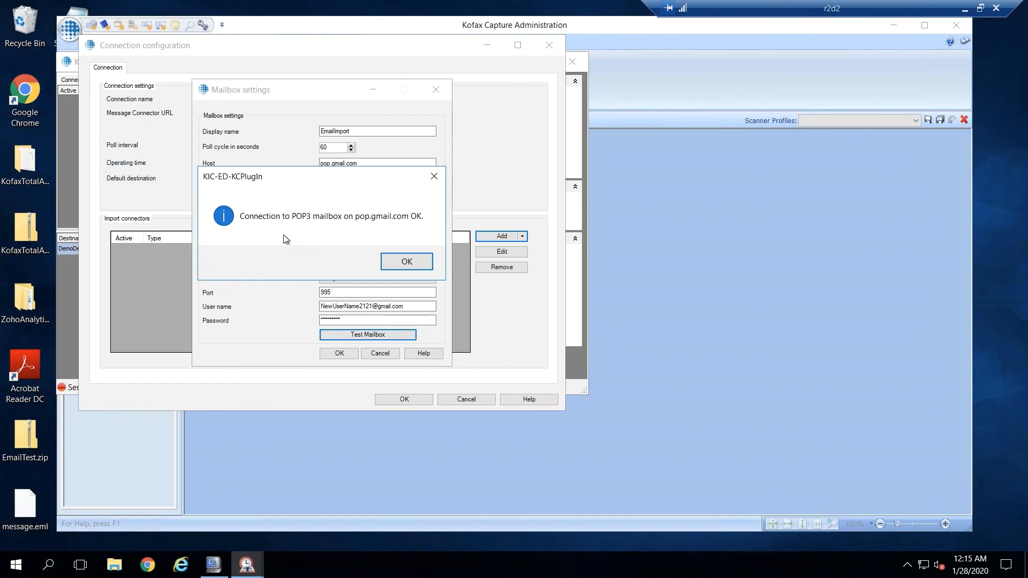
mouse_move(303, 236)
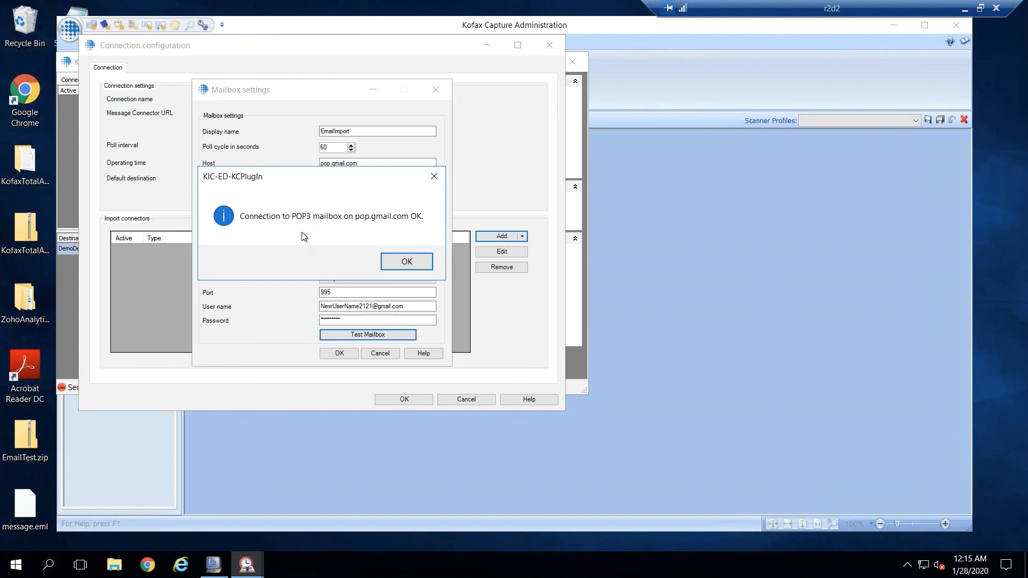
mouse_move(406, 262)
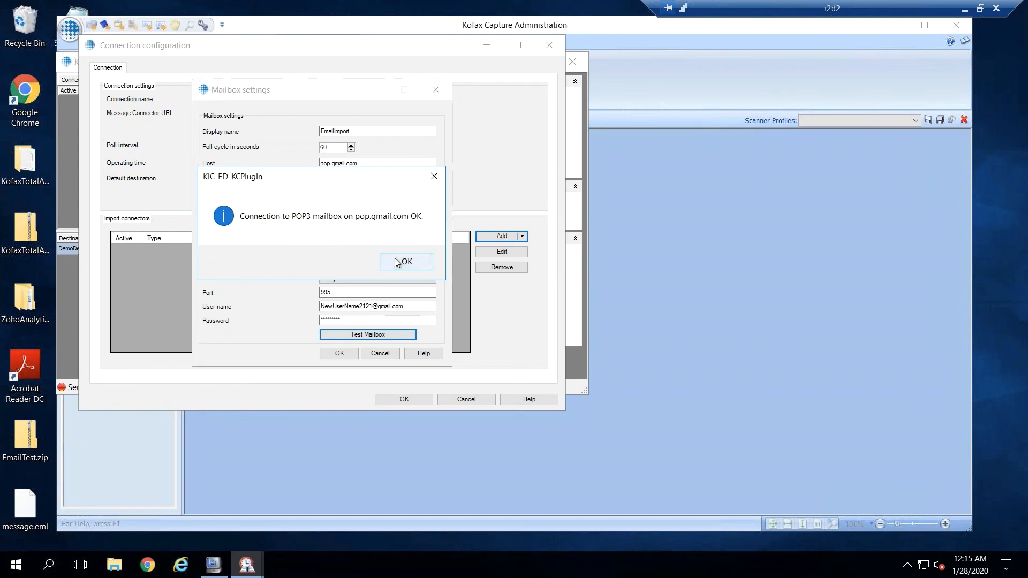
left_click(406, 261)
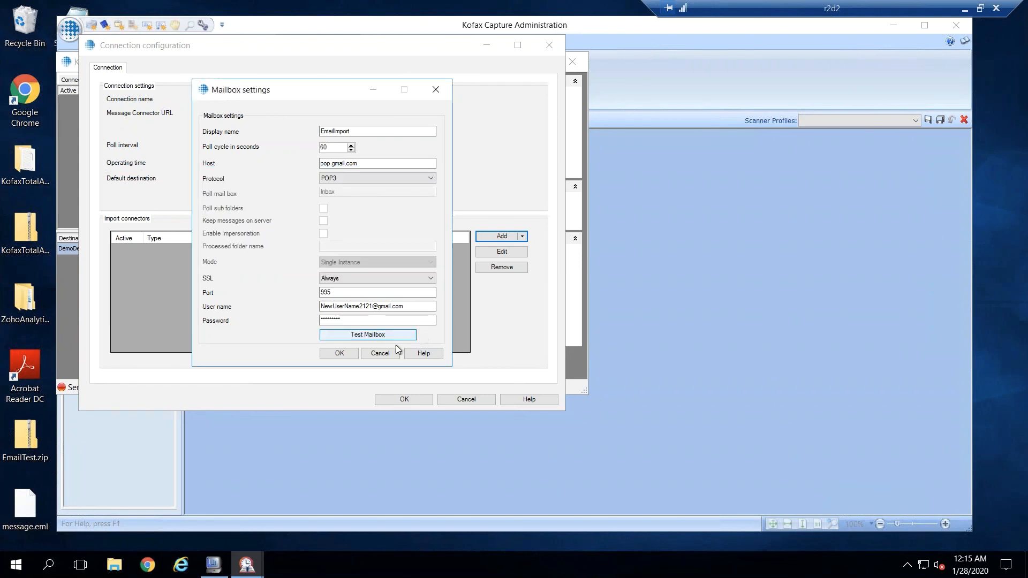
Save EmailImport, pick DemoDestination as default destination, and save DemoConnection.
left_click(339, 353)
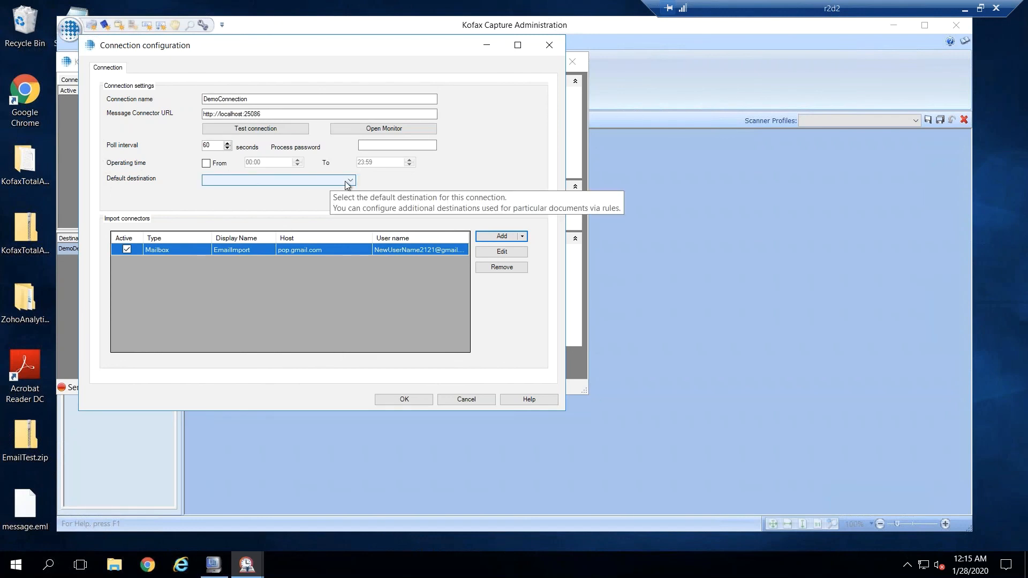
left_click(350, 180)
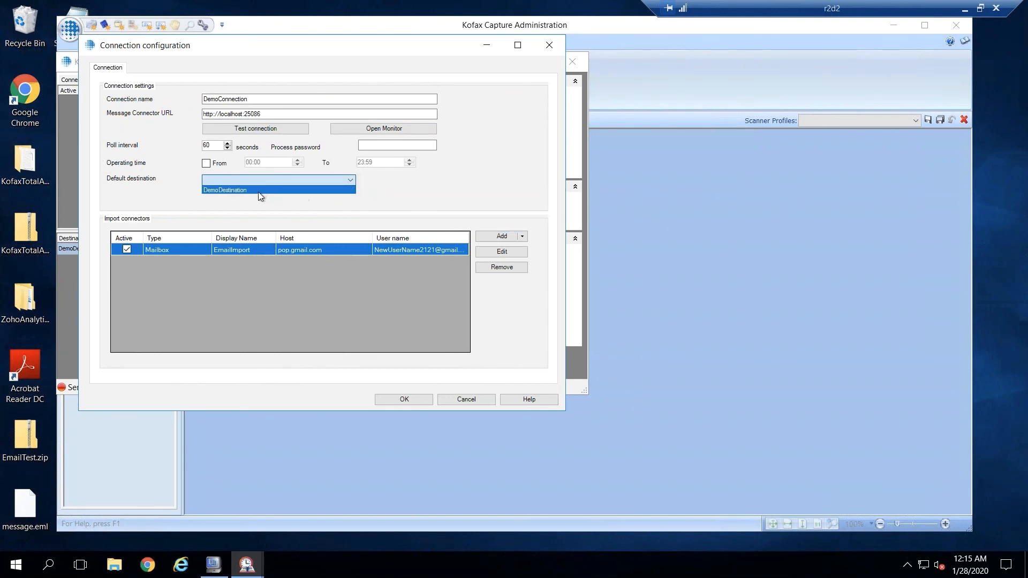
mouse_move(242, 192)
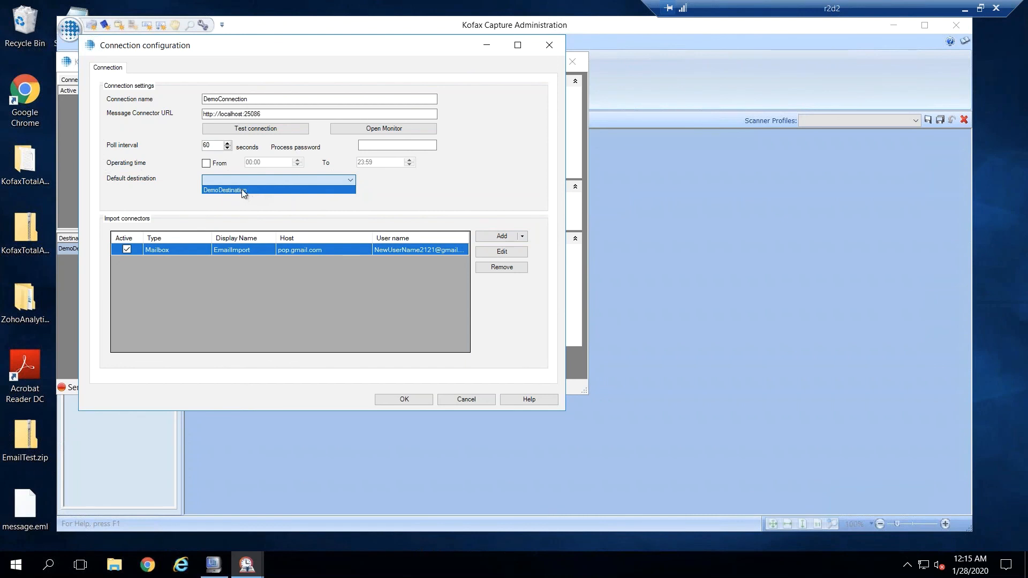
left_click(226, 190)
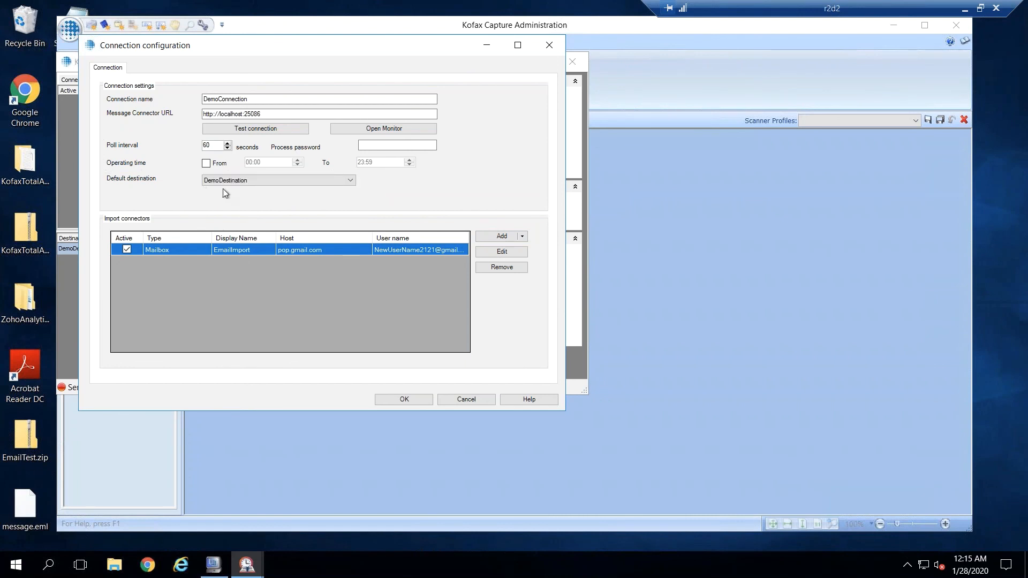
mouse_move(402, 330)
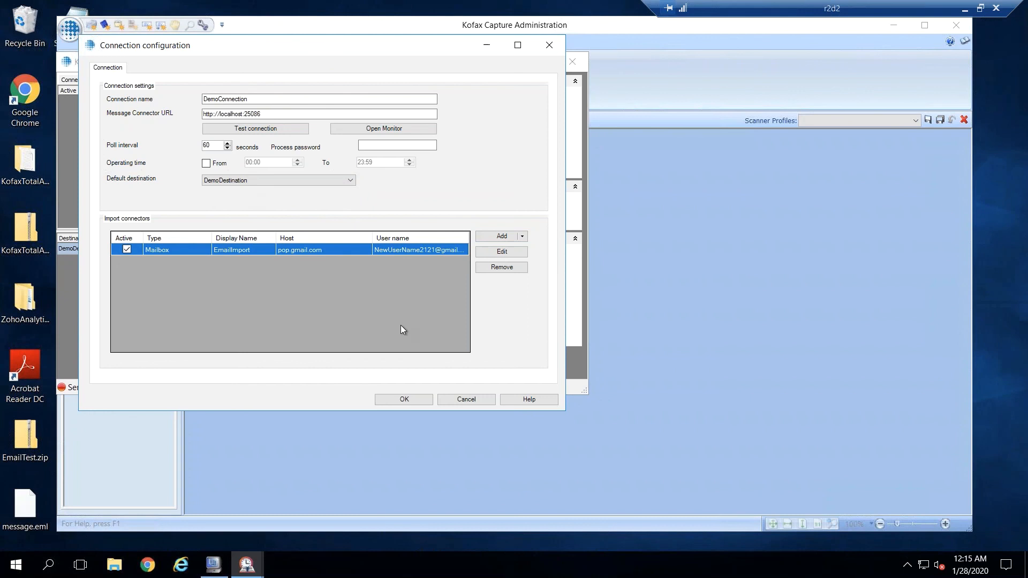
left_click(403, 399)
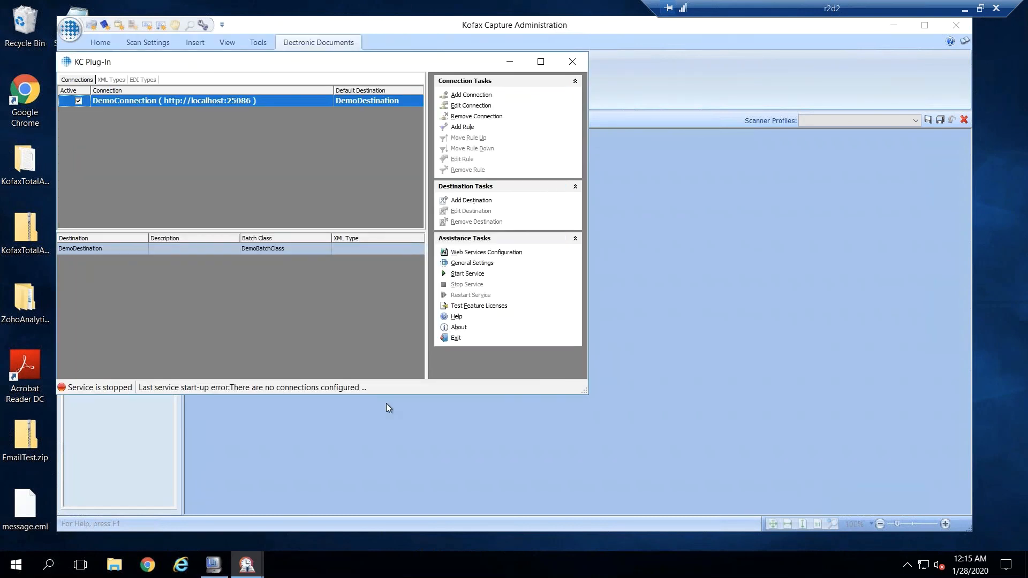
mouse_move(449, 311)
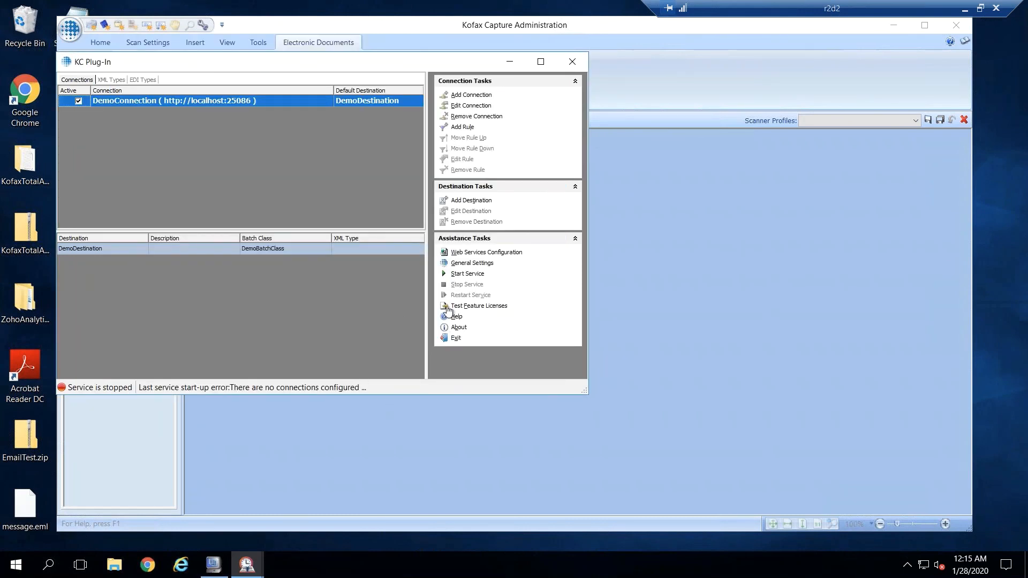
mouse_move(468, 274)
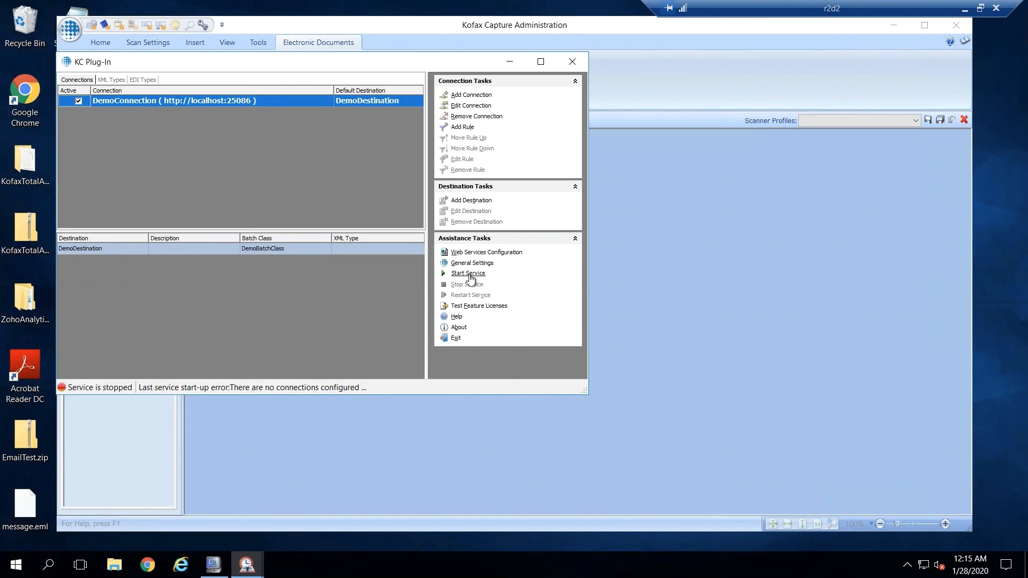
Start the KC Plug-In service from Assistance Tasks.
left_click(467, 273)
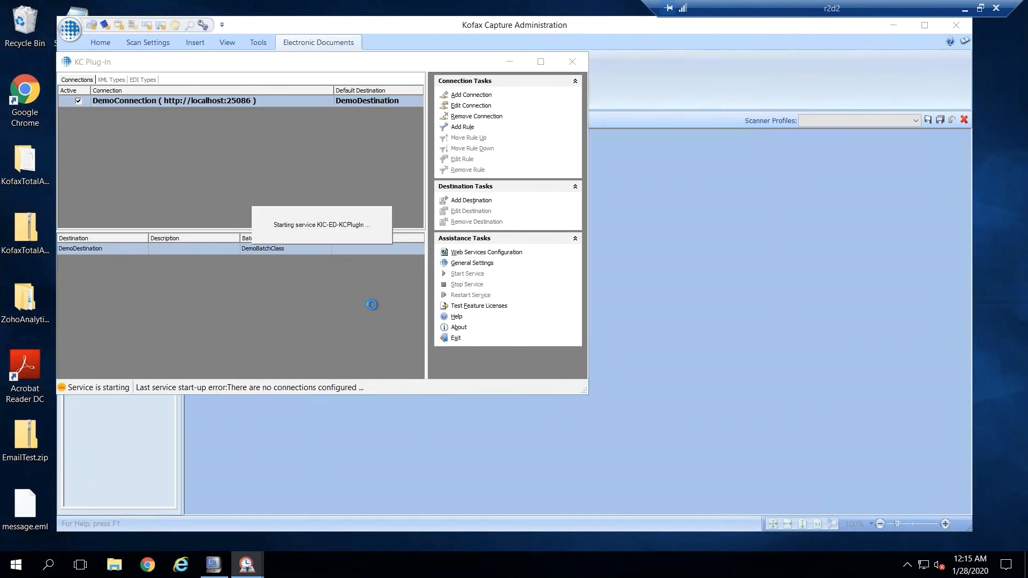